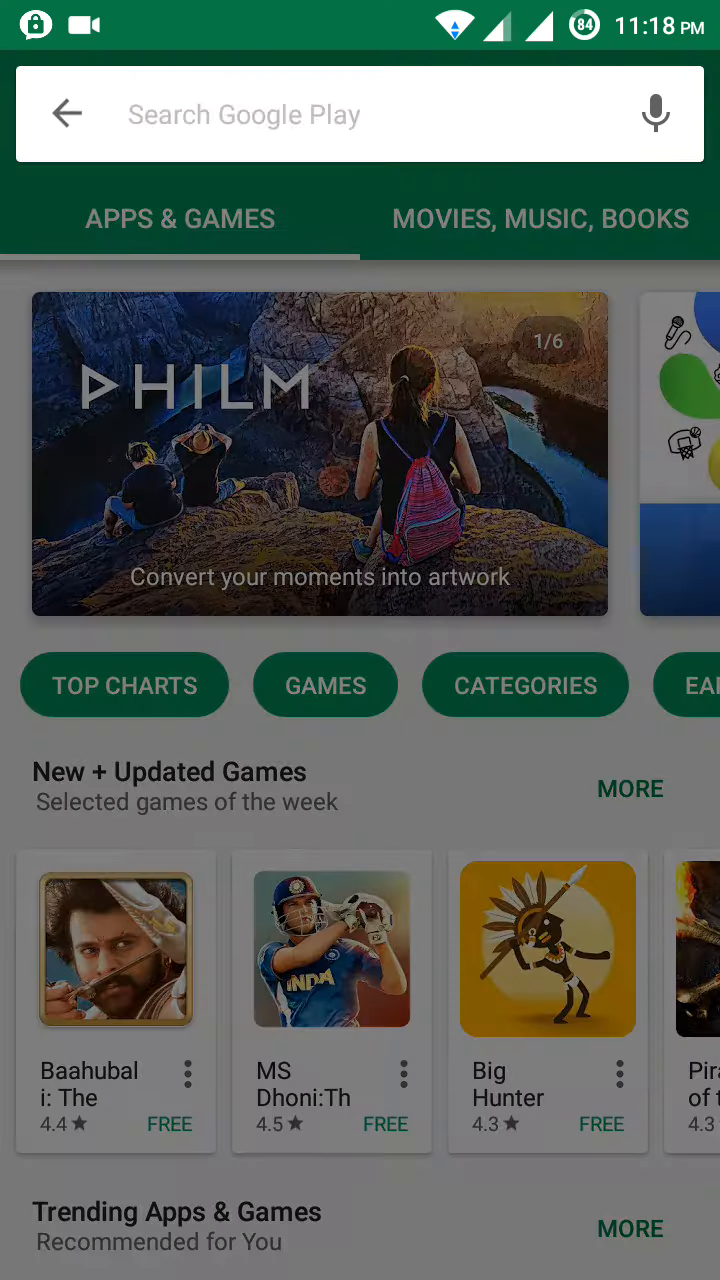
Step: Search 'opera max', open the Opera Max - Data manager listing and look through its ratings and reviews
{"action": "type", "text": "opera max"}
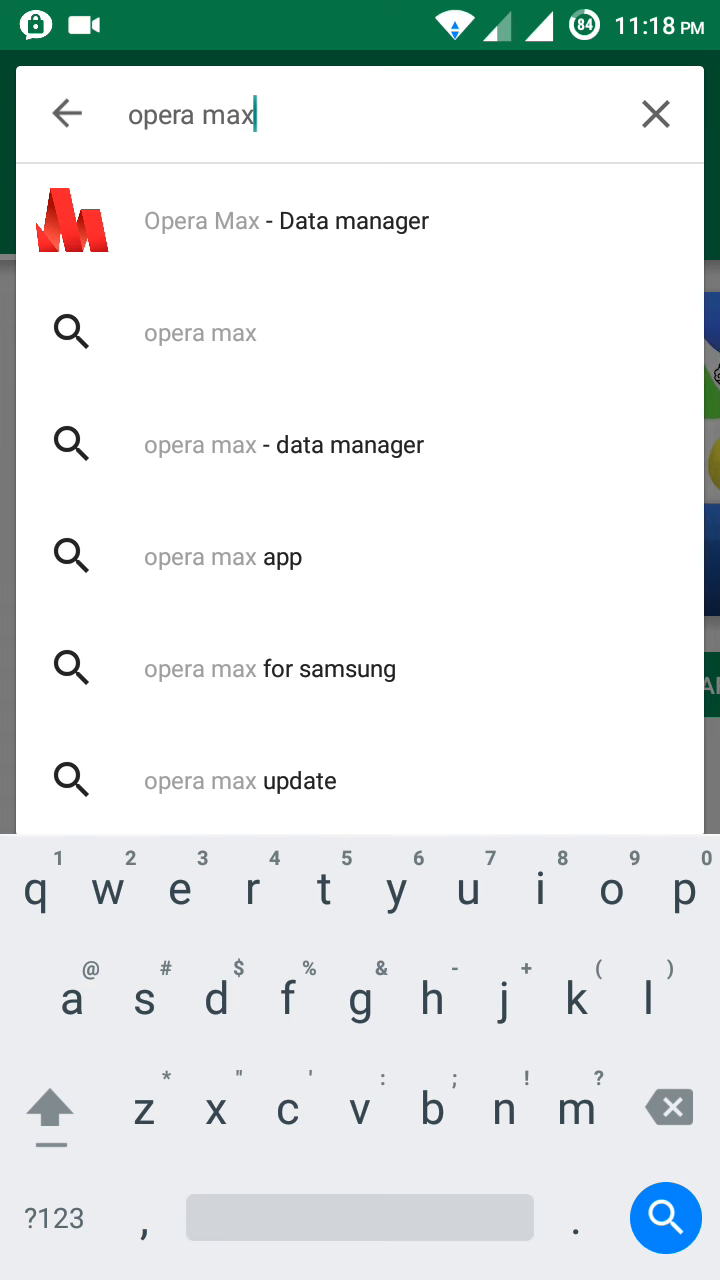
{"action": "left_click", "coordinate": [284, 220]}
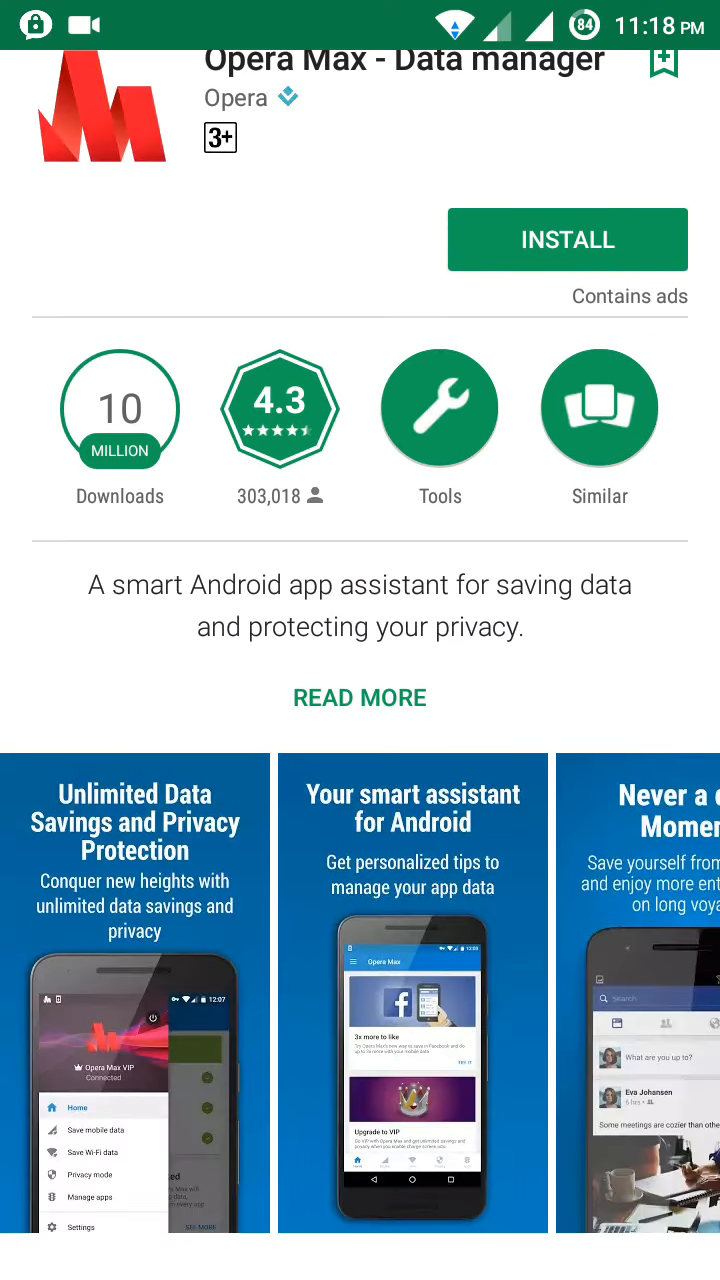
{"action": "scroll", "scroll_direction": "down", "scroll_amount": 3}
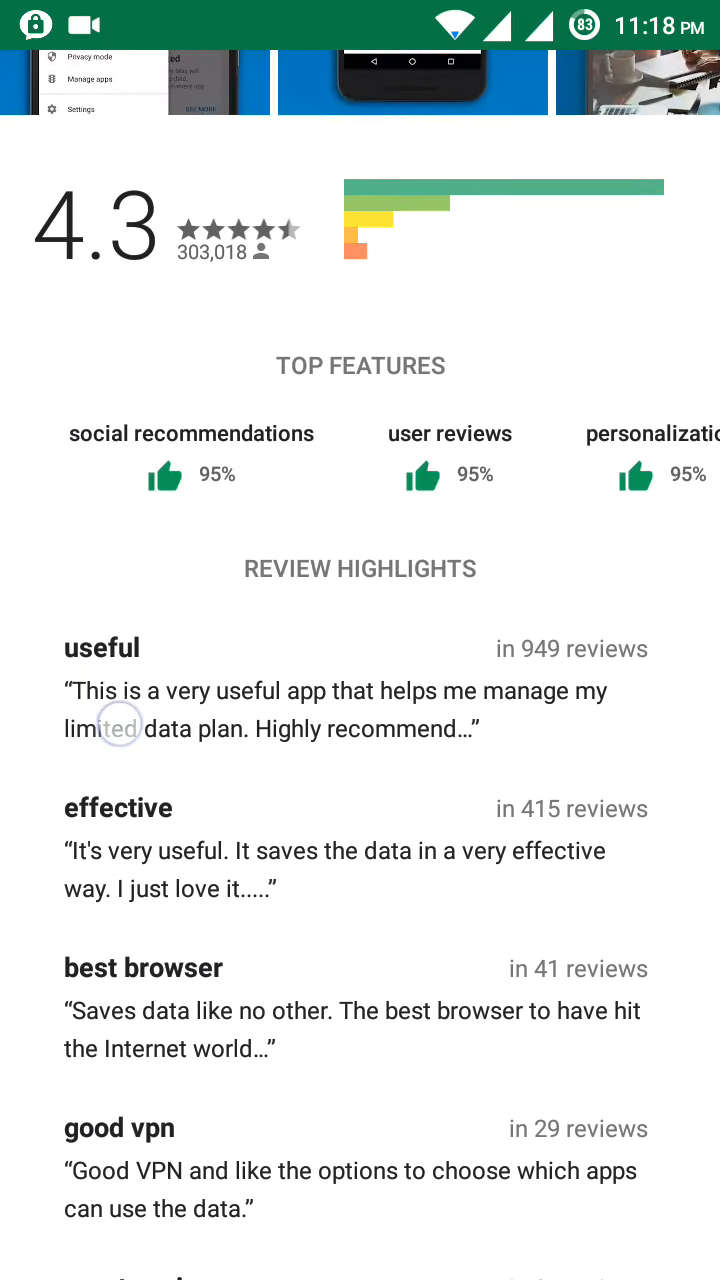
{"action": "scroll", "scroll_direction": "down", "scroll_amount": 3}
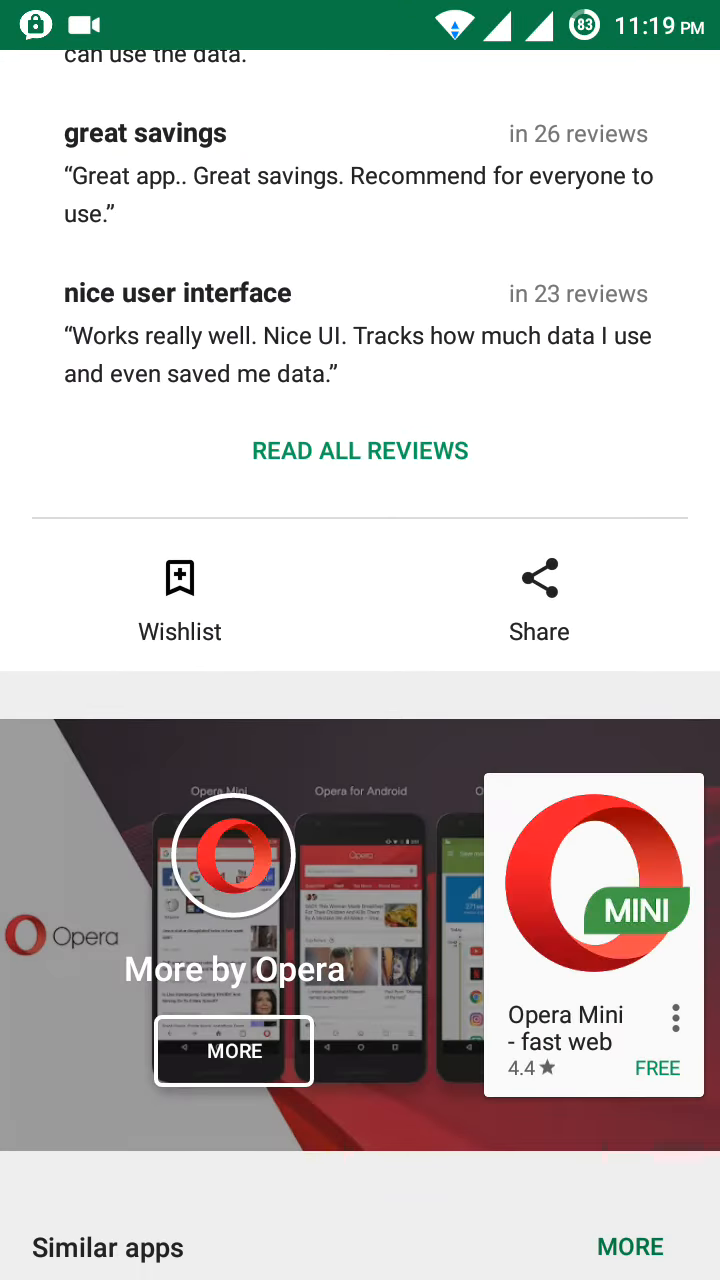
{"action": "scroll", "scroll_direction": "down", "scroll_amount": 3}
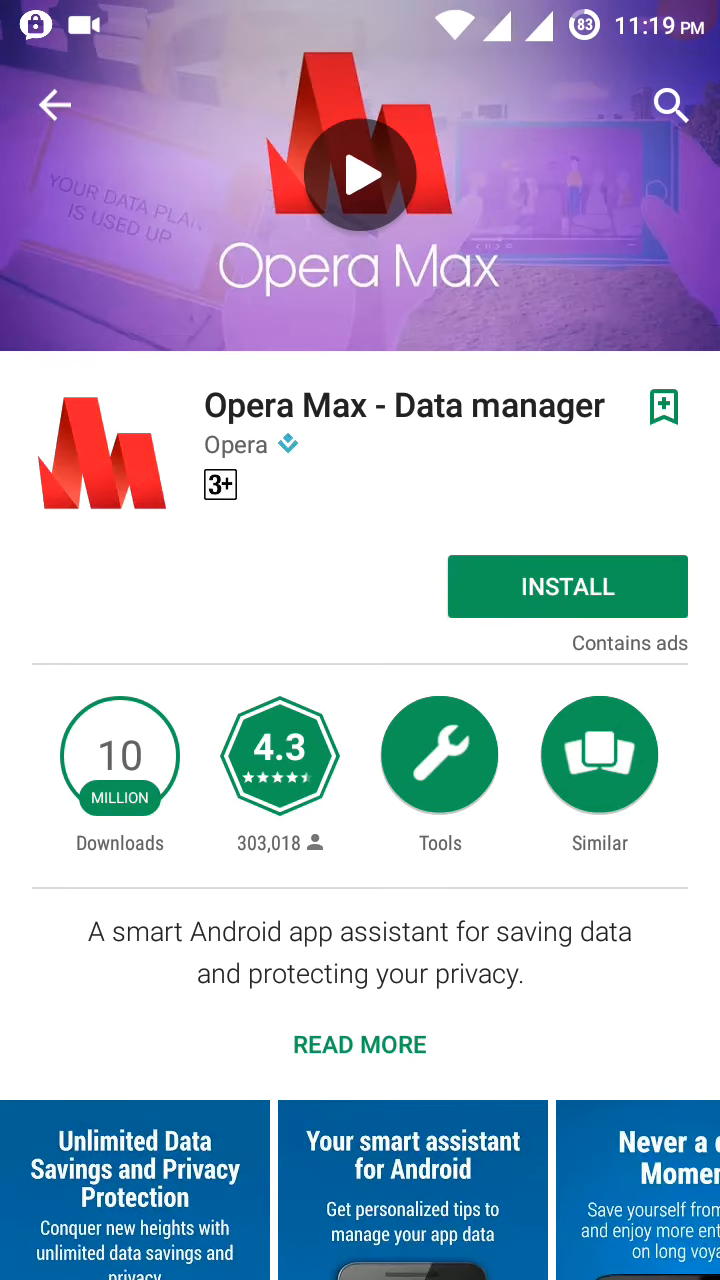
{"action": "left_click", "coordinate": [360, 1044]}
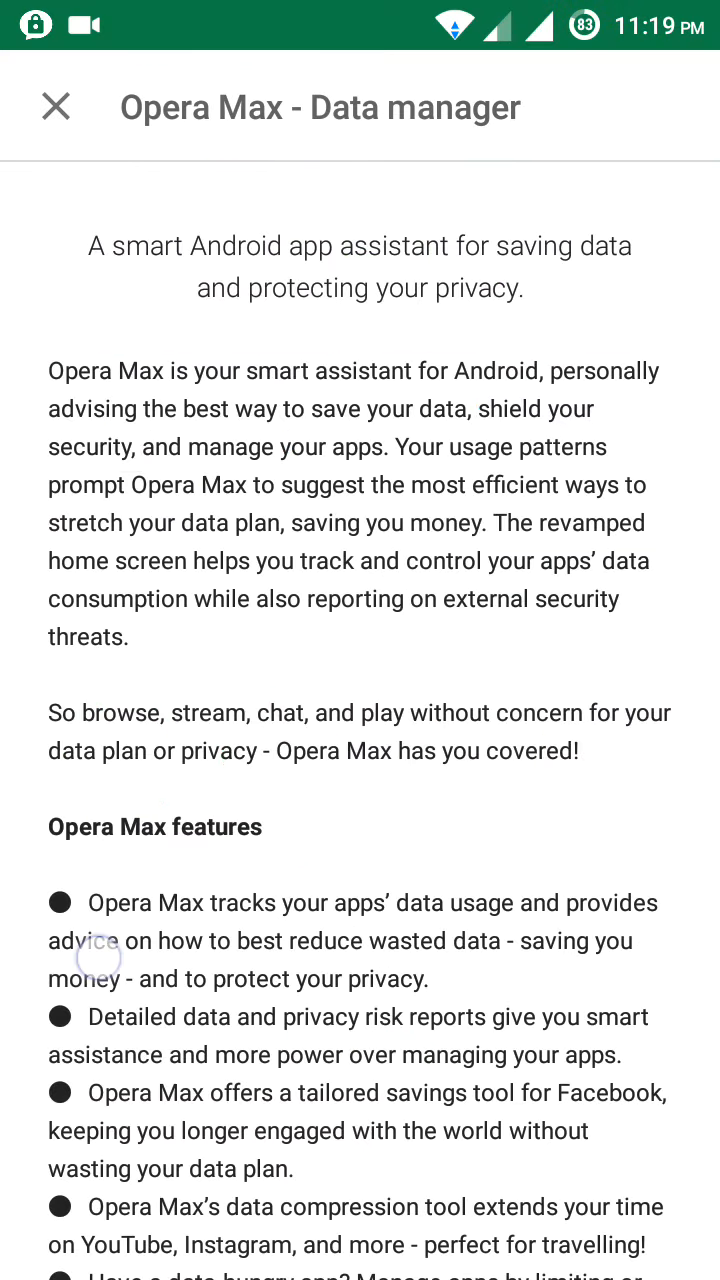
{"action": "scroll", "scroll_direction": "down", "scroll_amount": 3}
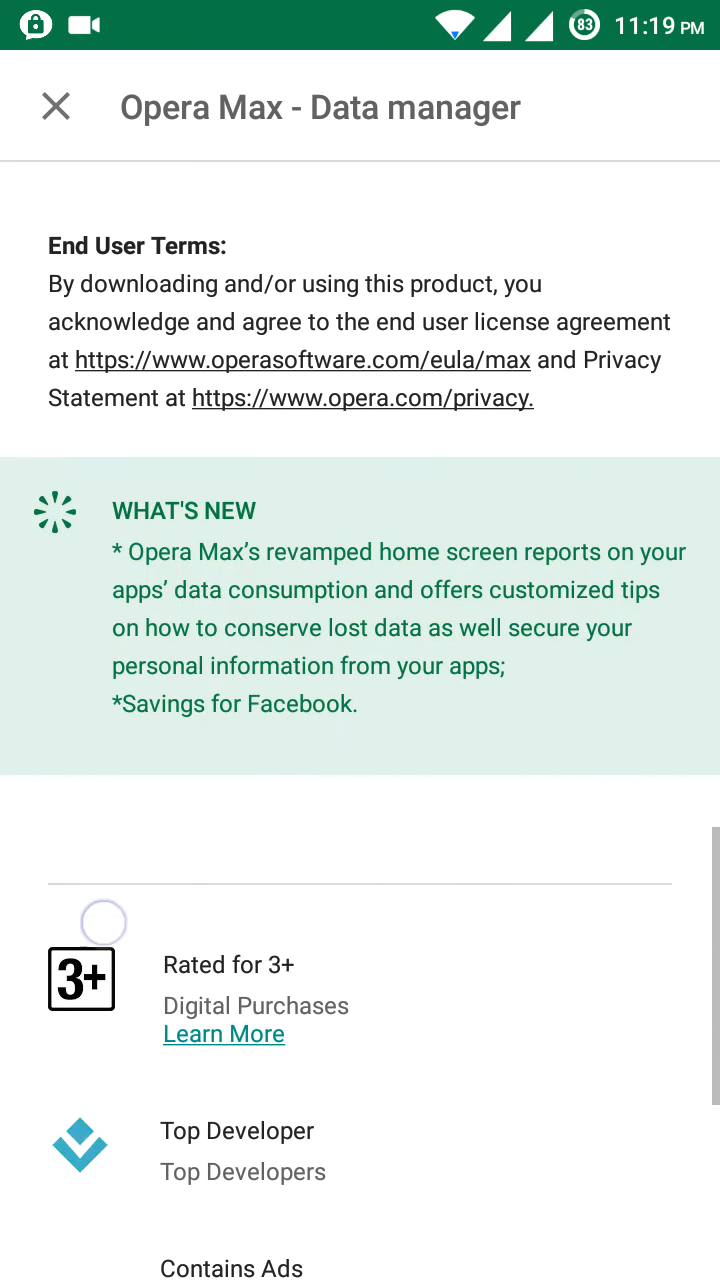
{"action": "scroll", "scroll_direction": "down", "scroll_amount": 3}
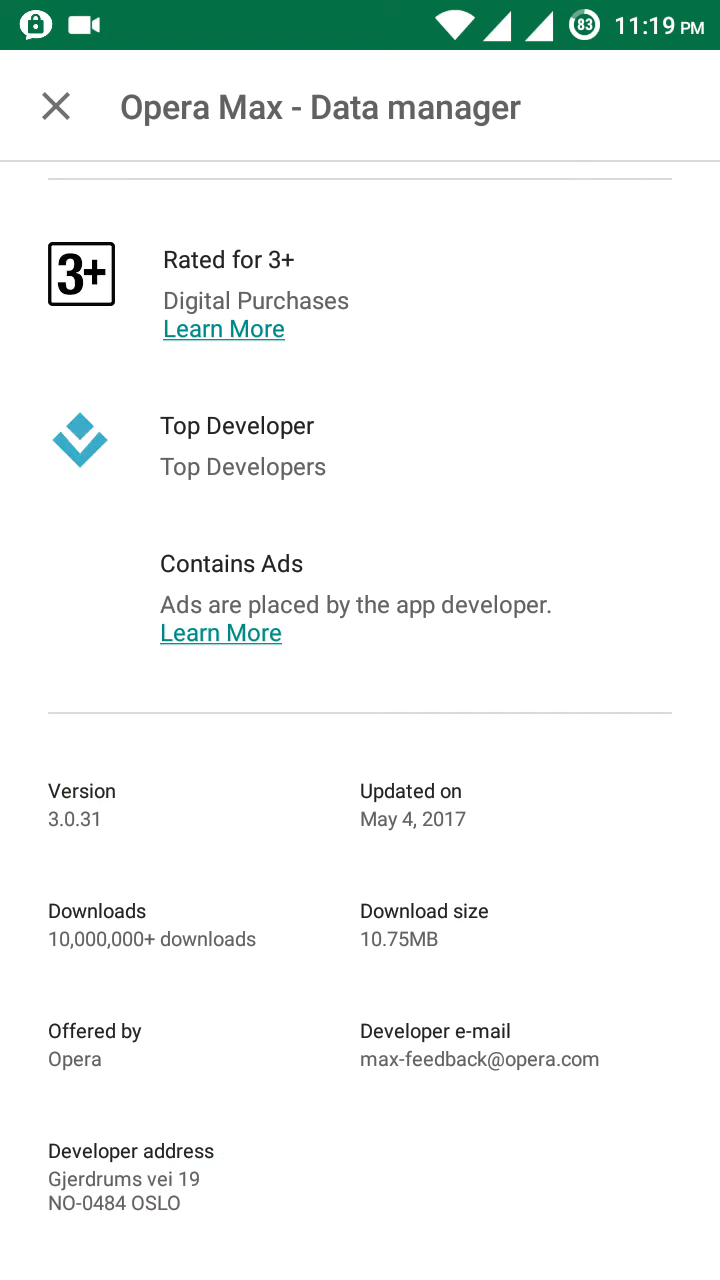
{"action": "scroll", "scroll_direction": "down", "scroll_amount": 3}
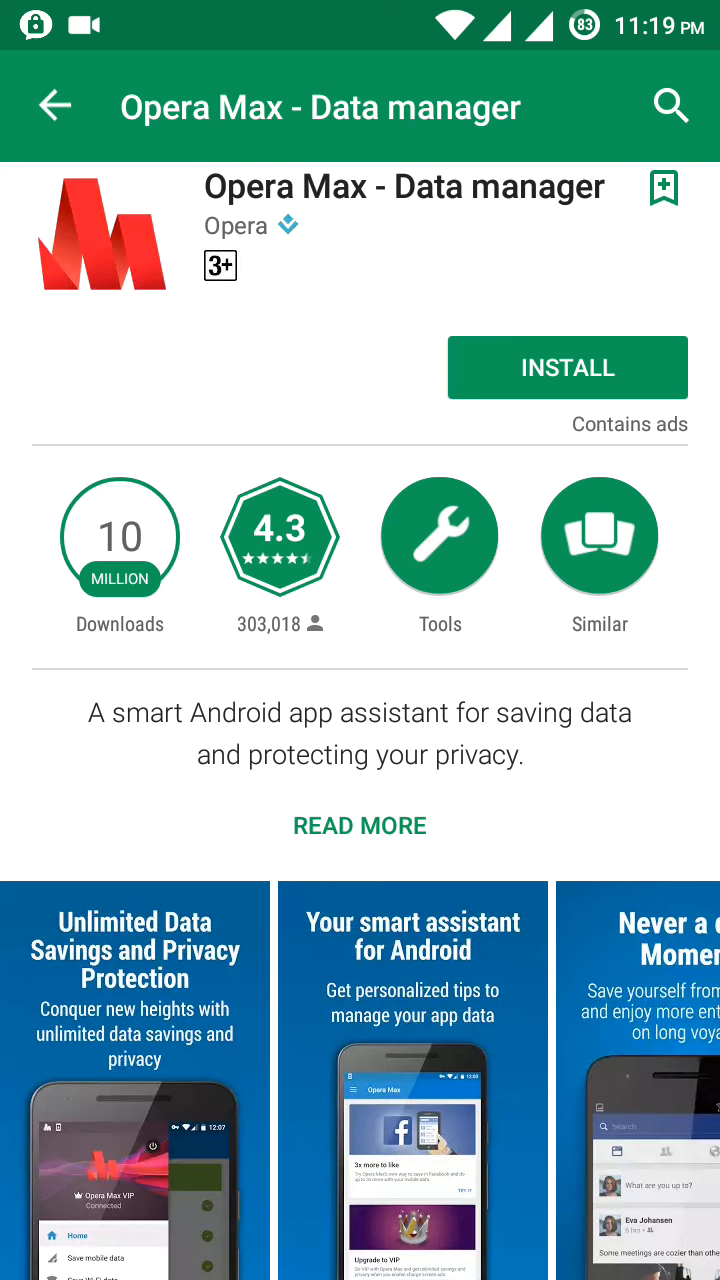
{"action": "scroll", "scroll_direction": "down", "scroll_amount": 3}
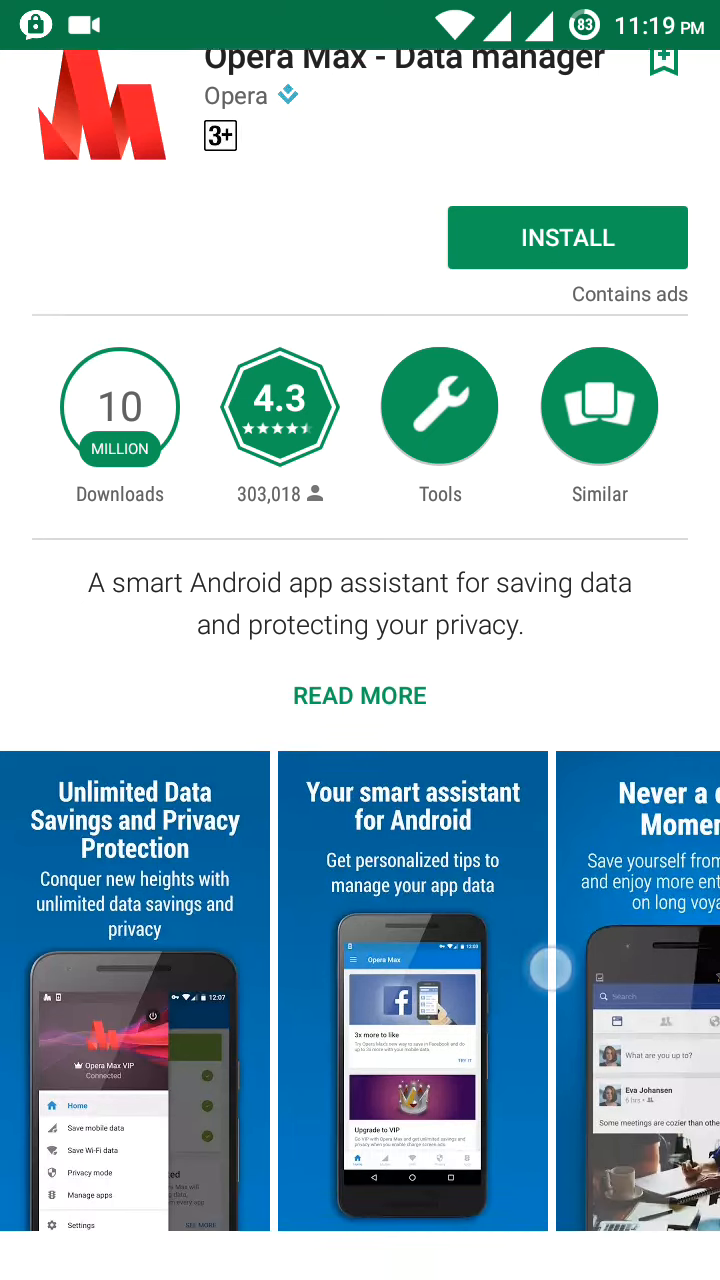
{"action": "scroll", "scroll_direction": "down", "scroll_amount": 3}
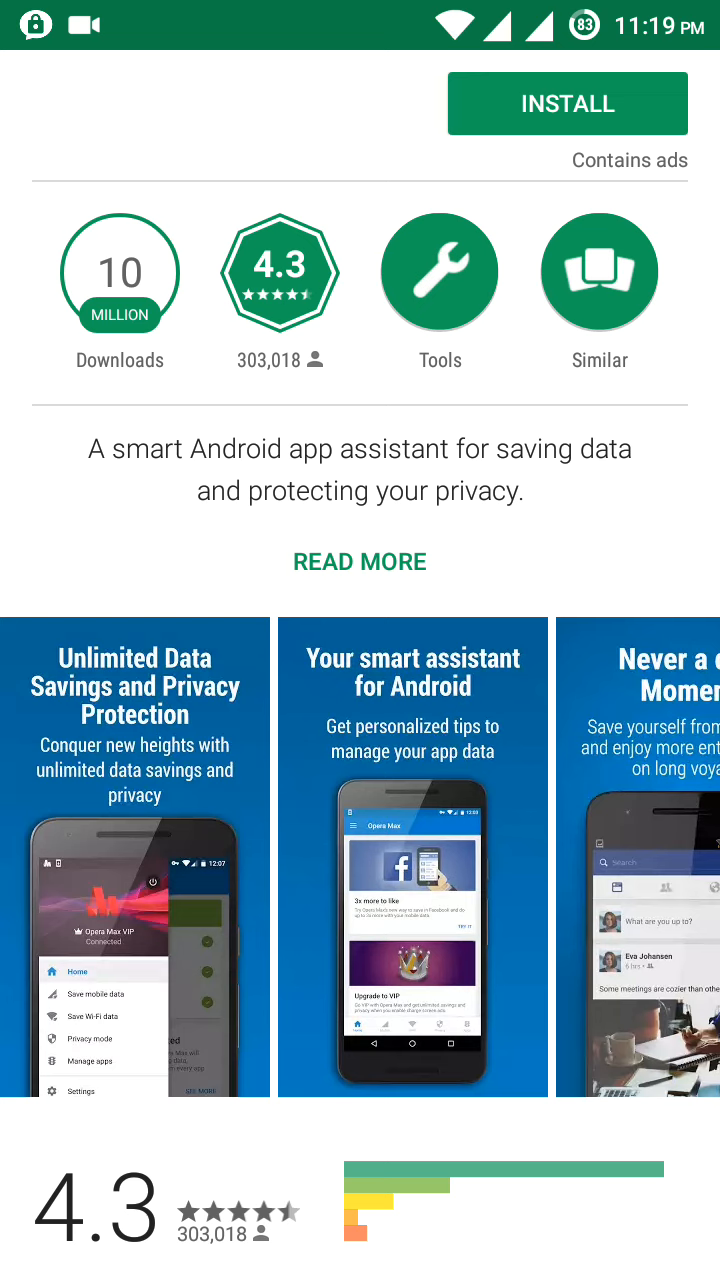
{"action": "scroll", "scroll_direction": "down", "scroll_amount": 3}
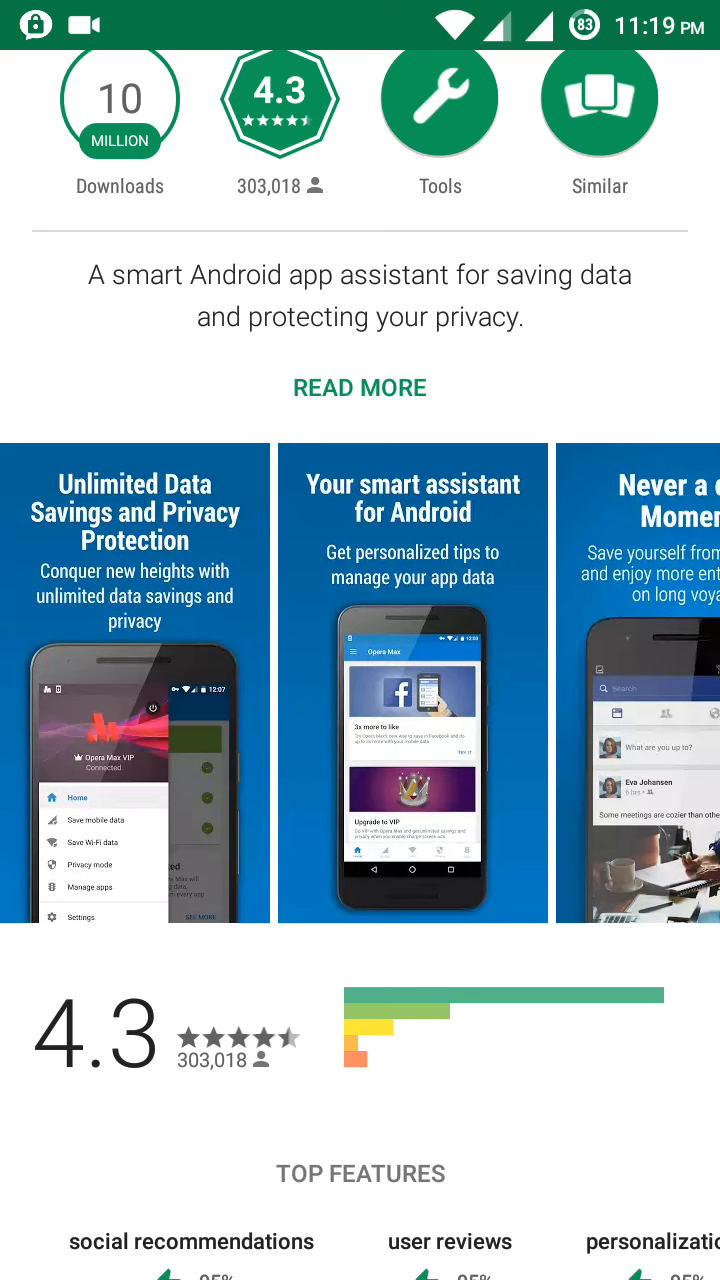
{"action": "scroll", "scroll_direction": "down", "scroll_amount": 3}
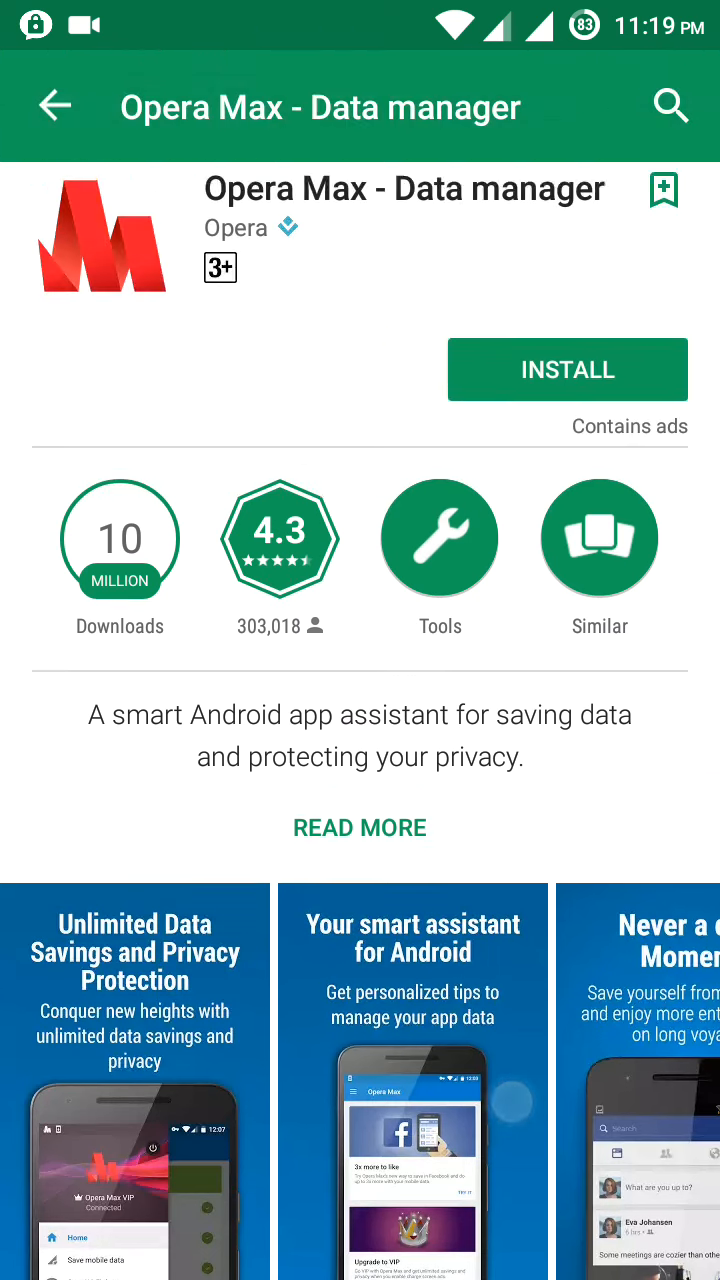
{"action": "scroll", "scroll_direction": "down", "scroll_amount": 3}
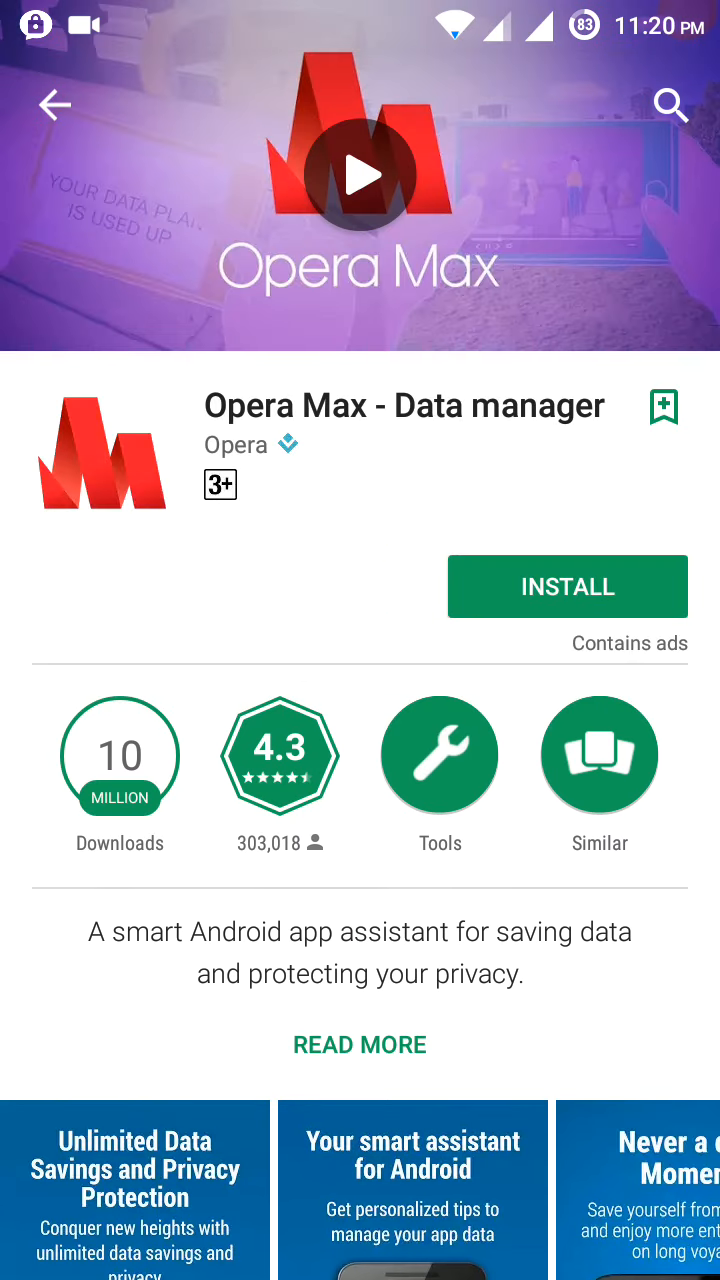
Step: Search the store for 'face' and open the Facebook Lite app page
{"action": "left_click", "coordinate": [670, 104]}
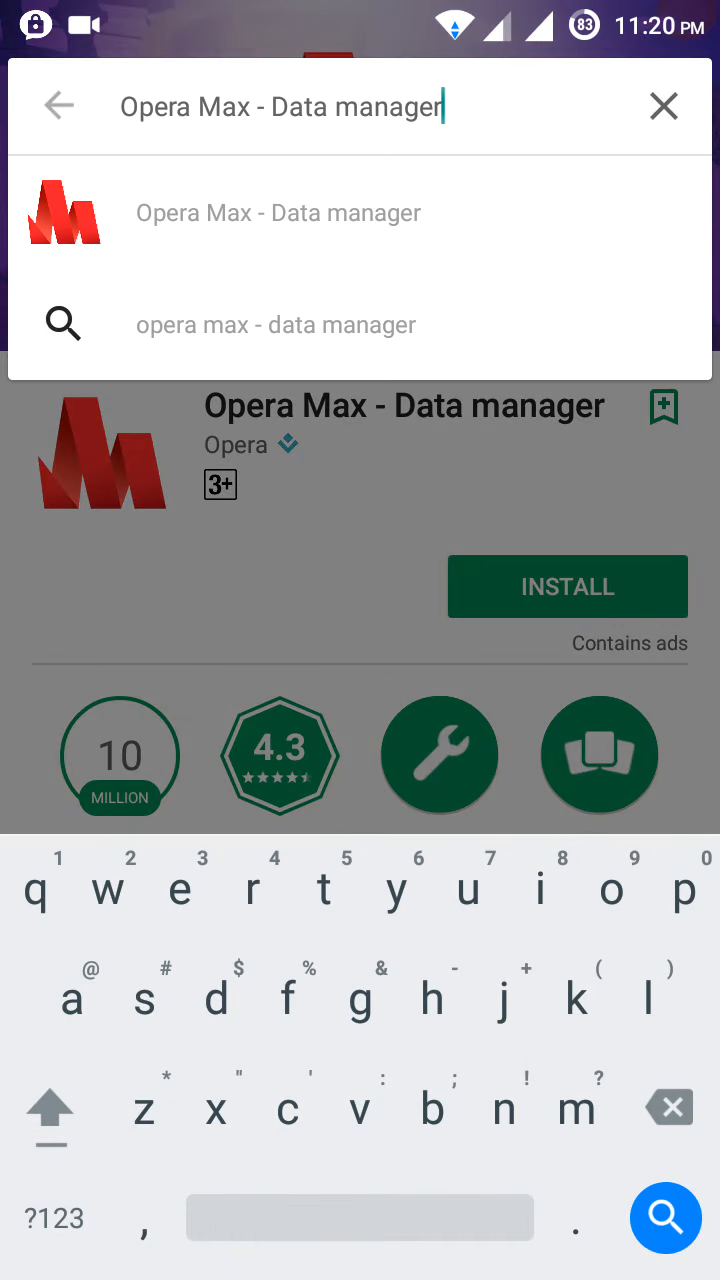
{"action": "type", "text": "face"}
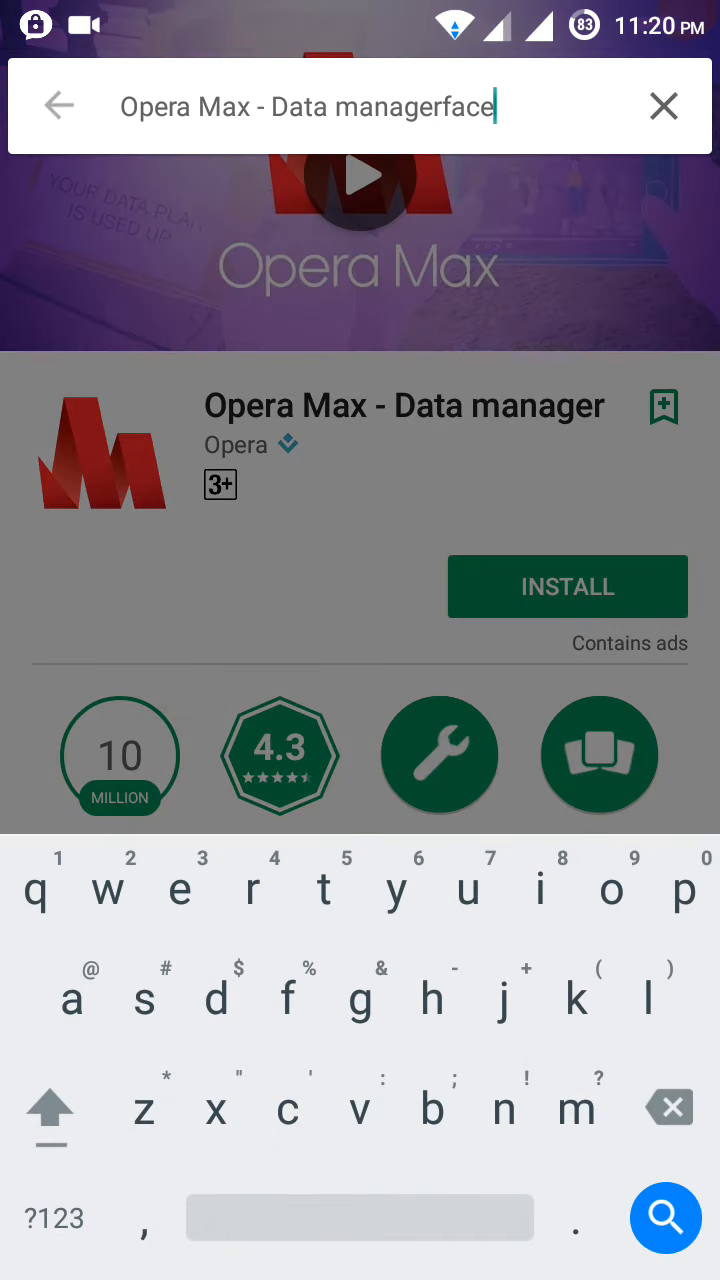
{"action": "left_click", "coordinate": [664, 106]}
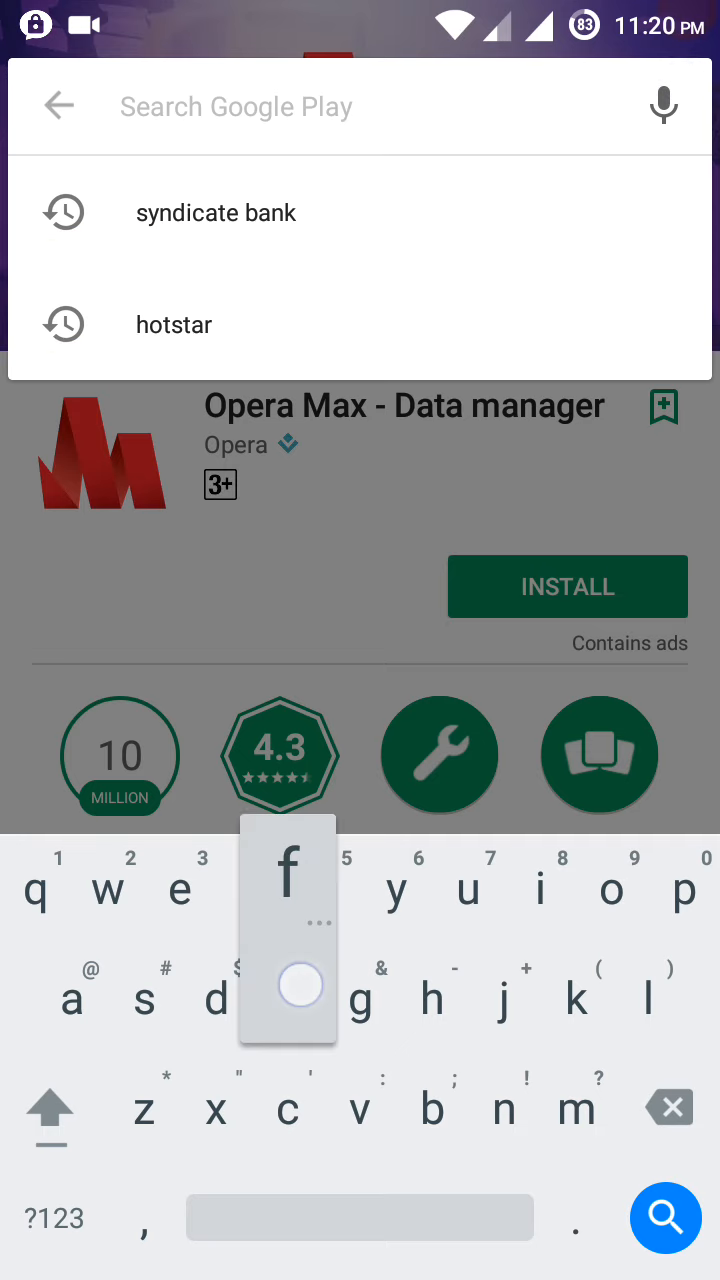
{"action": "type", "text": "face"}
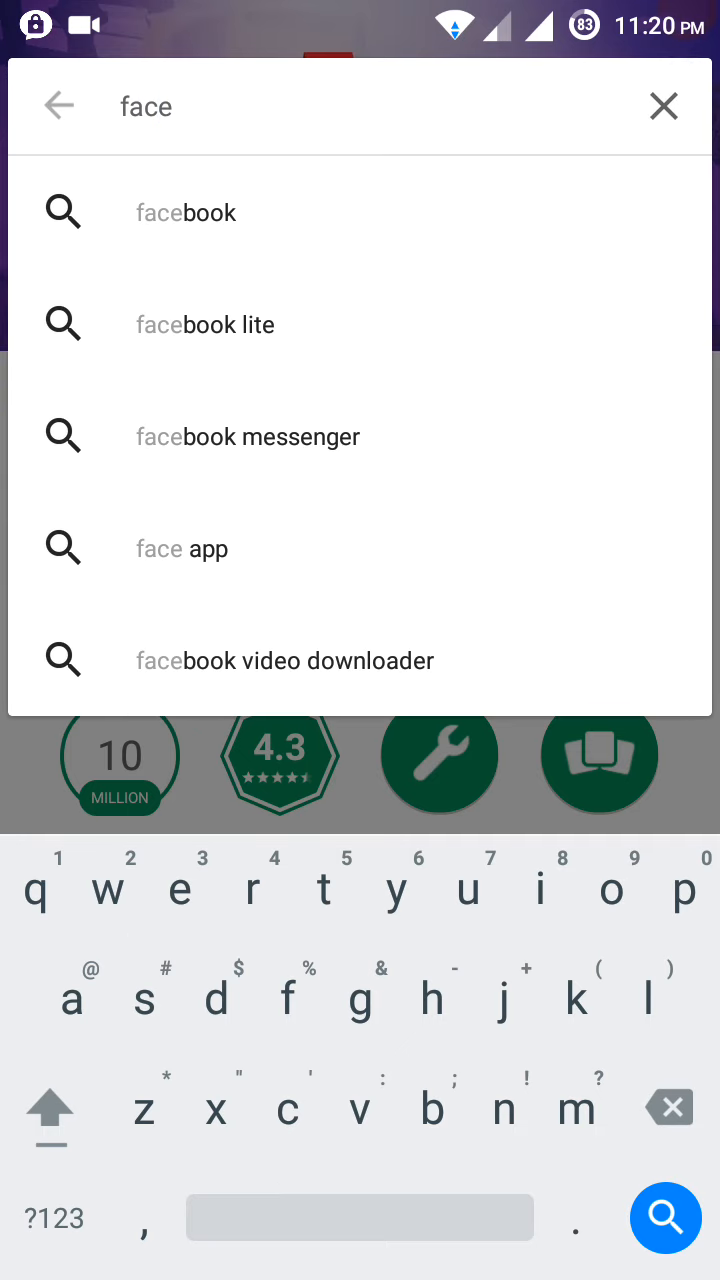
{"action": "left_click", "coordinate": [204, 324]}
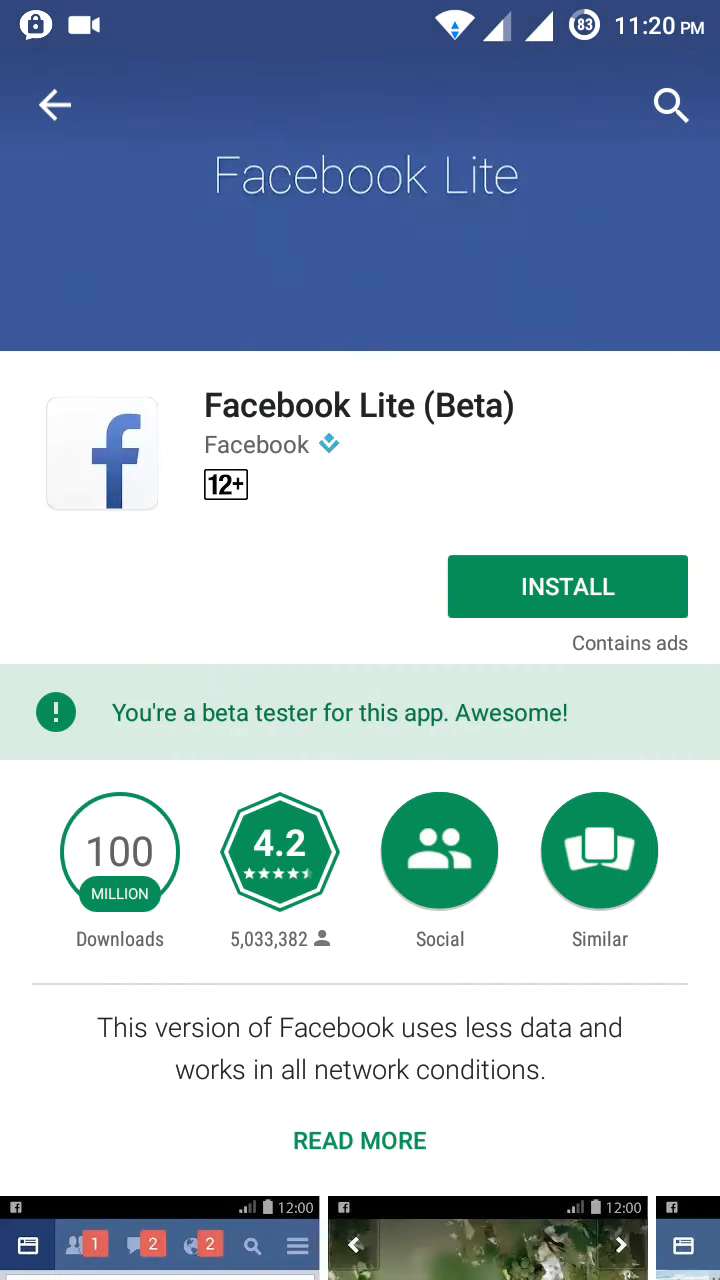
Step: Expand READ MORE and read through Facebook Lite's full description
{"action": "scroll", "scroll_direction": "down", "scroll_amount": 3}
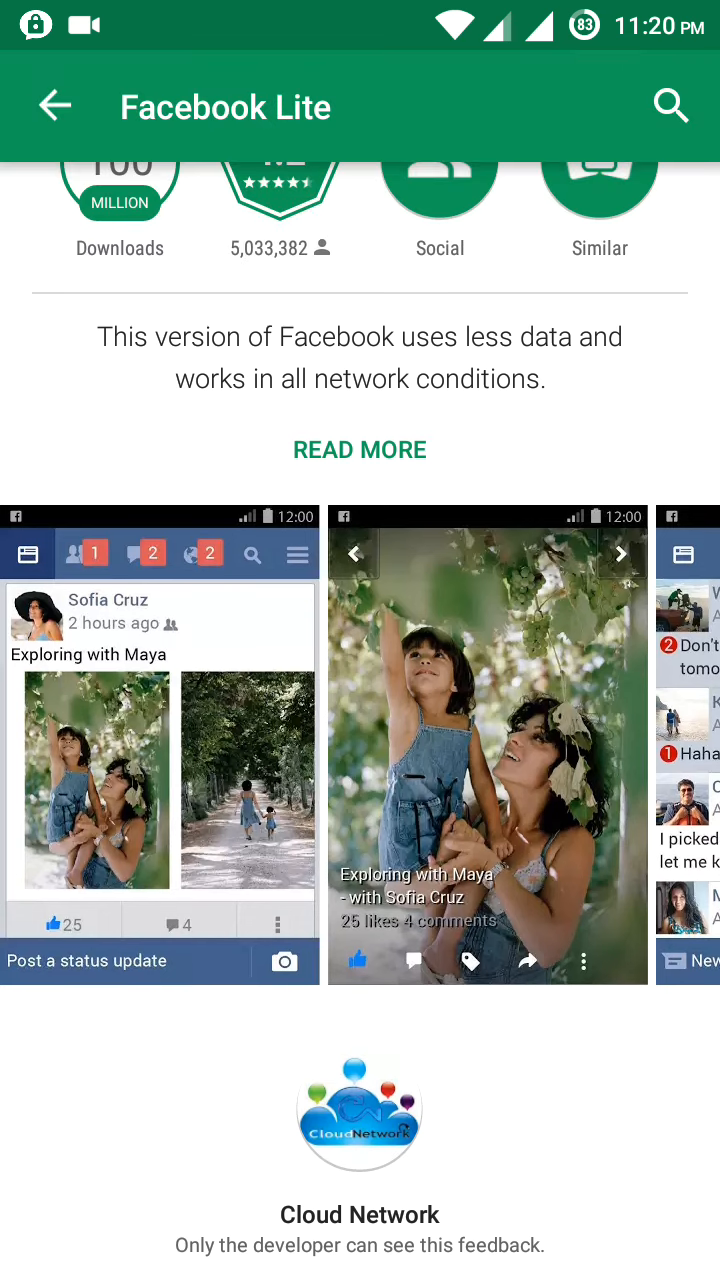
{"action": "scroll", "scroll_direction": "down", "scroll_amount": 3}
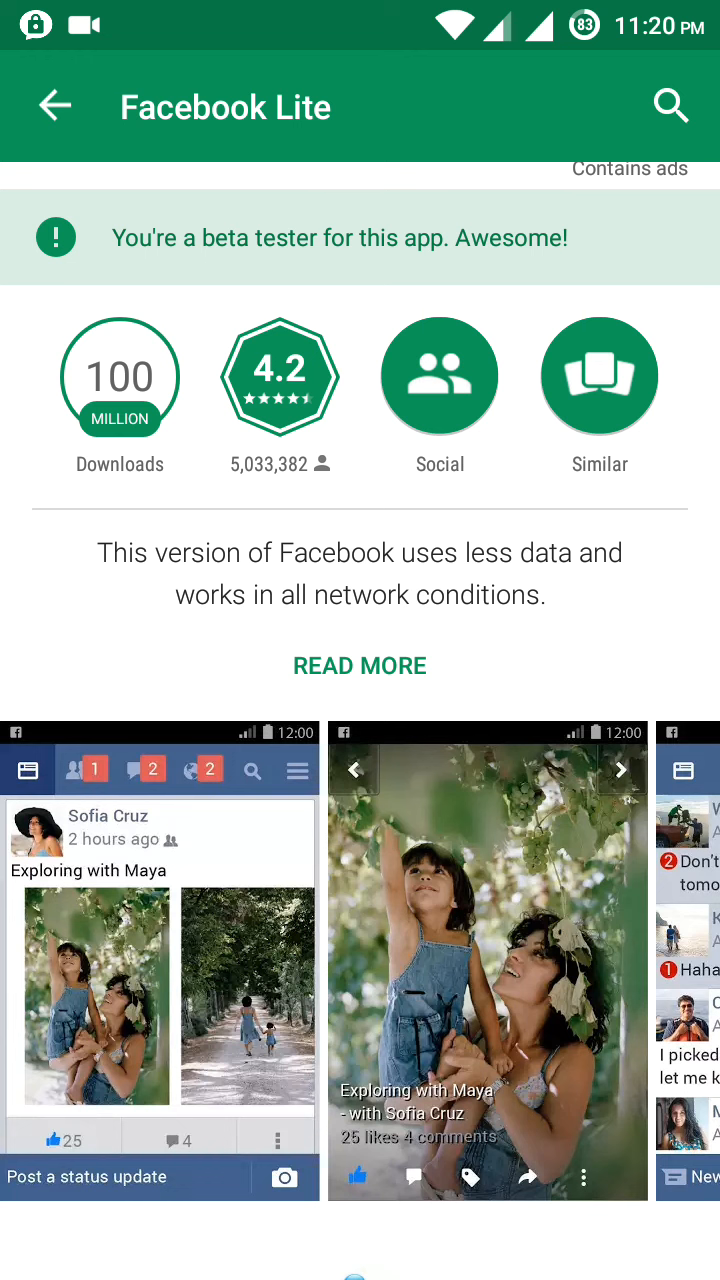
{"action": "left_click", "coordinate": [360, 664]}
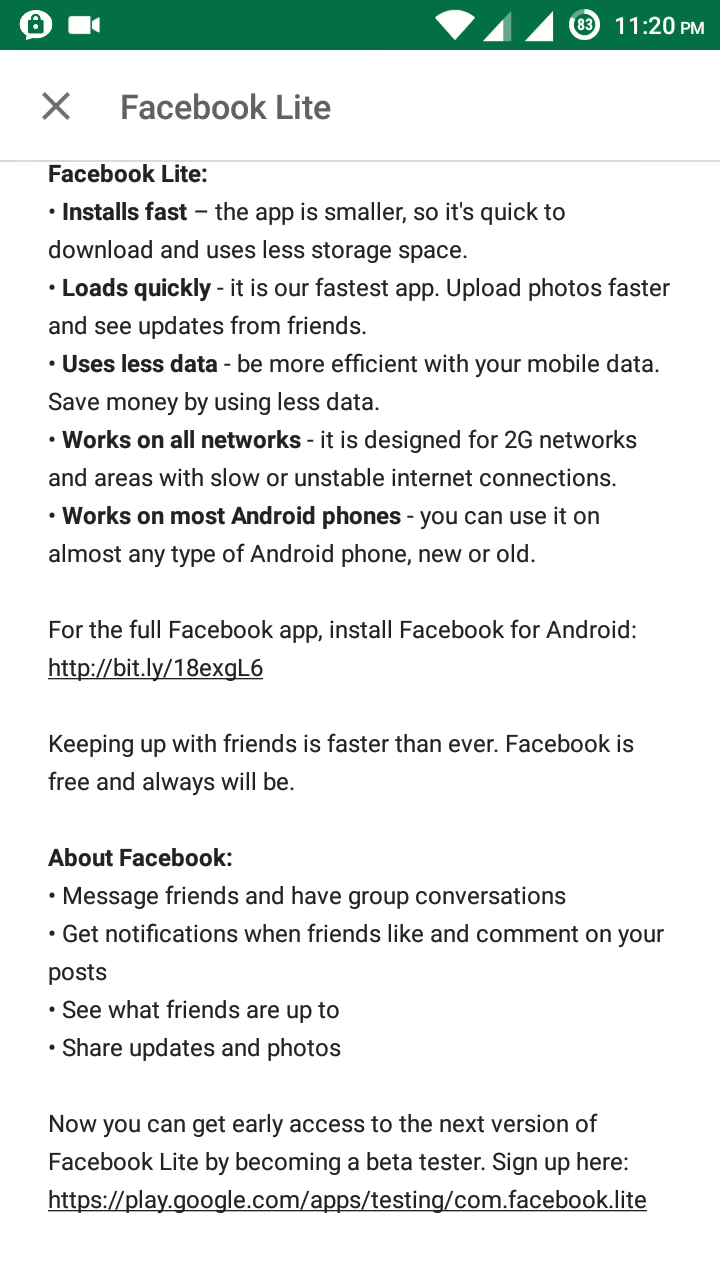
{"action": "scroll", "scroll_direction": "down", "scroll_amount": 3}
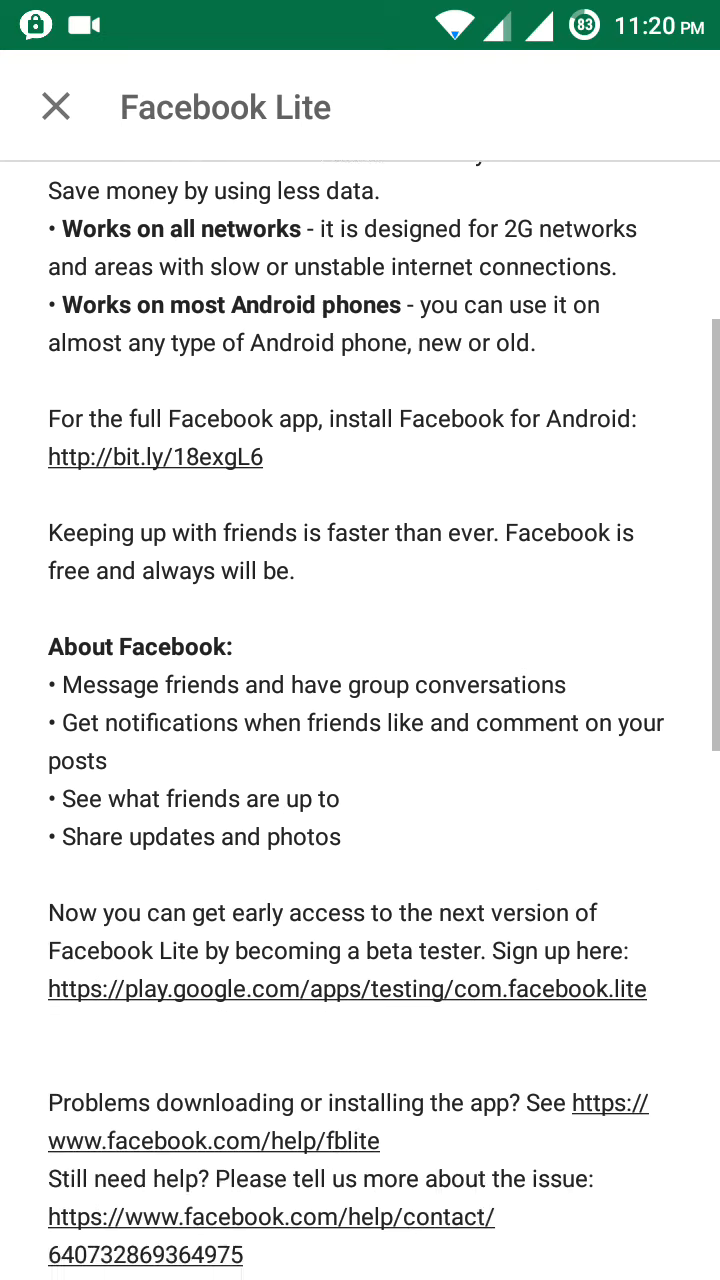
{"action": "scroll", "scroll_direction": "down", "scroll_amount": 3}
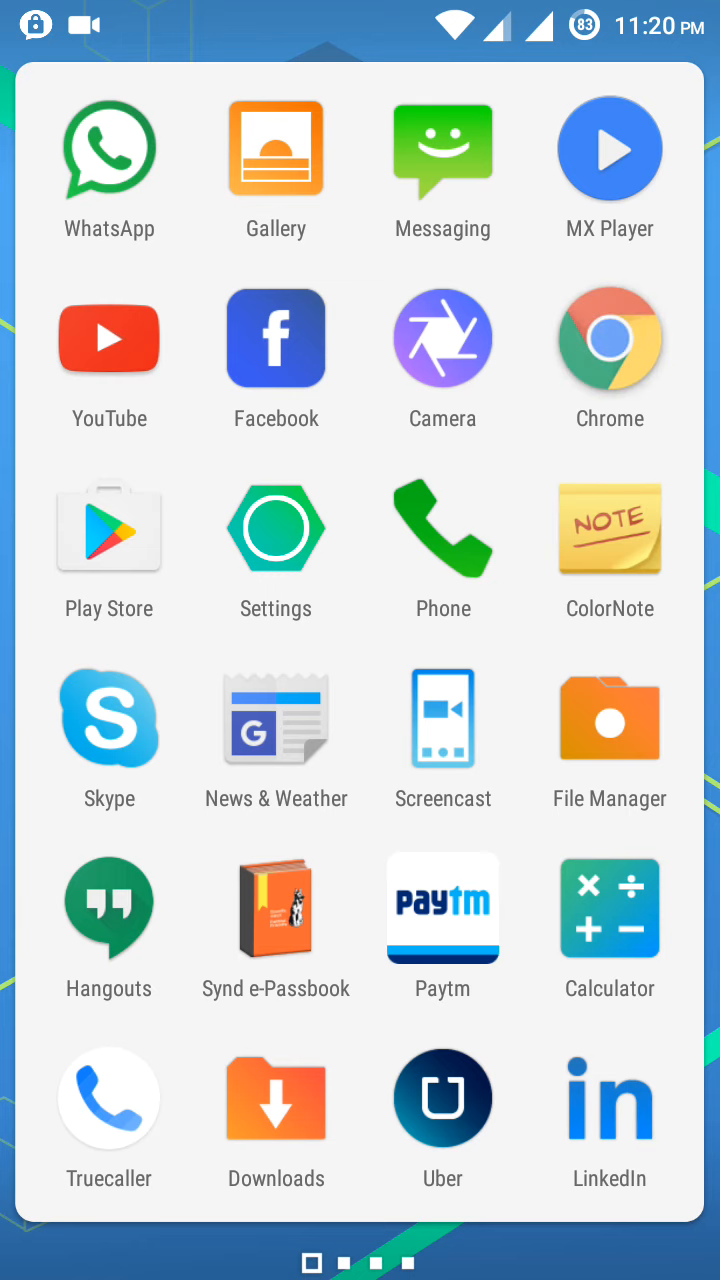
Step: Launch Chrome from the app drawer onto the Google home page
{"action": "left_click", "coordinate": [608, 336]}
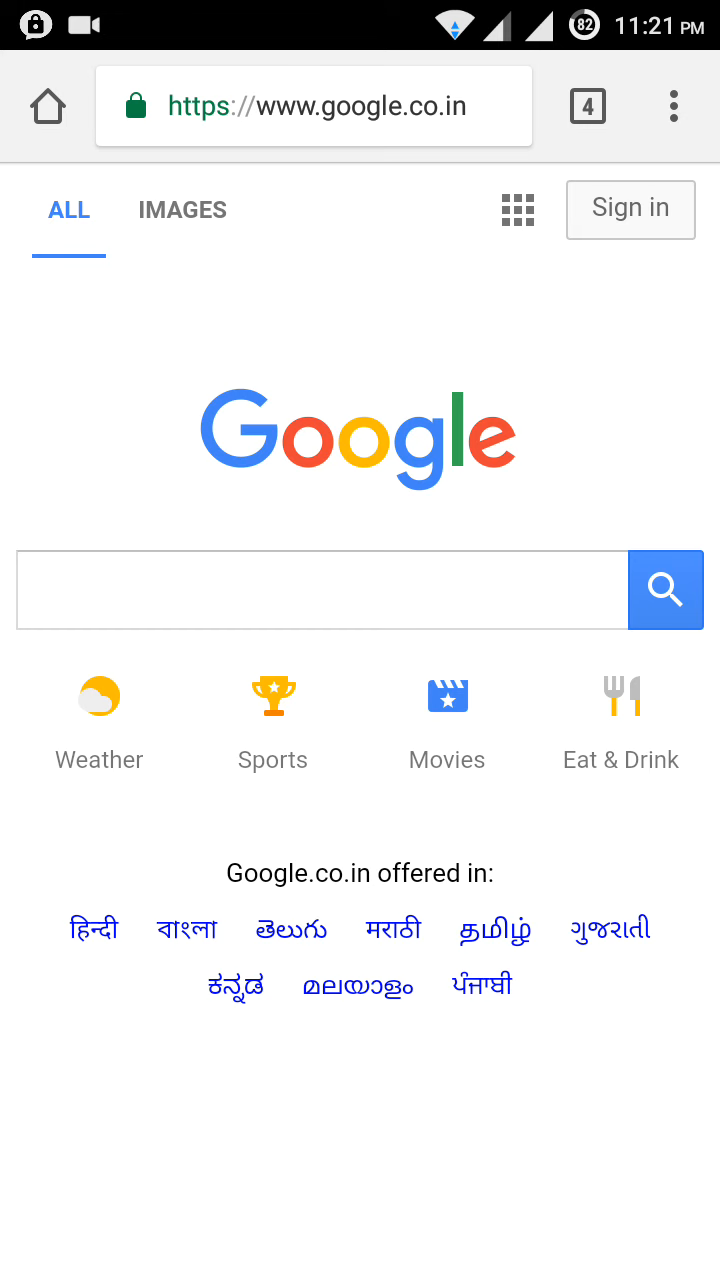
{"action": "scroll", "scroll_direction": "down", "scroll_amount": 3}
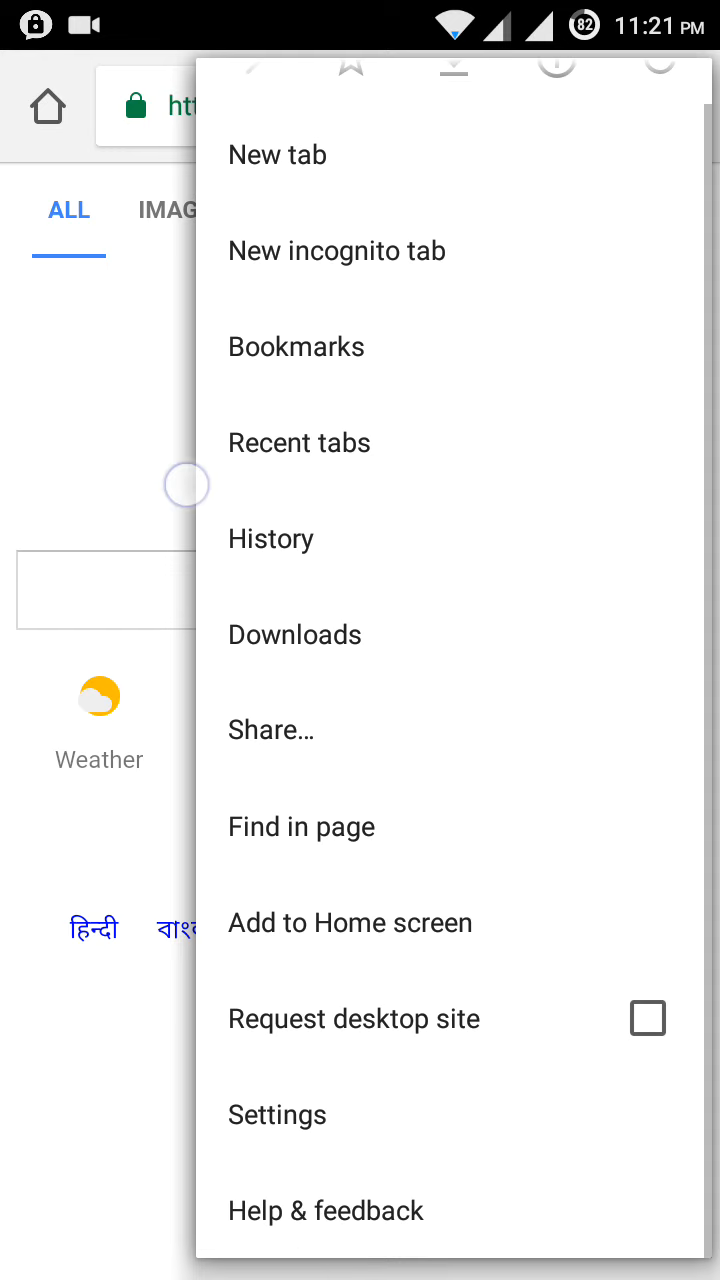
Step: Go into Chrome Settings and look through Site settings, then return to the main settings
{"action": "left_click", "coordinate": [276, 1114]}
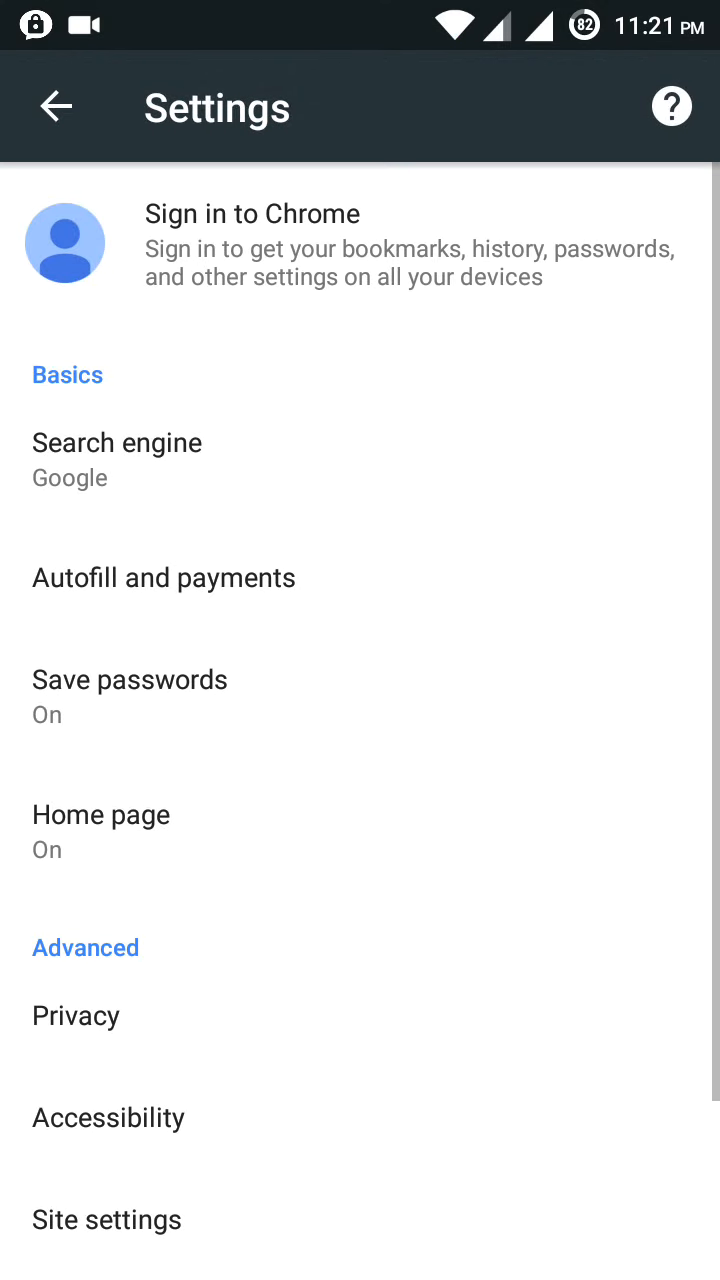
{"action": "scroll", "scroll_direction": "down", "scroll_amount": 3}
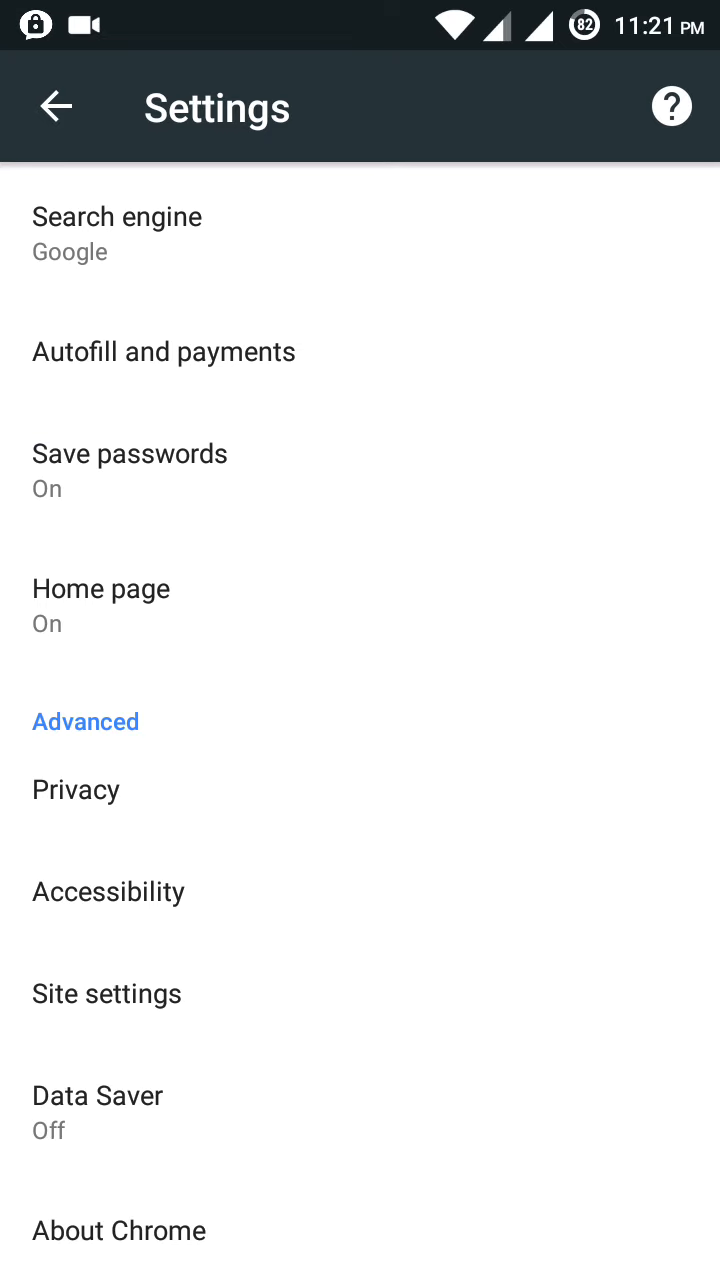
{"action": "left_click", "coordinate": [106, 992]}
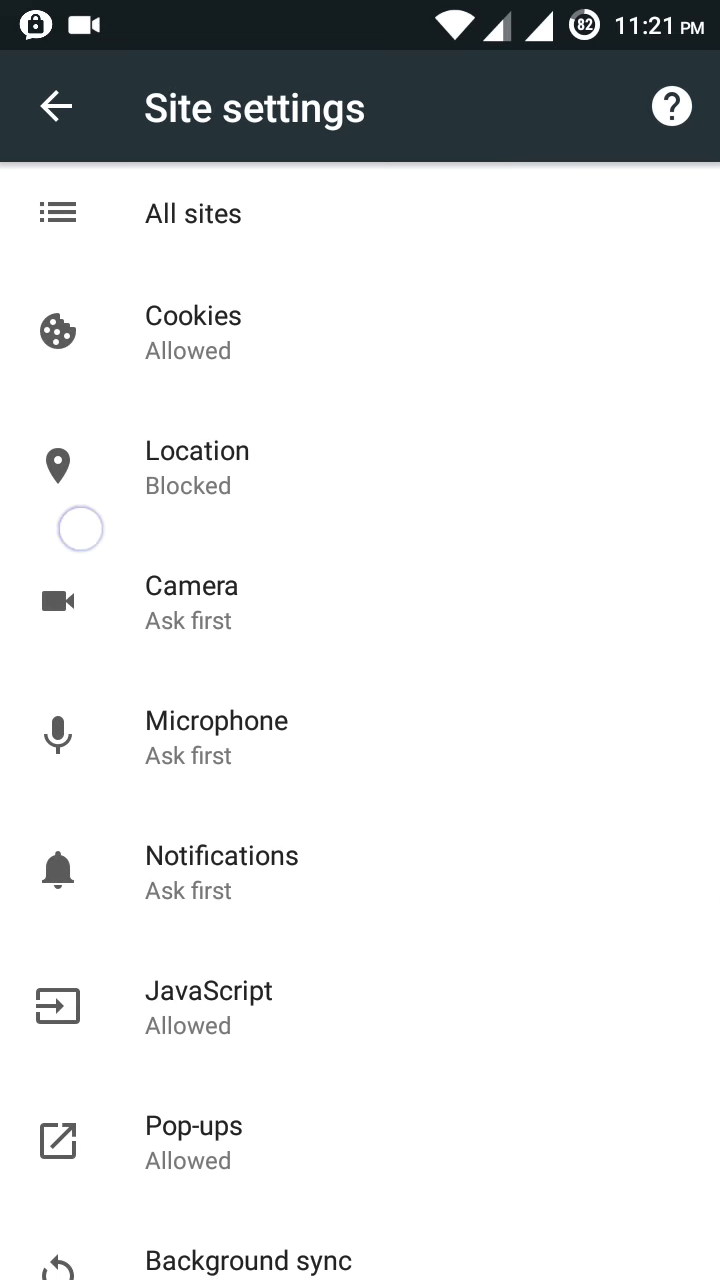
{"action": "scroll", "scroll_direction": "down", "scroll_amount": 3}
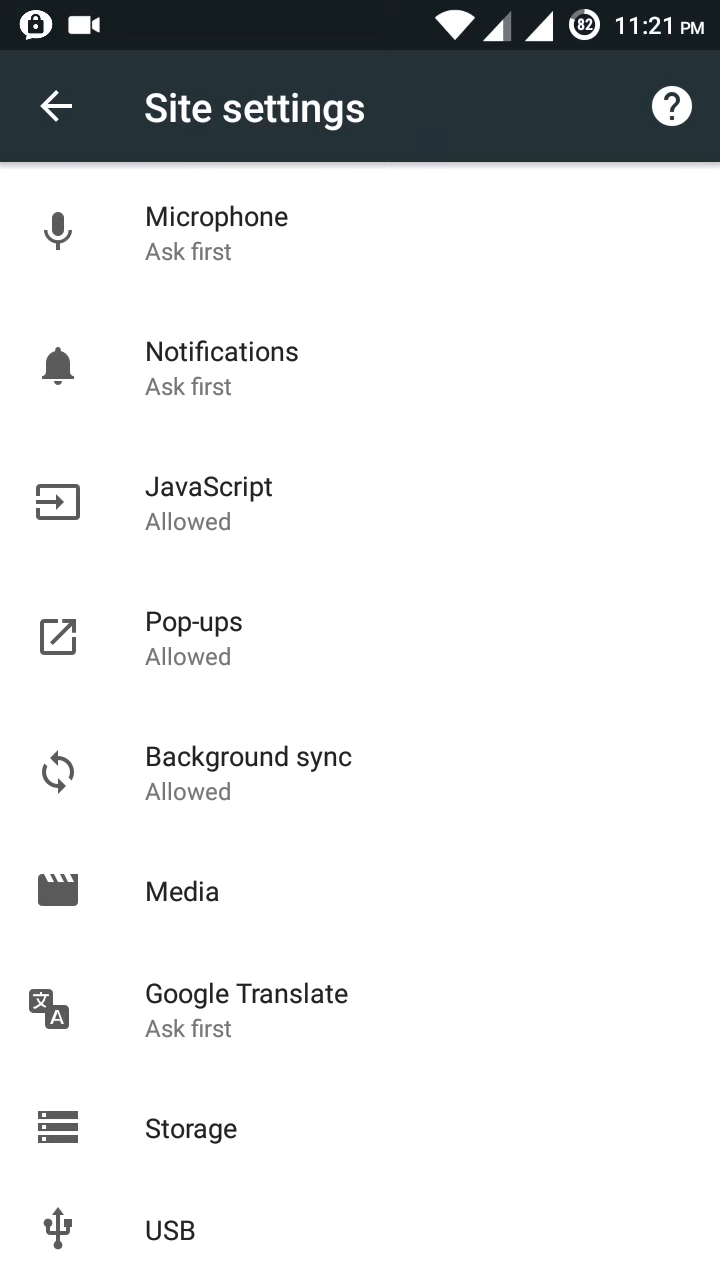
{"action": "left_click", "coordinate": [56, 108]}
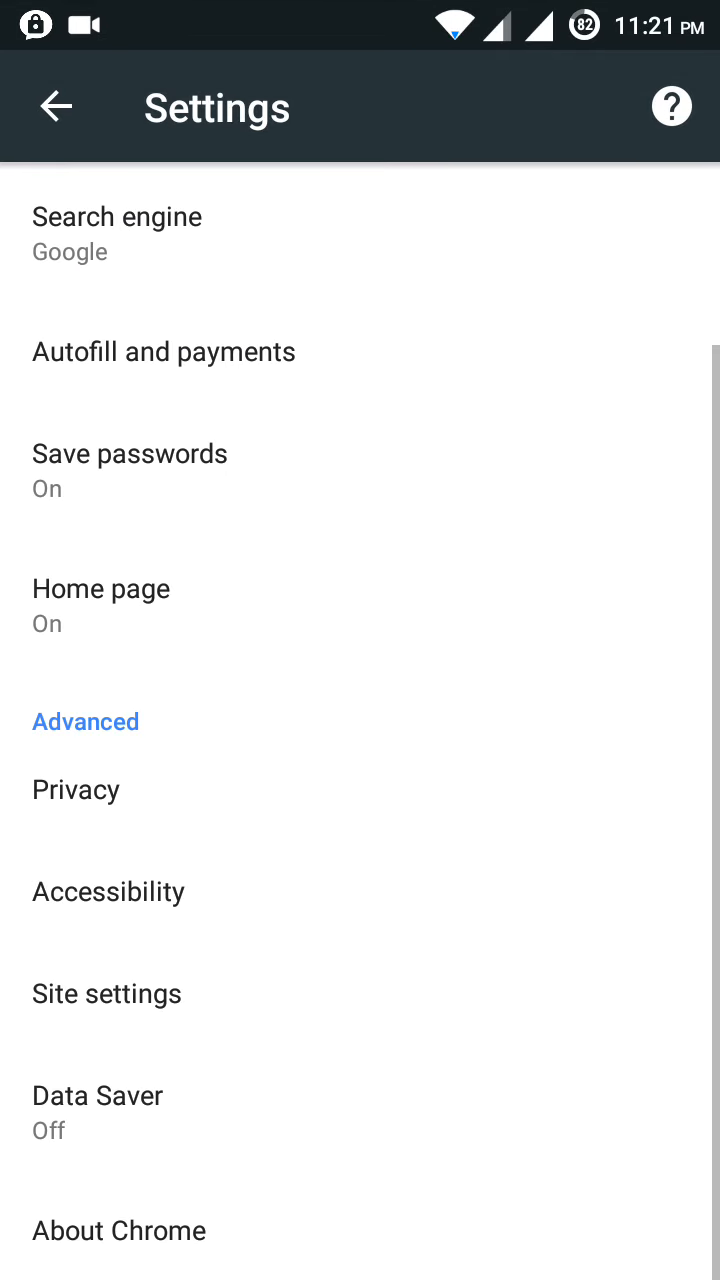
Step: Look through Chrome's Privacy settings, then back out of settings to the web page
{"action": "left_click", "coordinate": [76, 788]}
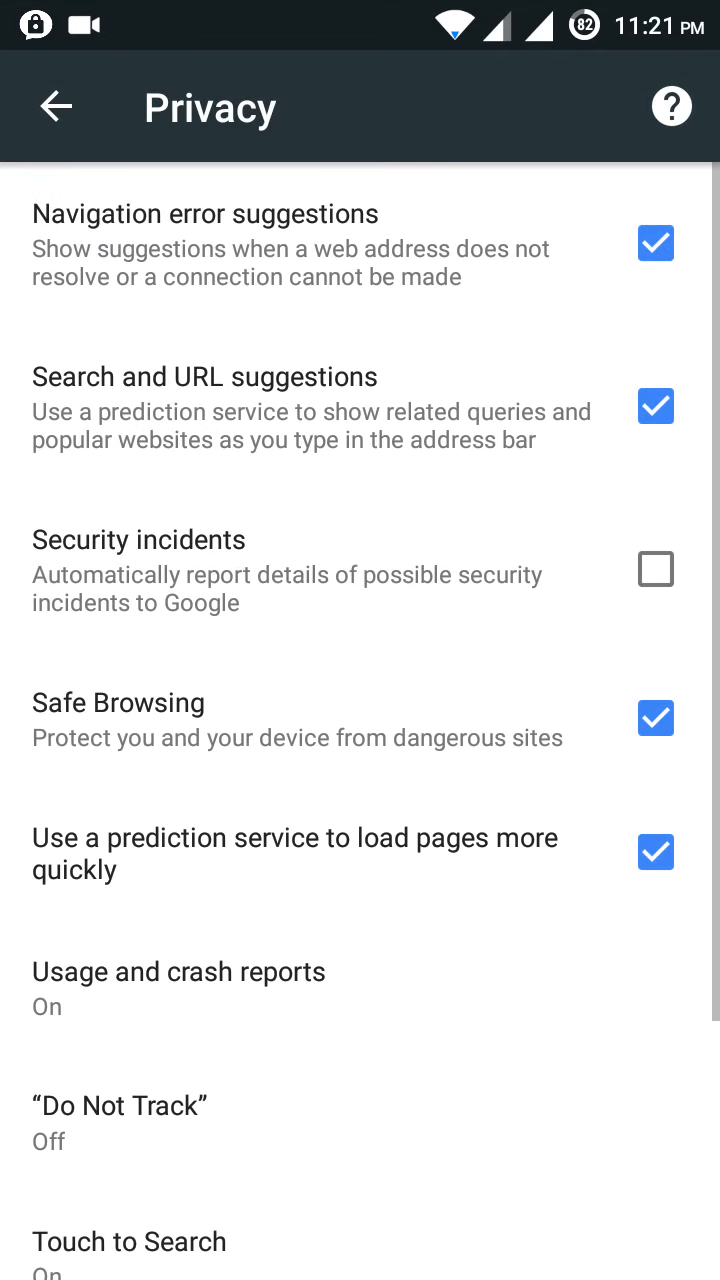
{"action": "scroll", "scroll_direction": "down", "scroll_amount": 3}
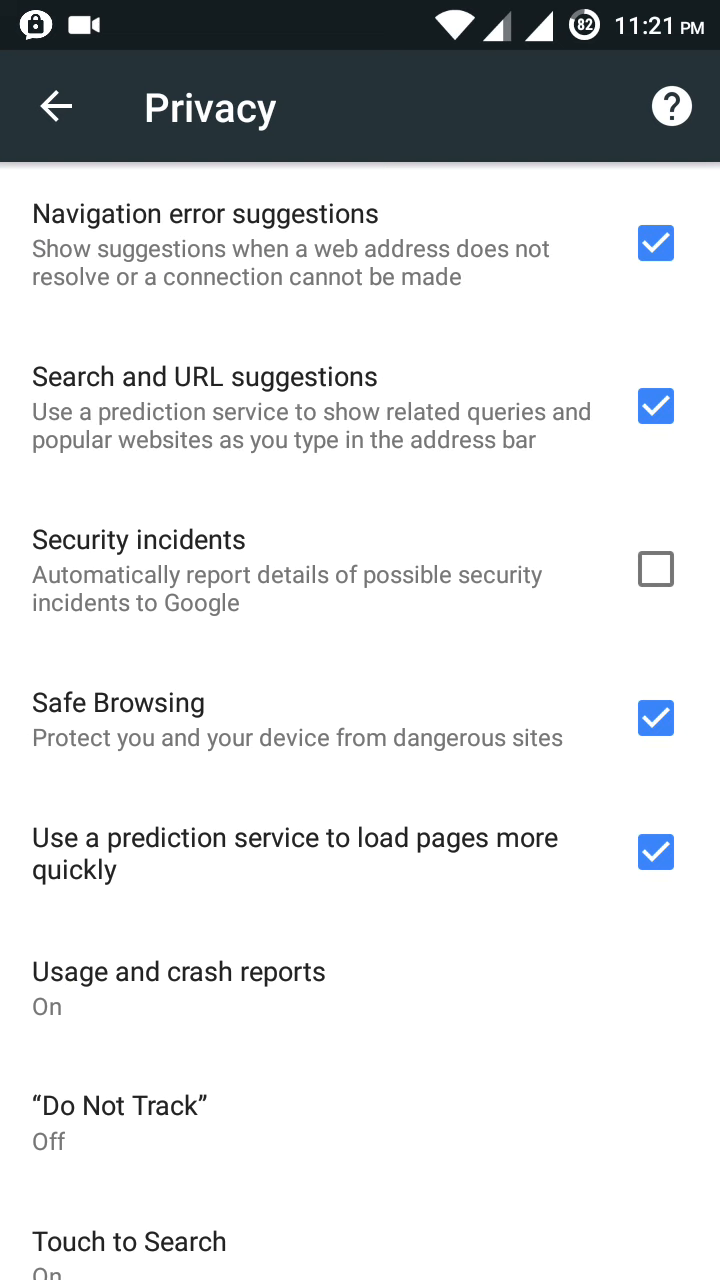
{"action": "left_click", "coordinate": [56, 108]}
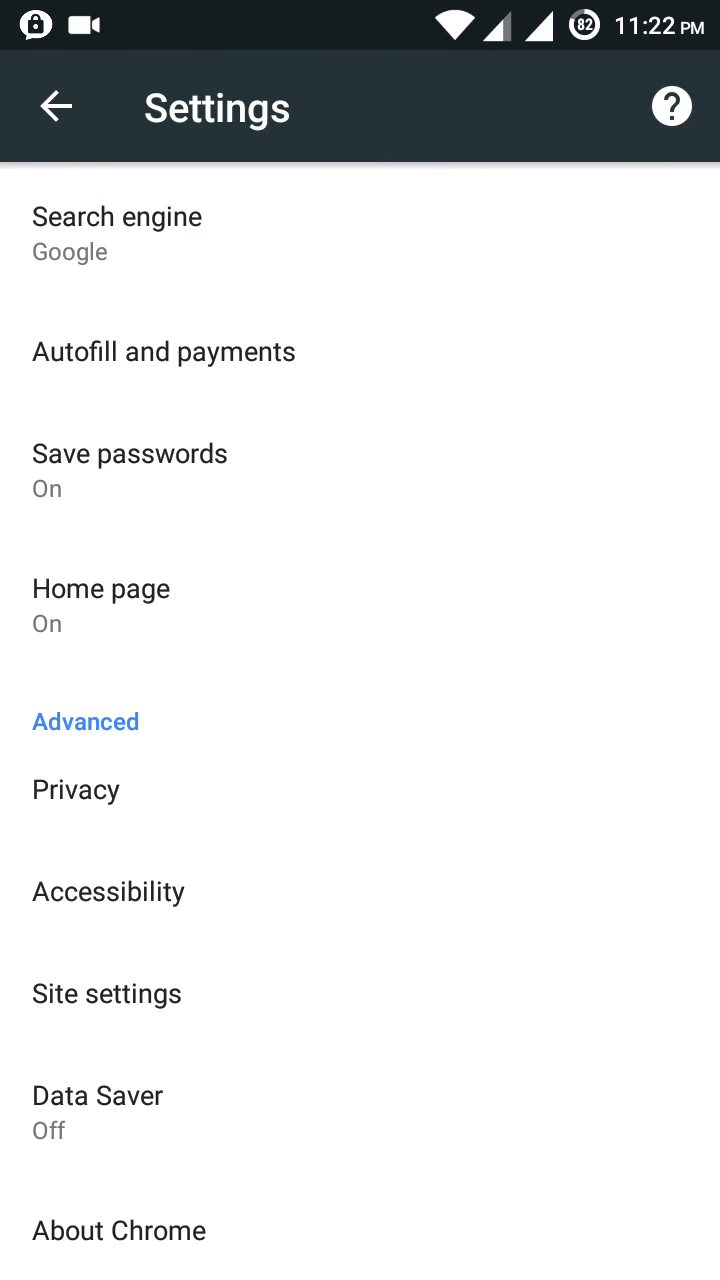
{"action": "left_click", "coordinate": [56, 108]}
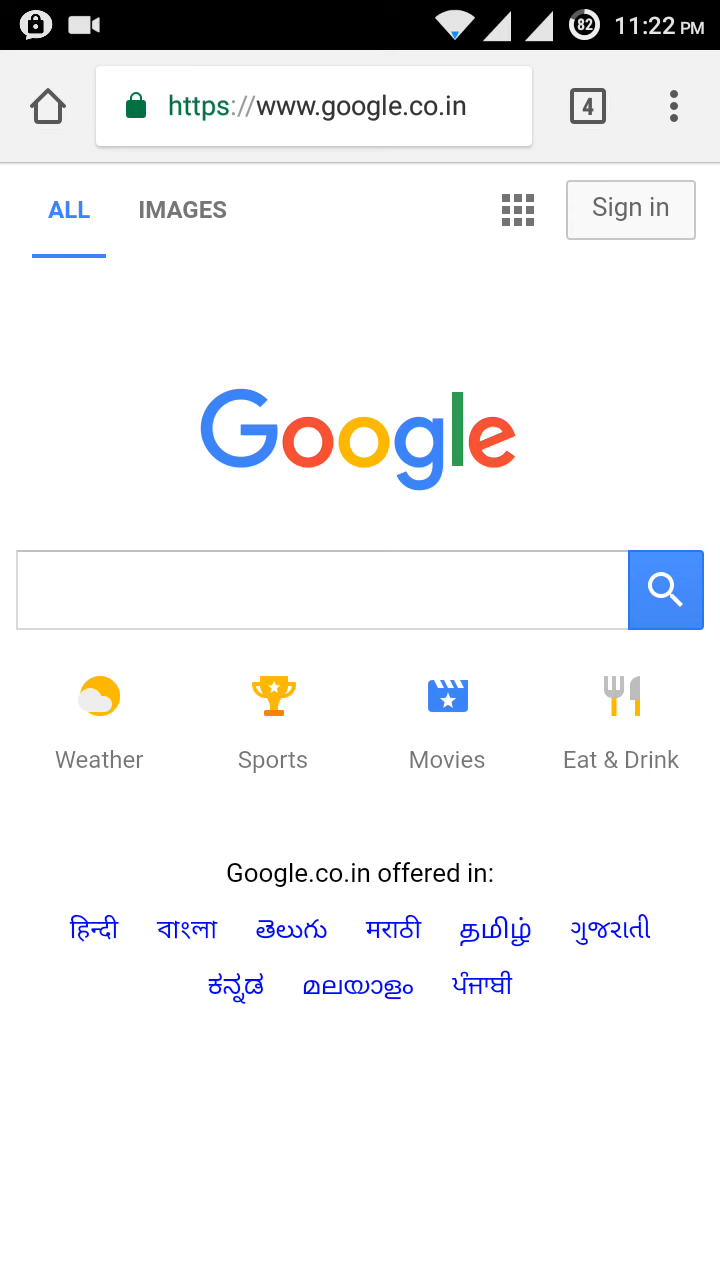
{"action": "scroll", "scroll_direction": "down", "scroll_amount": 3}
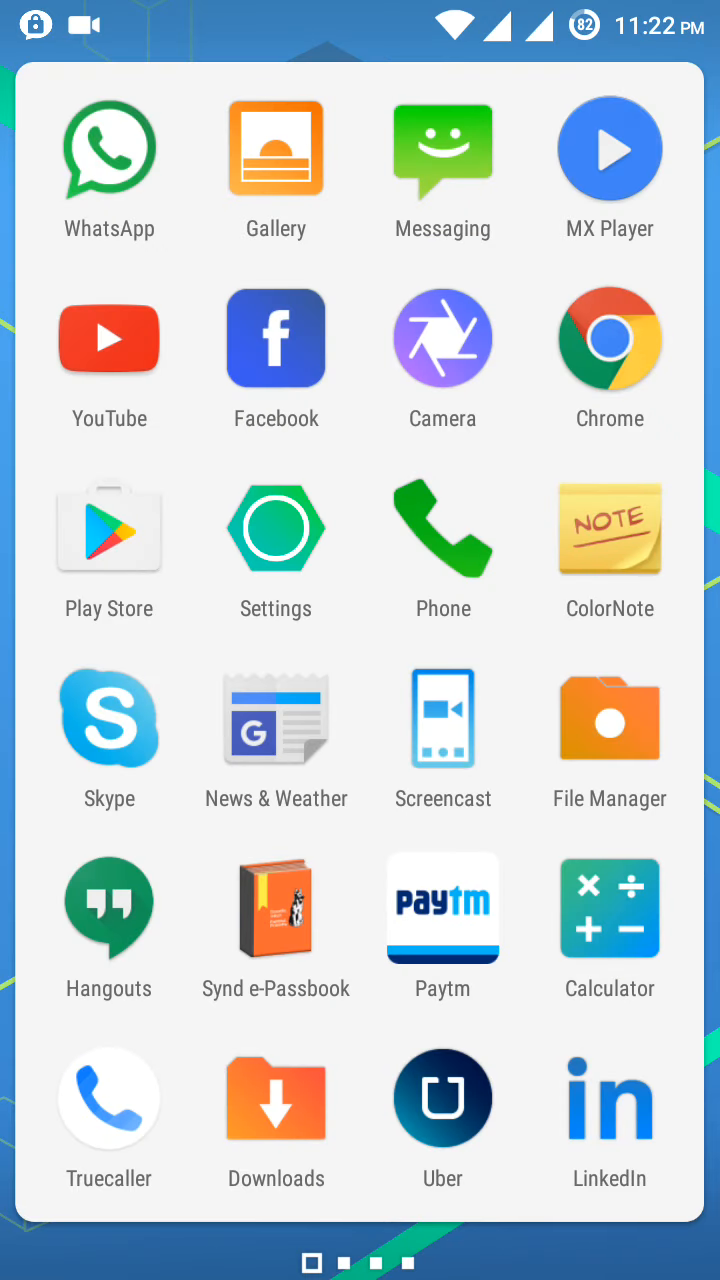
{"action": "left_click", "coordinate": [276, 336]}
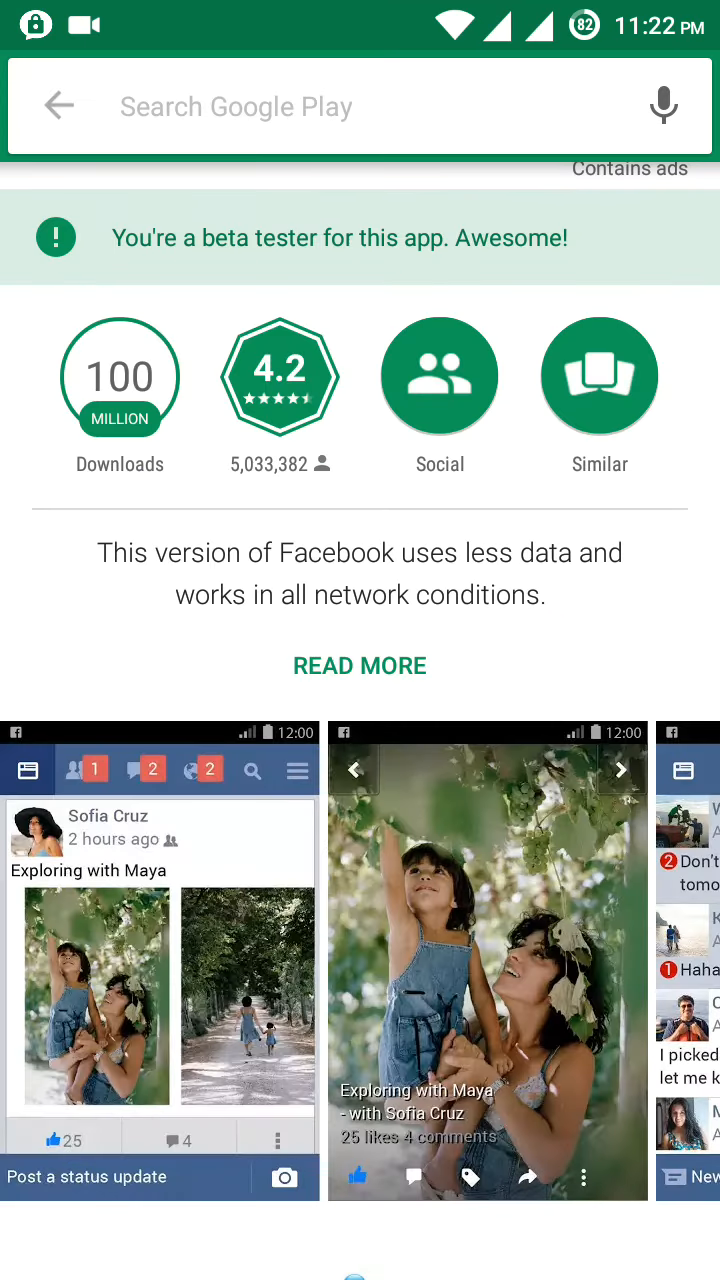
{"action": "type", "text": "opera"}
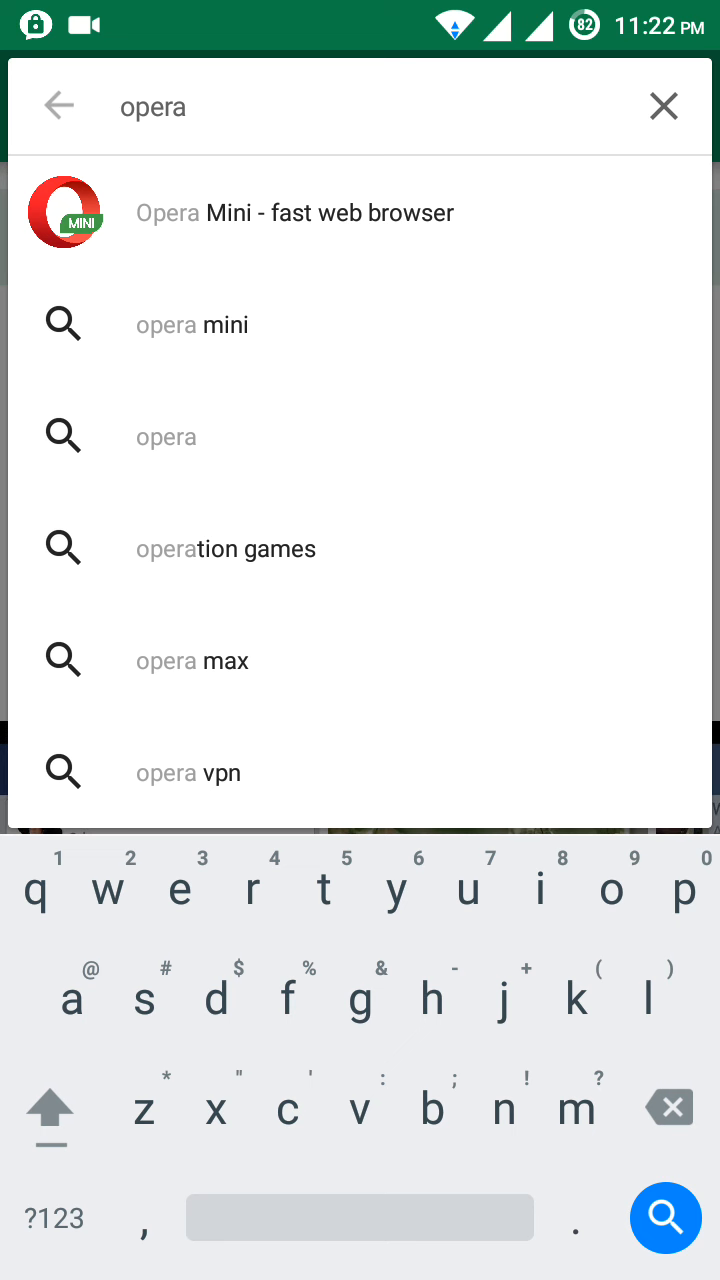
{"action": "left_click", "coordinate": [296, 212]}
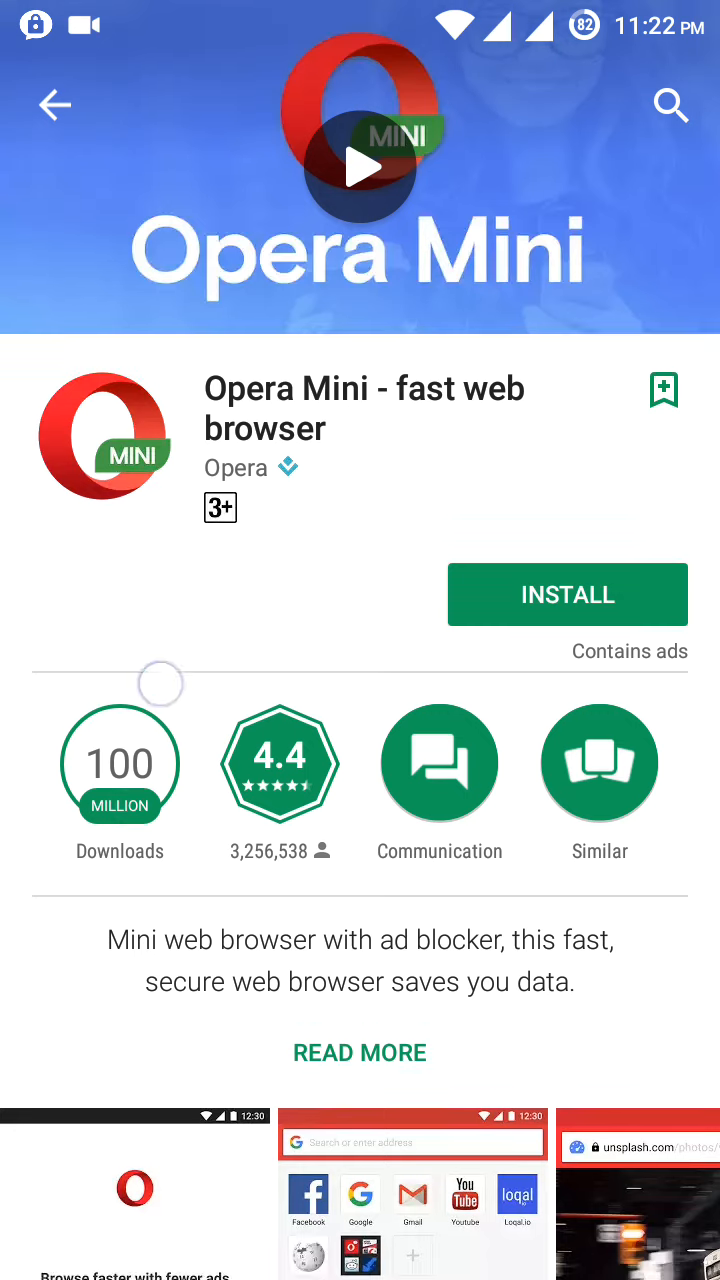
{"action": "scroll", "scroll_direction": "down", "scroll_amount": 3}
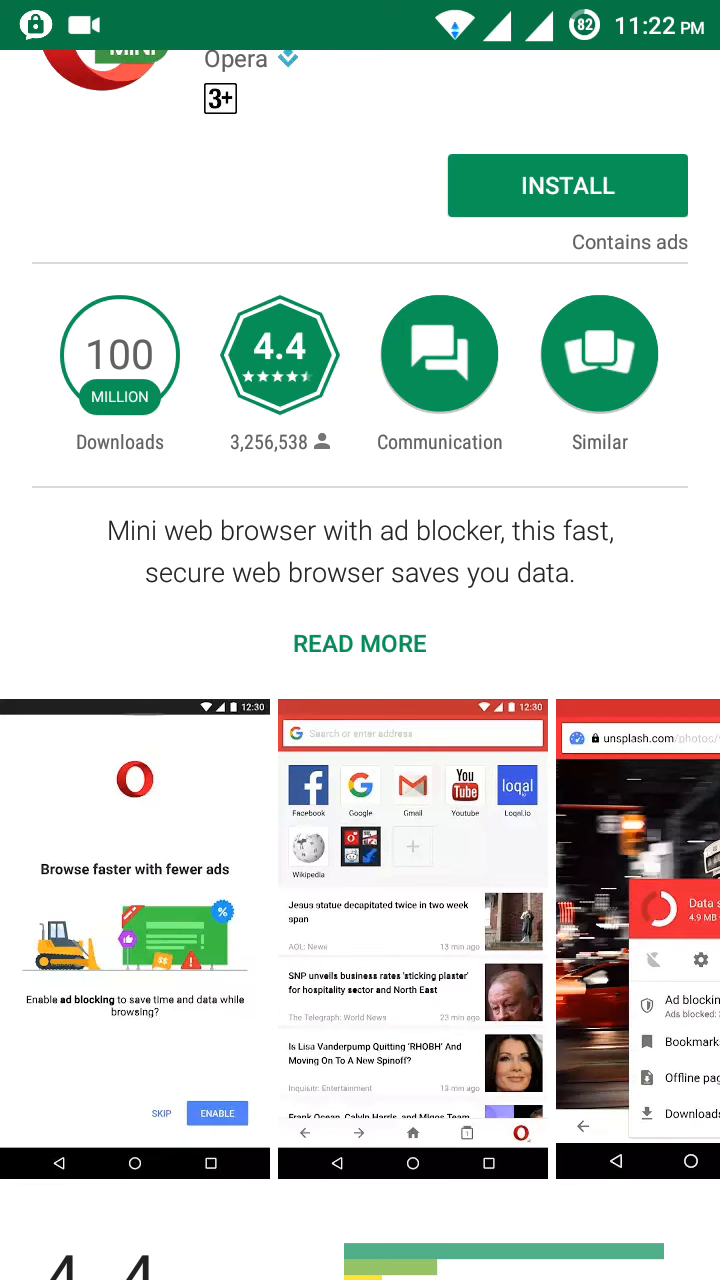
{"action": "scroll", "scroll_direction": "down", "scroll_amount": 3}
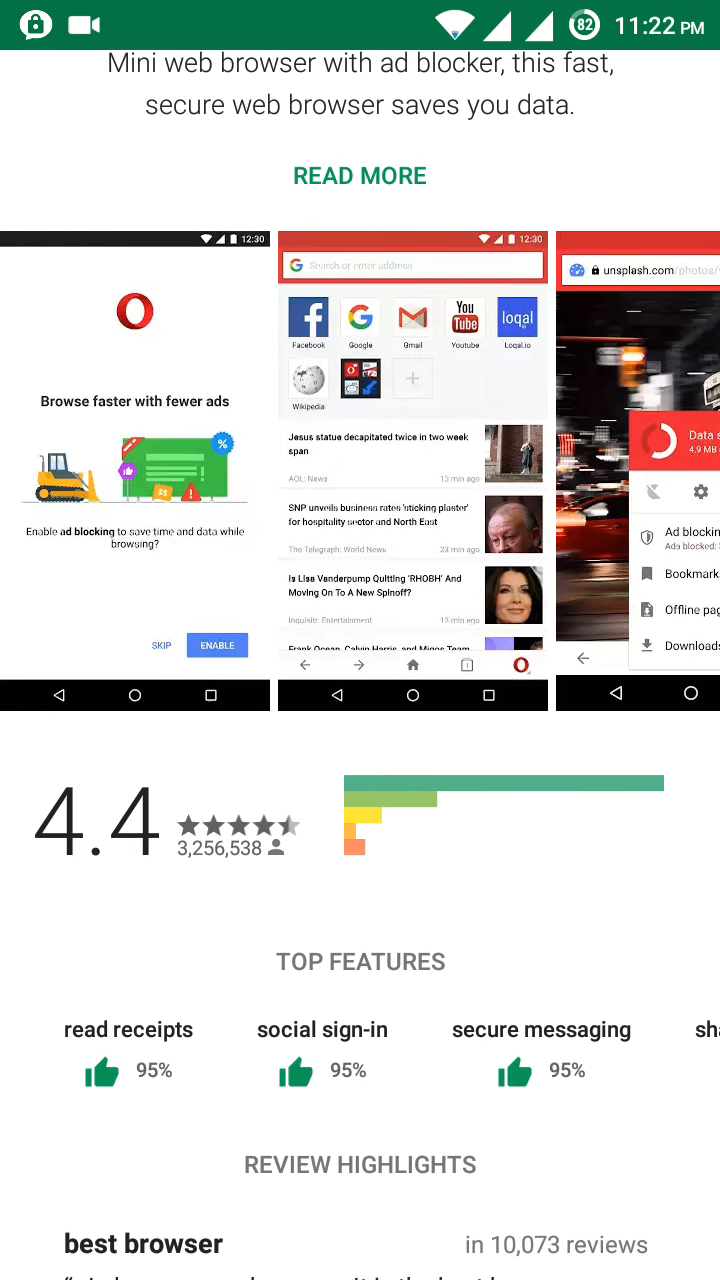
{"action": "scroll", "scroll_direction": "down", "scroll_amount": 3}
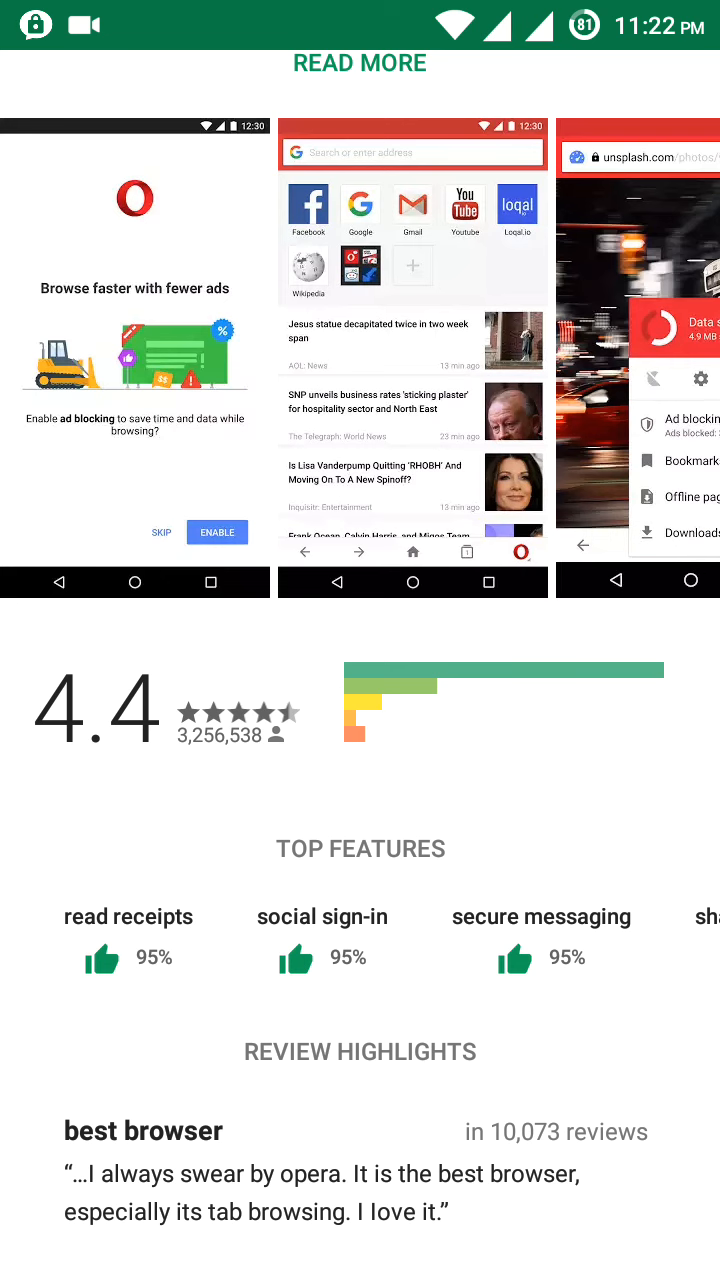
{"action": "scroll", "scroll_direction": "down", "scroll_amount": 3}
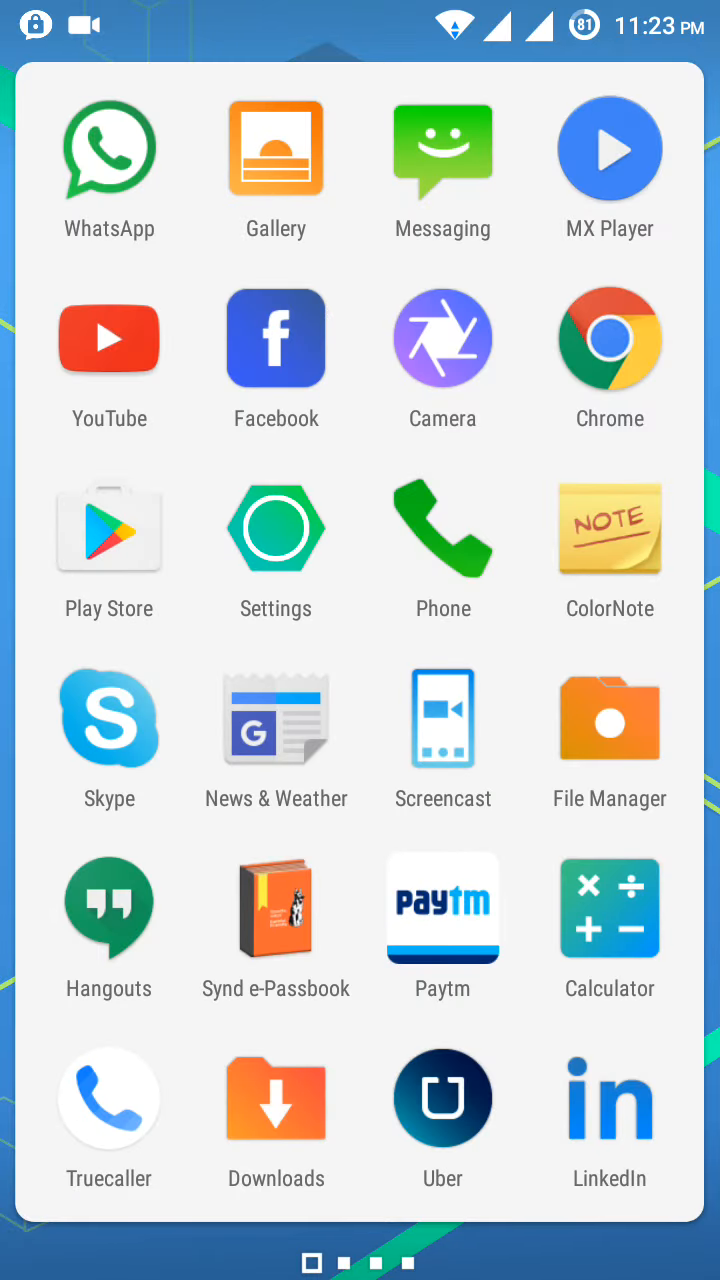
Step: Open the phone's Settings and go down to the Apps list
{"action": "left_click", "coordinate": [276, 528]}
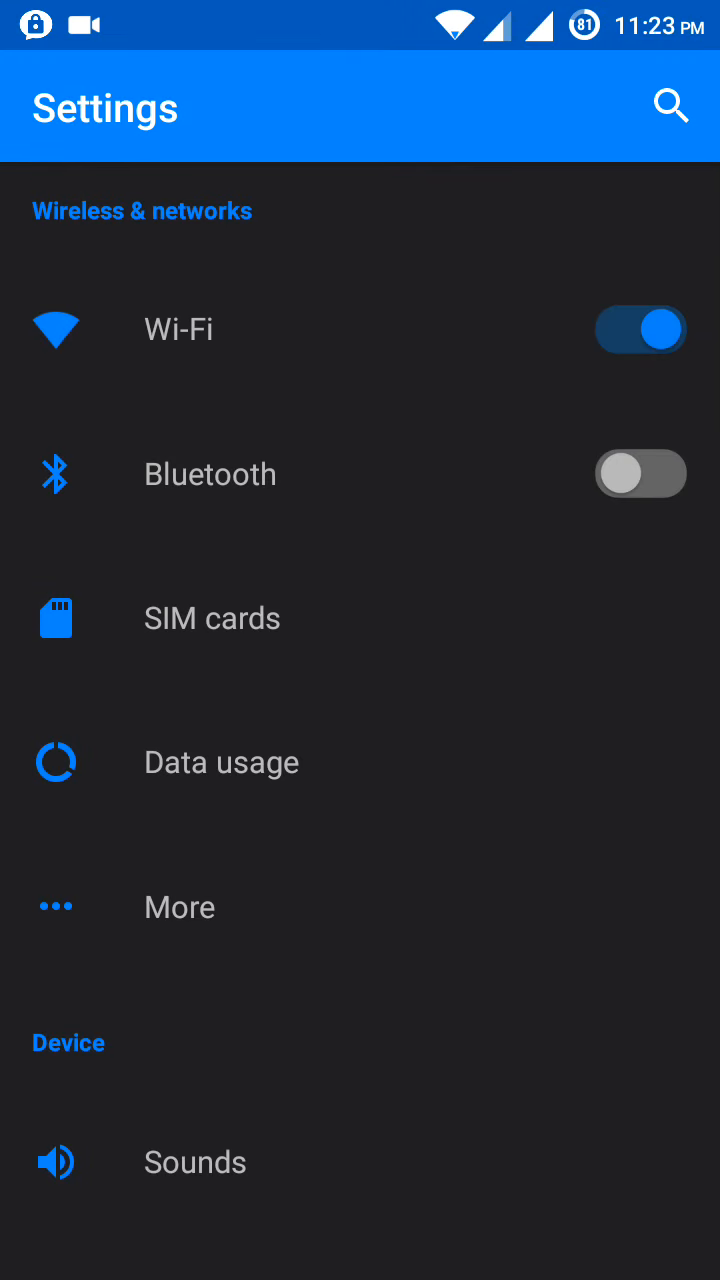
{"action": "scroll", "scroll_direction": "down", "scroll_amount": 3}
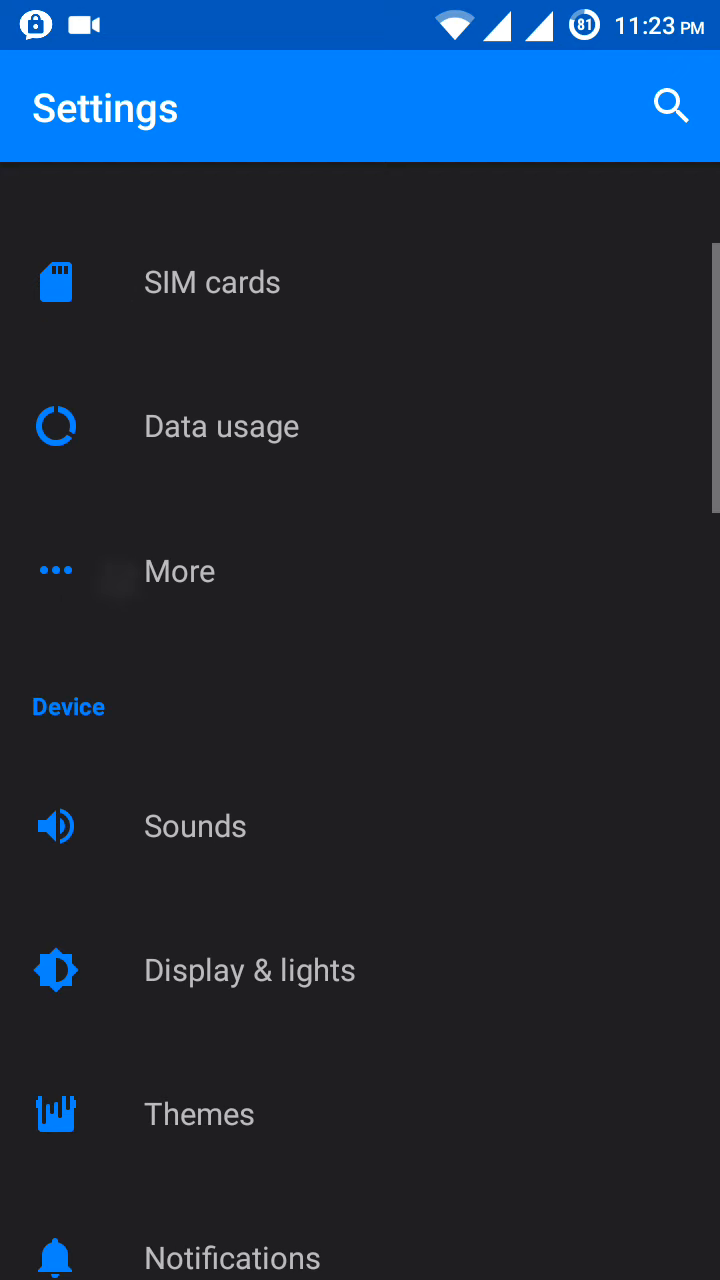
{"action": "scroll", "scroll_direction": "down", "scroll_amount": 3}
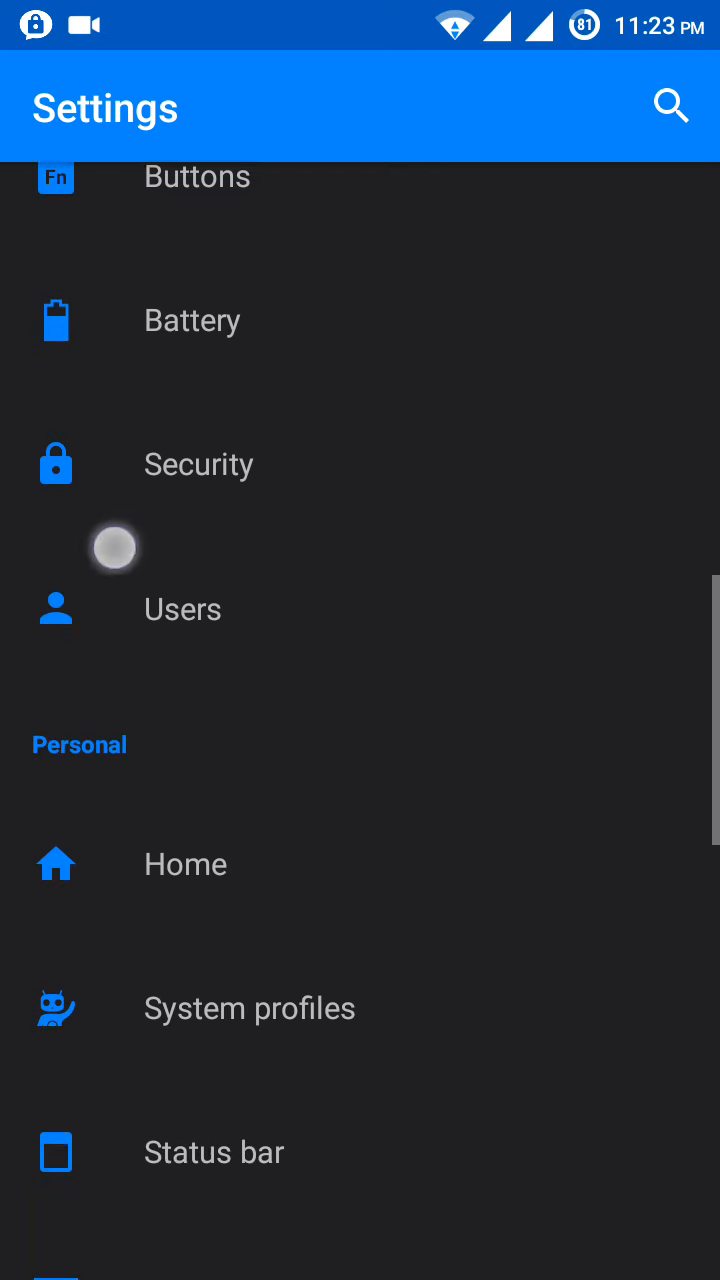
{"action": "scroll", "scroll_direction": "down", "scroll_amount": 3}
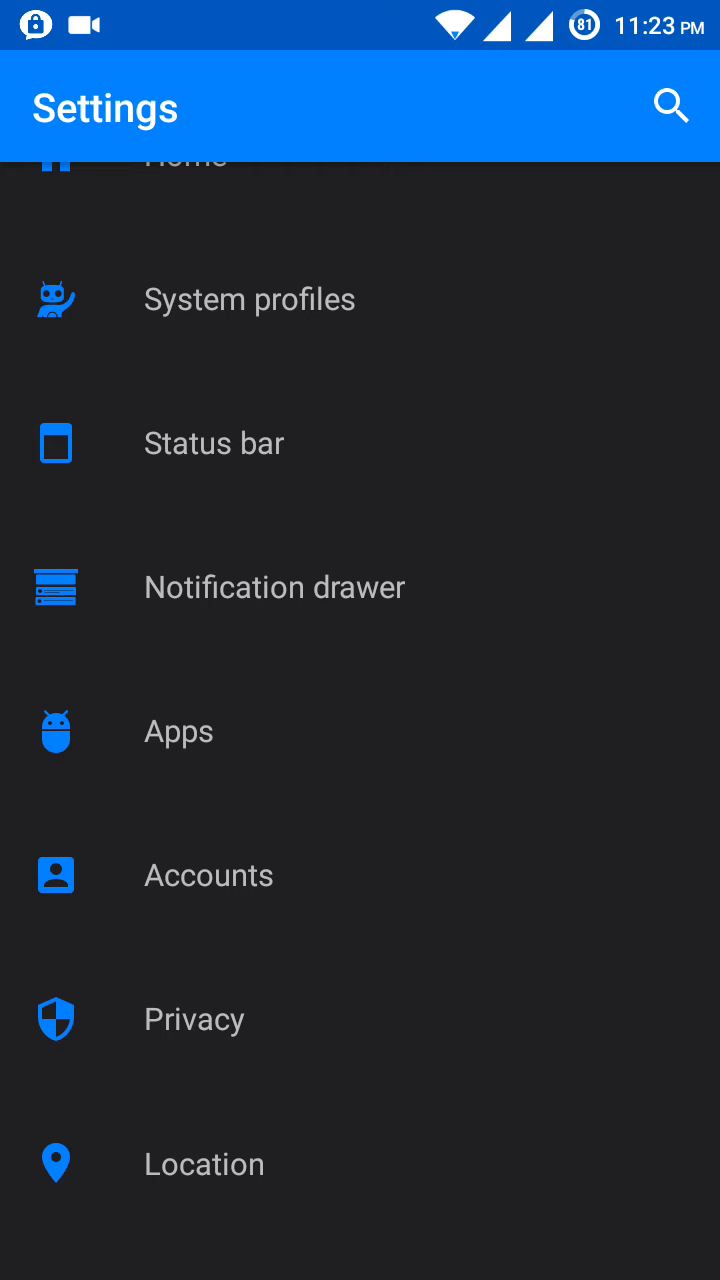
{"action": "left_click", "coordinate": [178, 732]}
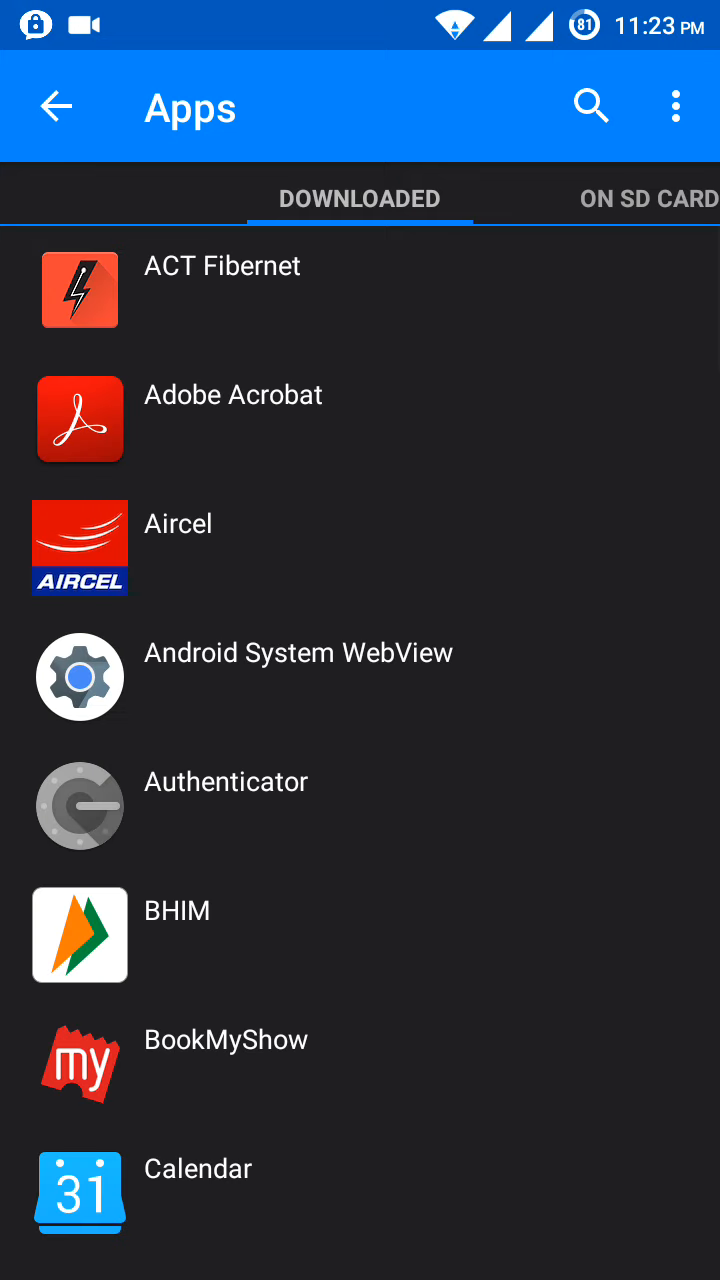
Step: Clear the BHIM app's cached data from its app details and return to the apps list
{"action": "scroll", "scroll_direction": "down", "scroll_amount": 3}
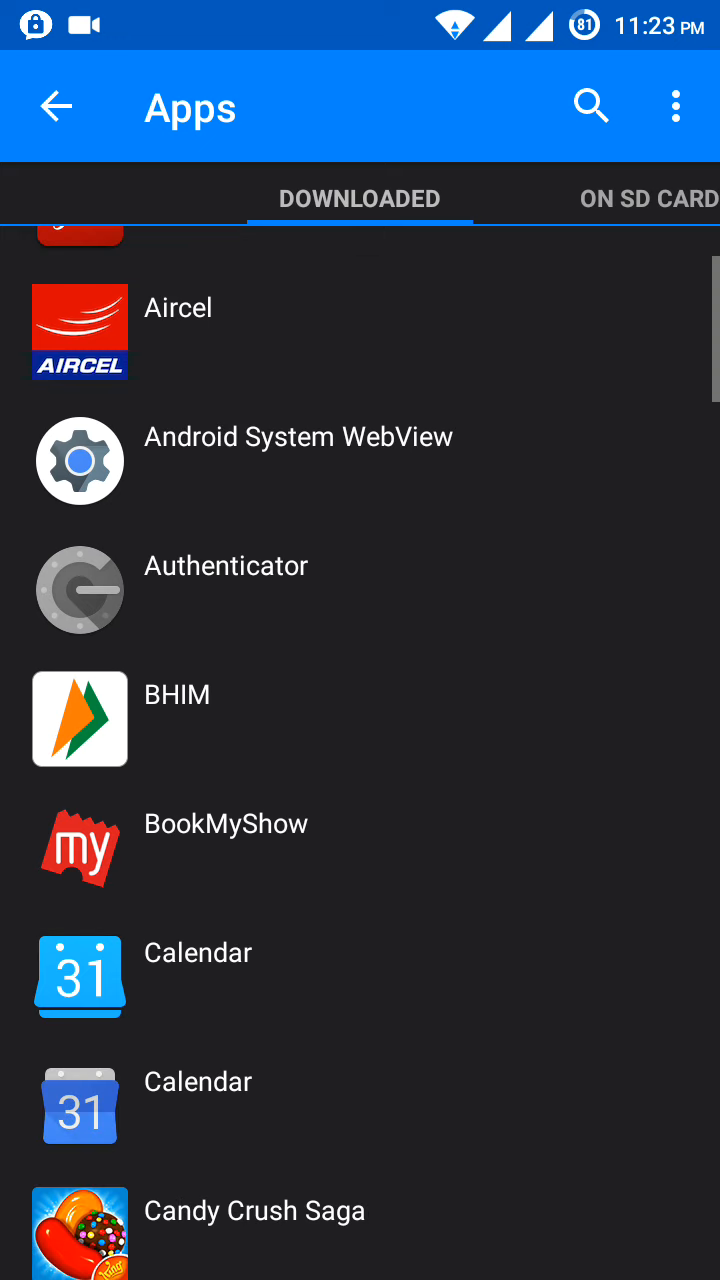
{"action": "left_click", "coordinate": [160, 694]}
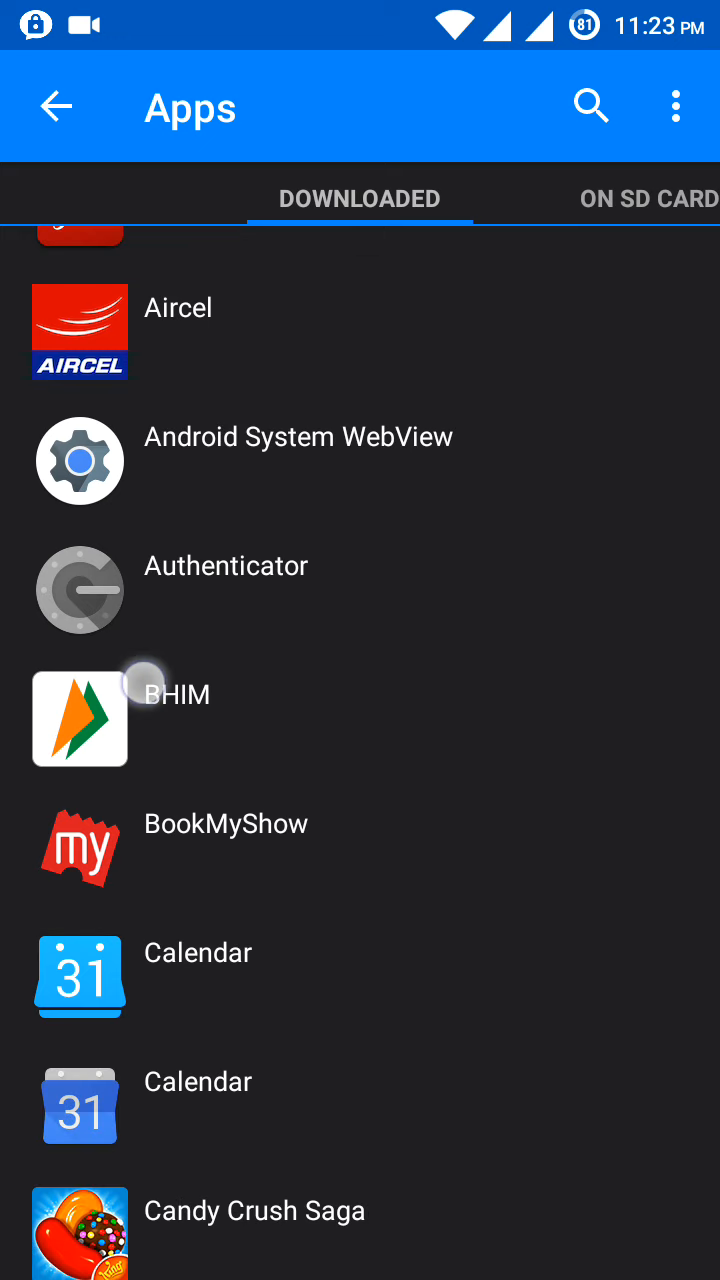
{"action": "left_click", "coordinate": [176, 694]}
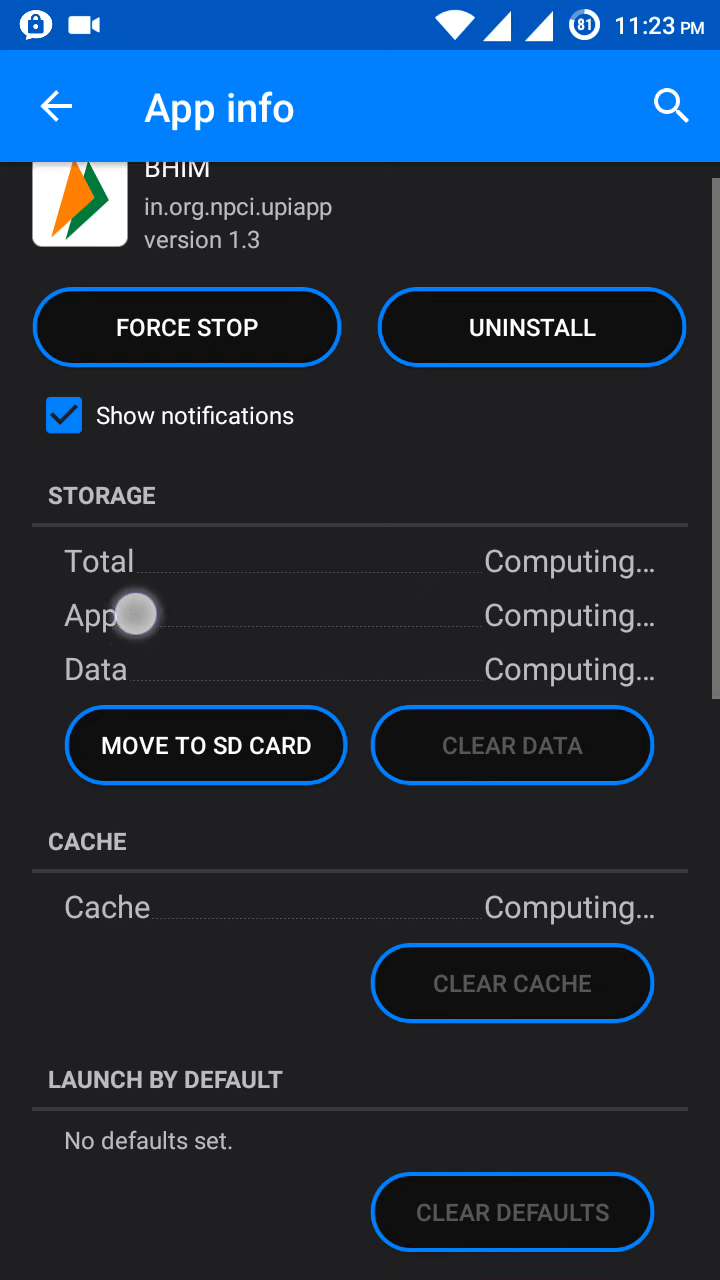
{"action": "scroll", "scroll_direction": "down", "scroll_amount": 3}
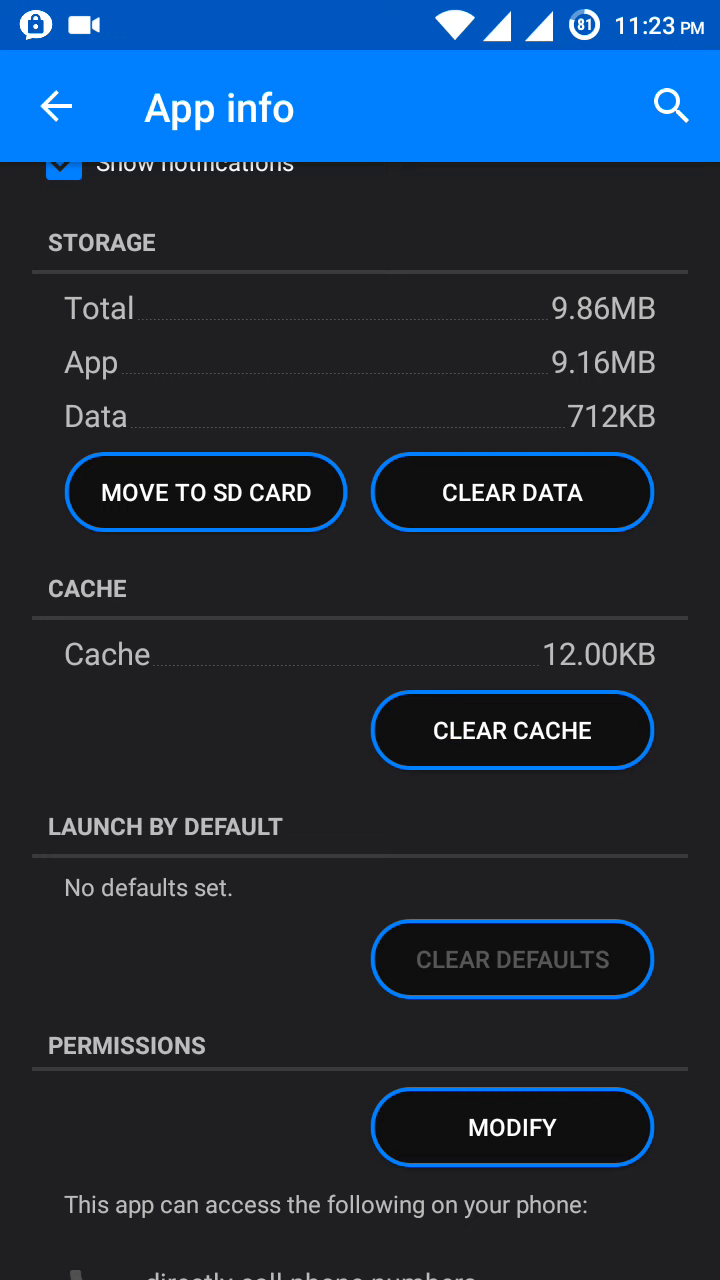
{"action": "left_click", "coordinate": [512, 730]}
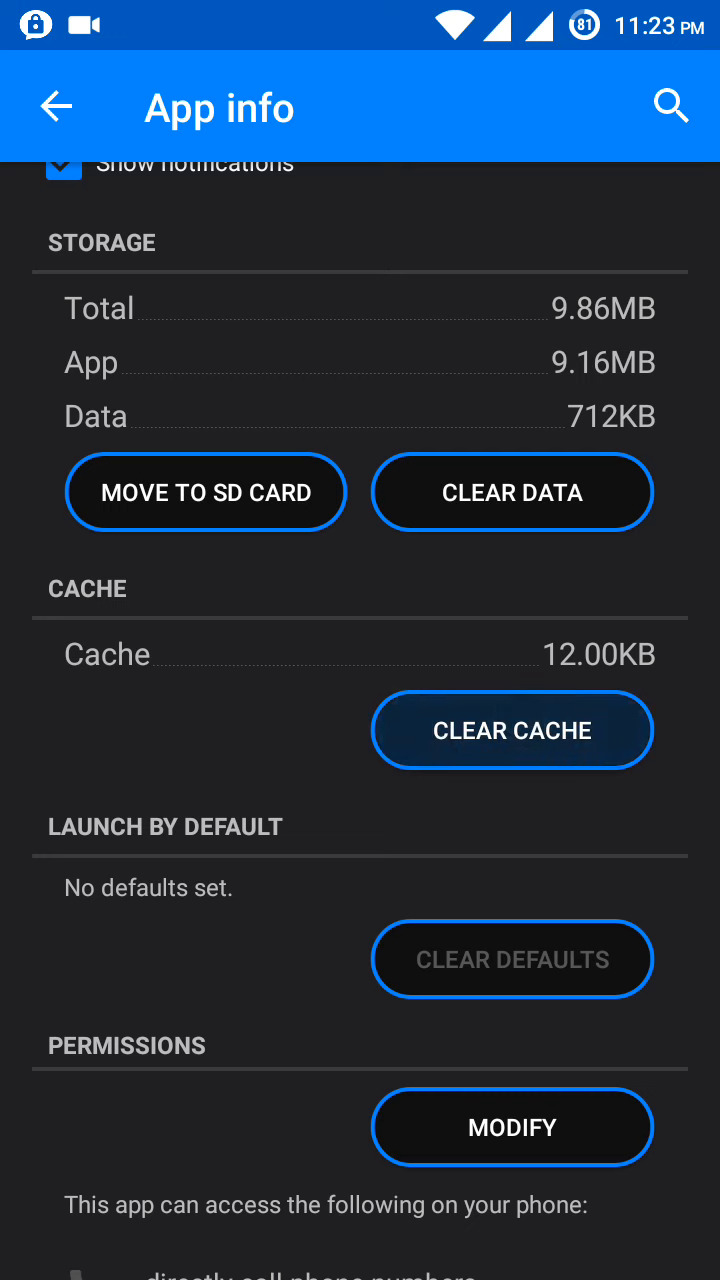
{"action": "left_click", "coordinate": [58, 108]}
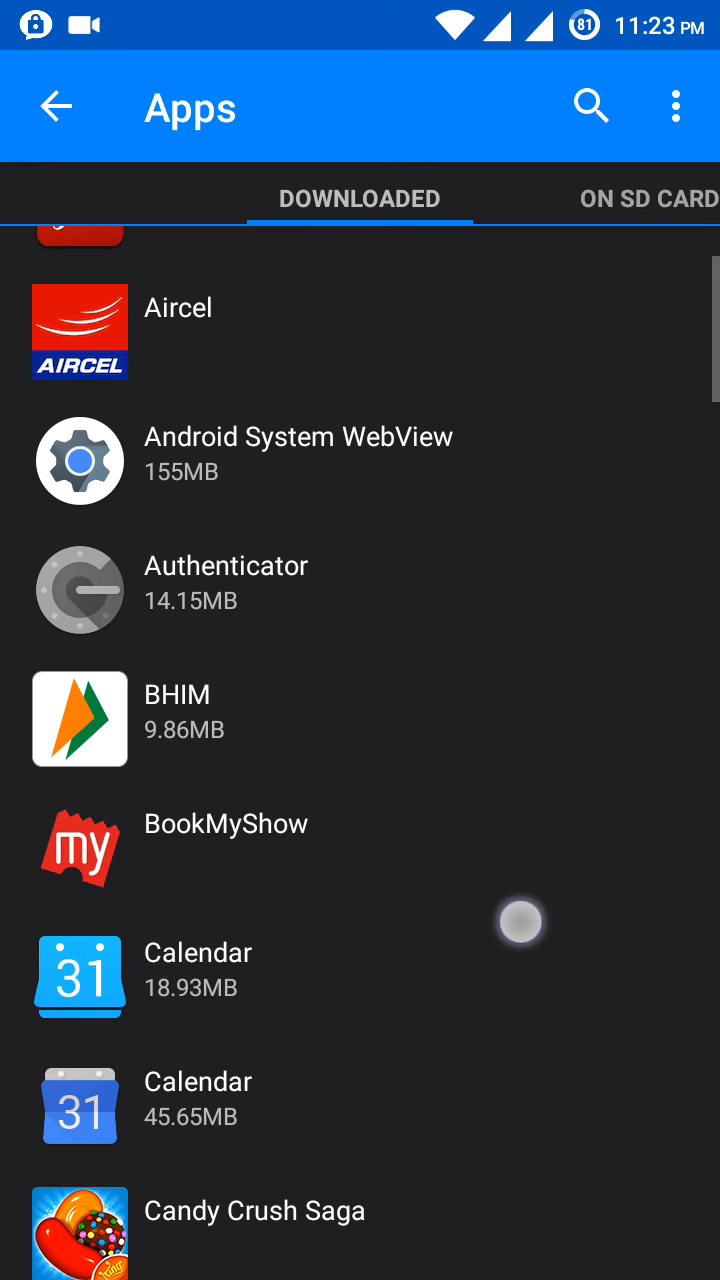
Step: Clear Candy Crush Saga's cached data from its app details
{"action": "scroll", "scroll_direction": "down", "scroll_amount": 3}
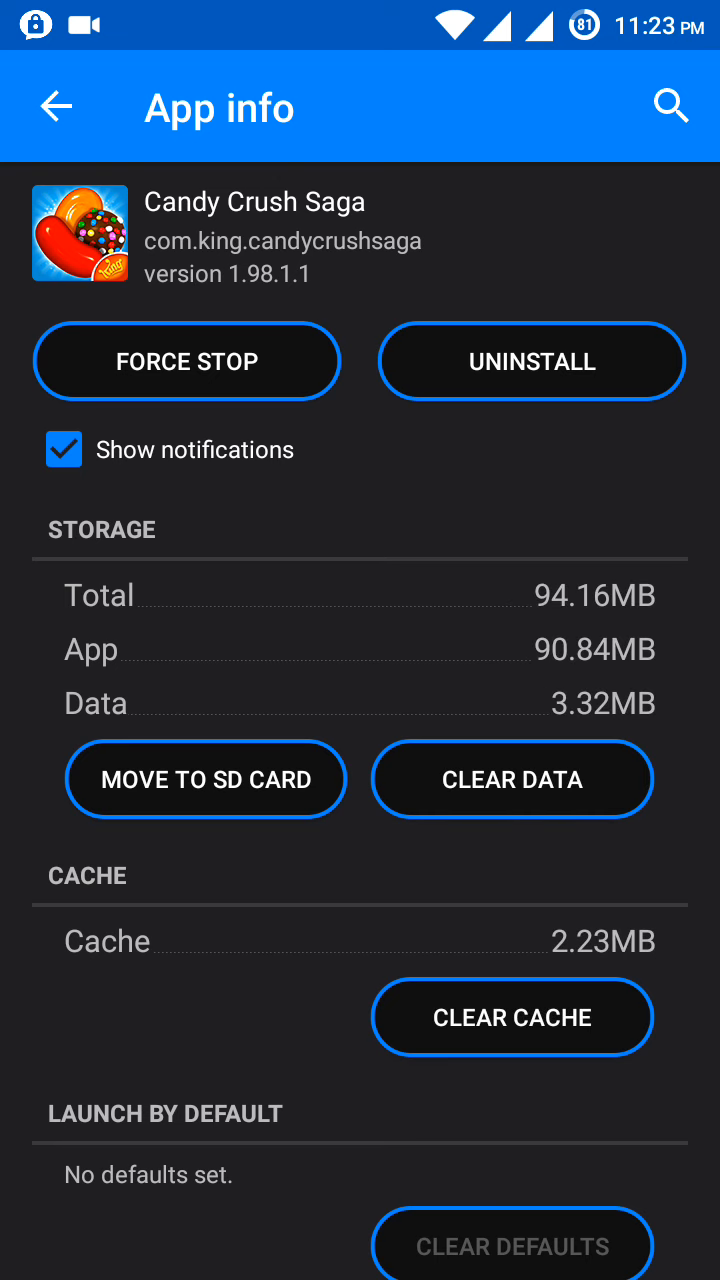
{"action": "left_click", "coordinate": [512, 1016]}
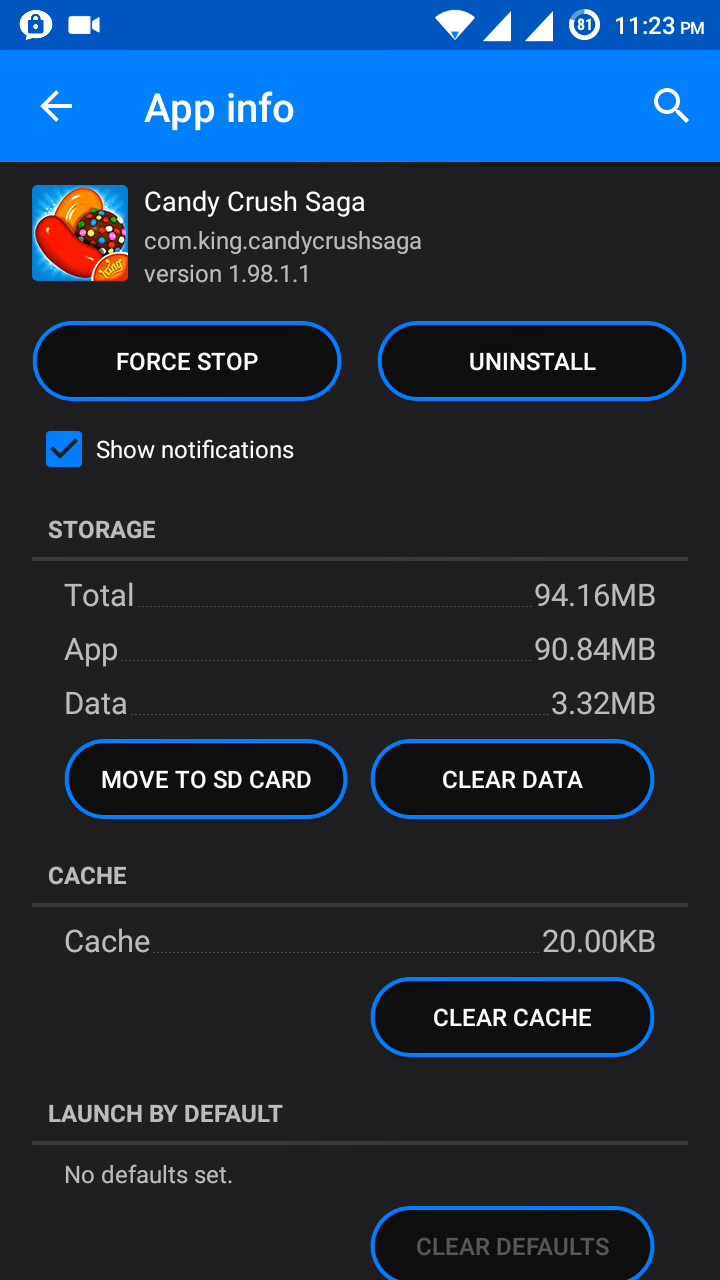
{"action": "left_click", "coordinate": [58, 108]}
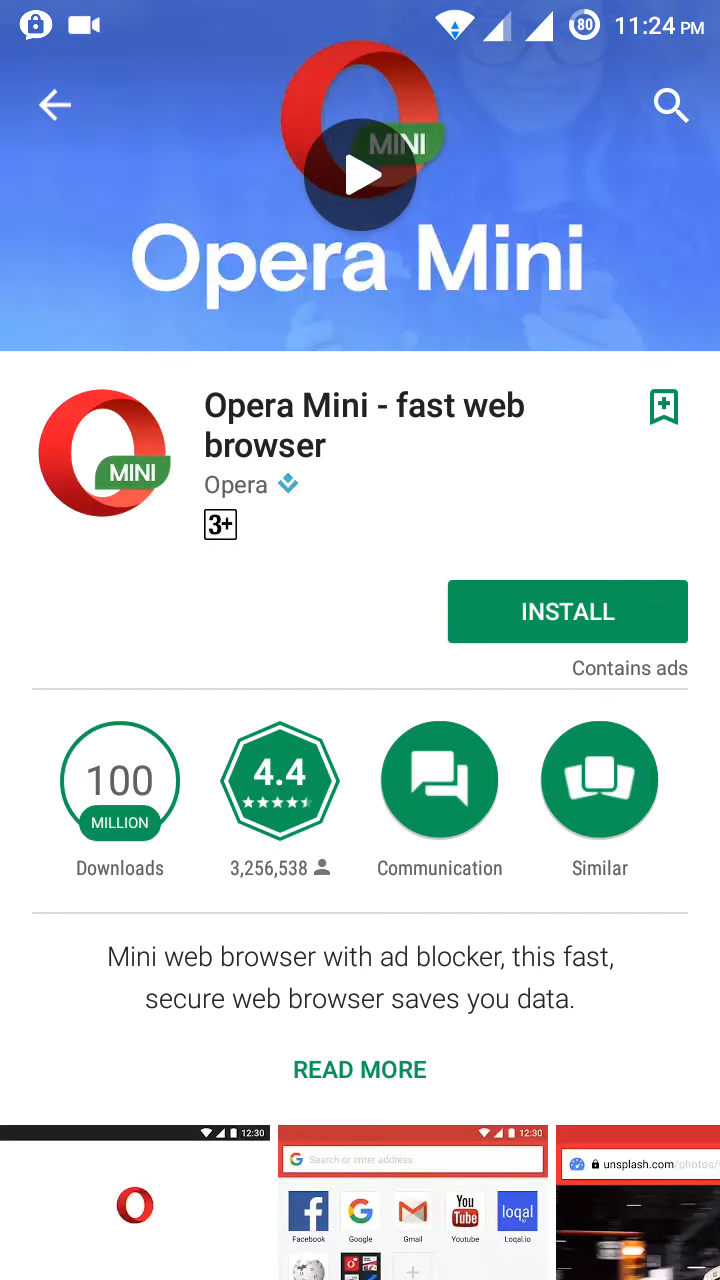
Step: Search the store for 'cleaning apps' and look through the results
{"action": "left_click", "coordinate": [670, 106]}
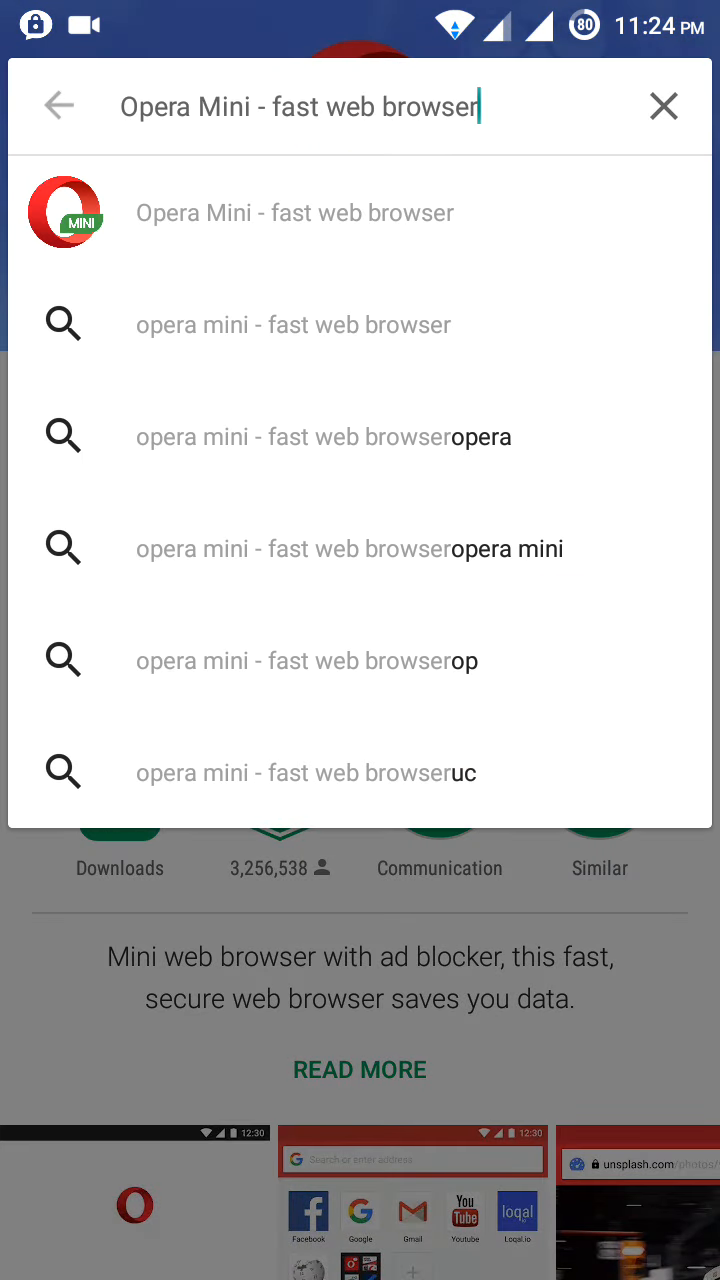
{"action": "left_click", "coordinate": [300, 108]}
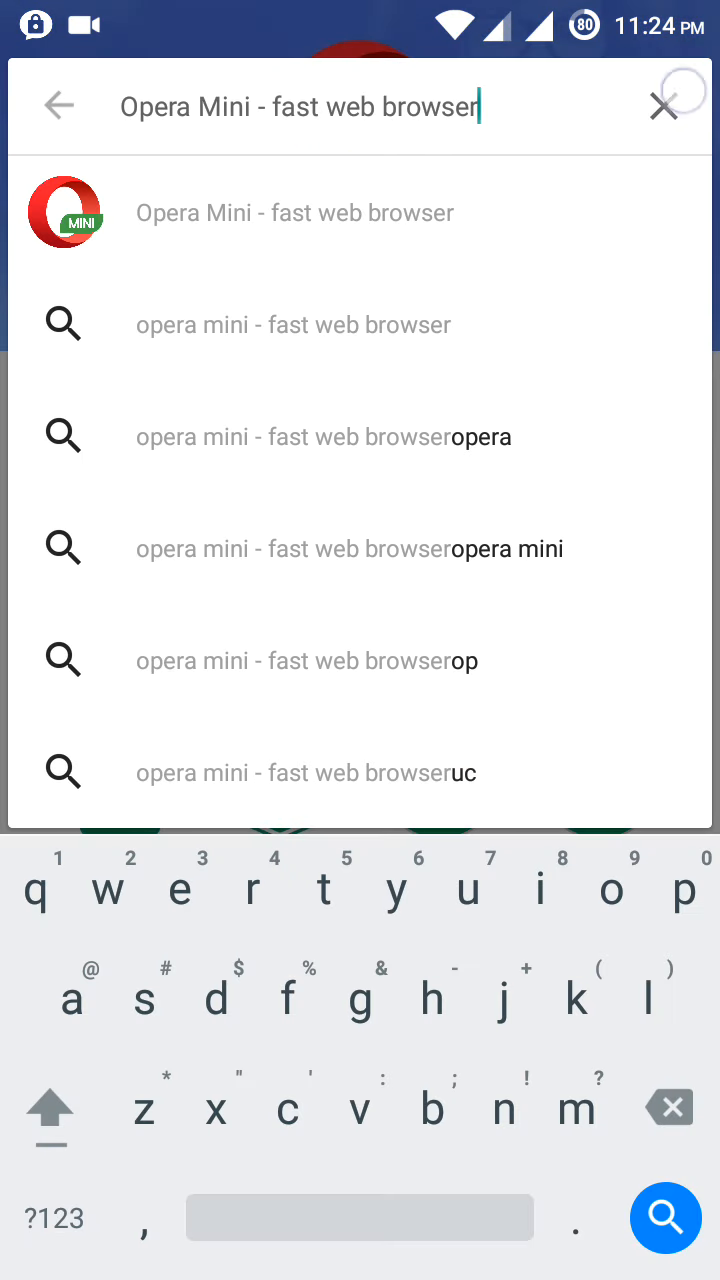
{"action": "left_click", "coordinate": [664, 106]}
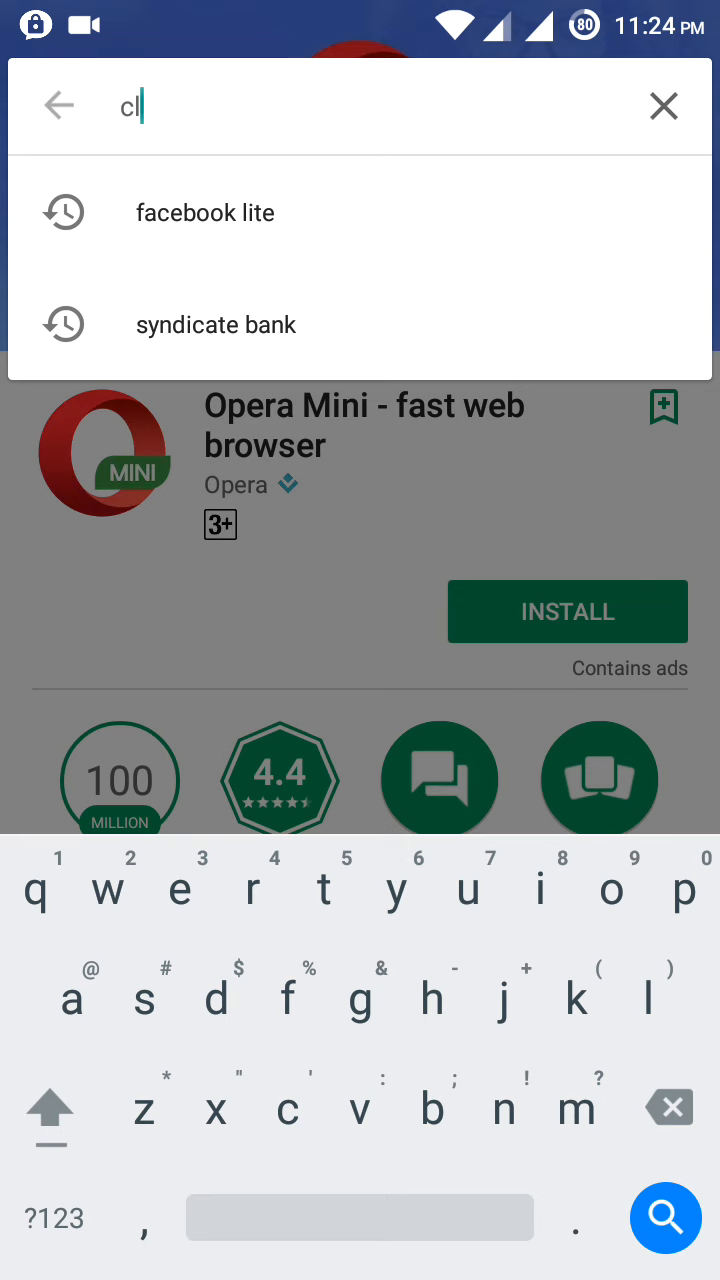
{"action": "type", "text": "eanin"}
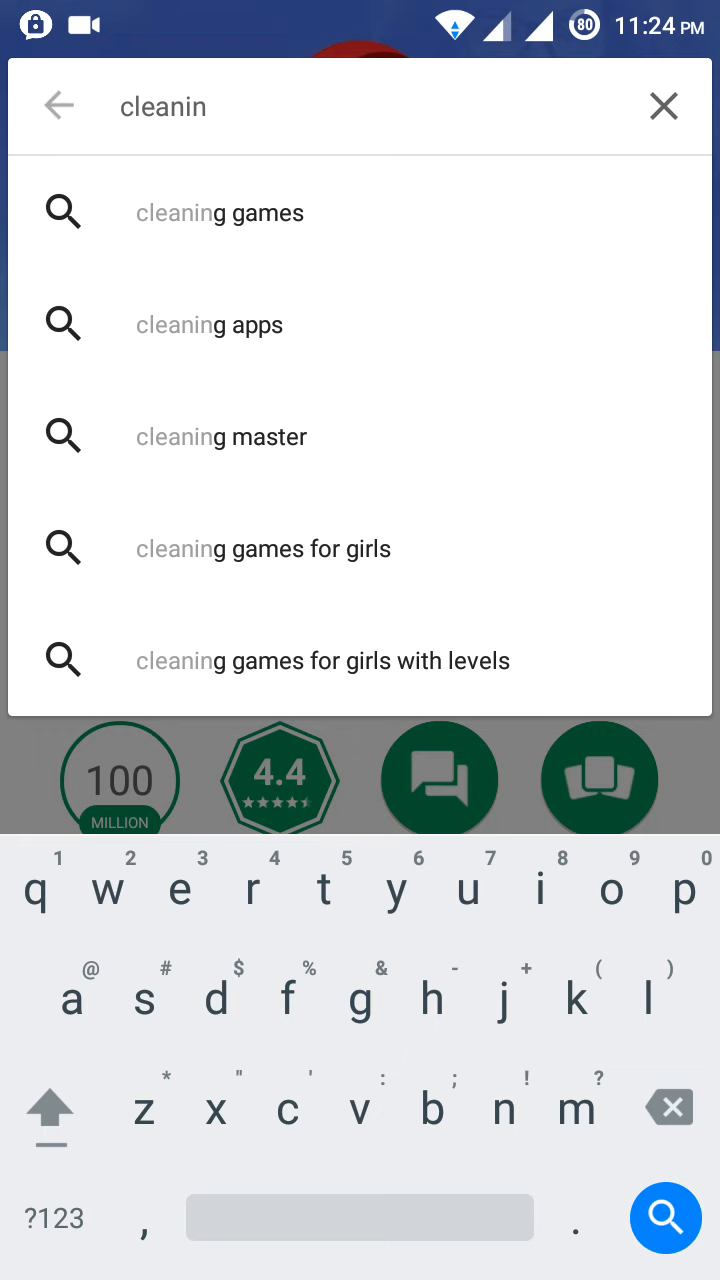
{"action": "left_click", "coordinate": [210, 324]}
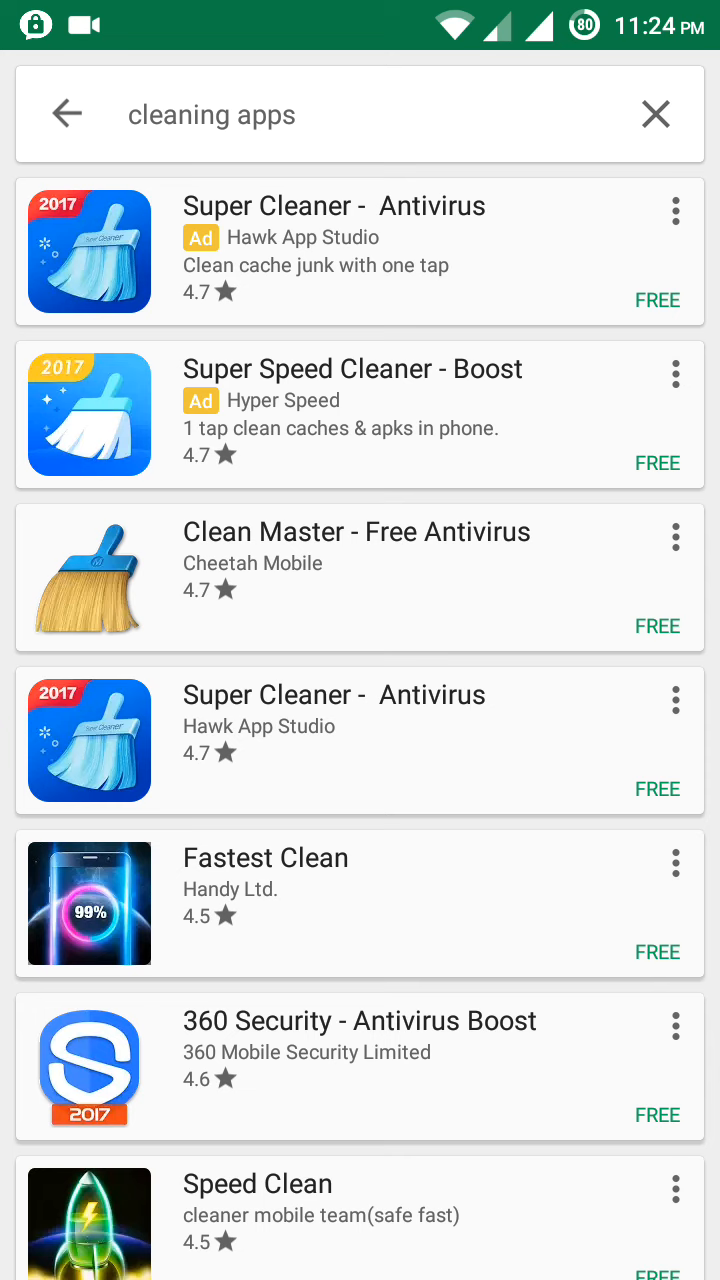
{"action": "scroll", "scroll_direction": "down", "scroll_amount": 3}
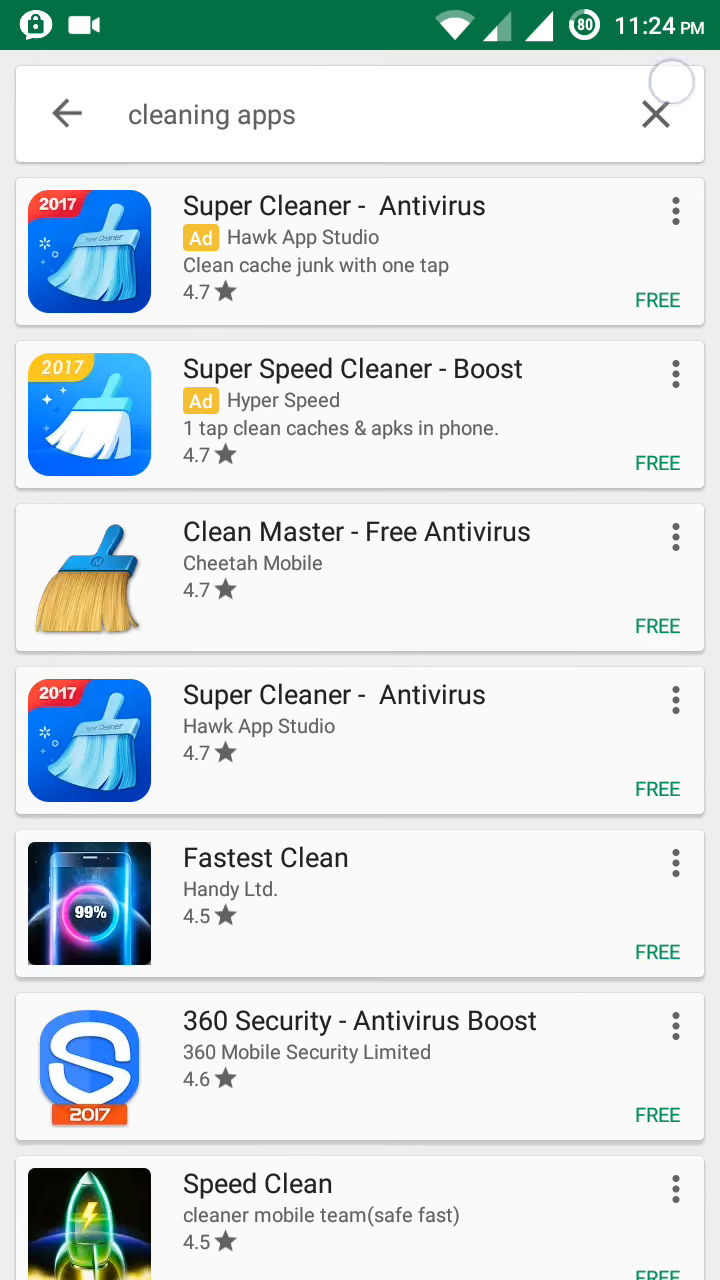
Step: Clear the query and start typing a new search for 'app cache'
{"action": "left_click", "coordinate": [676, 112]}
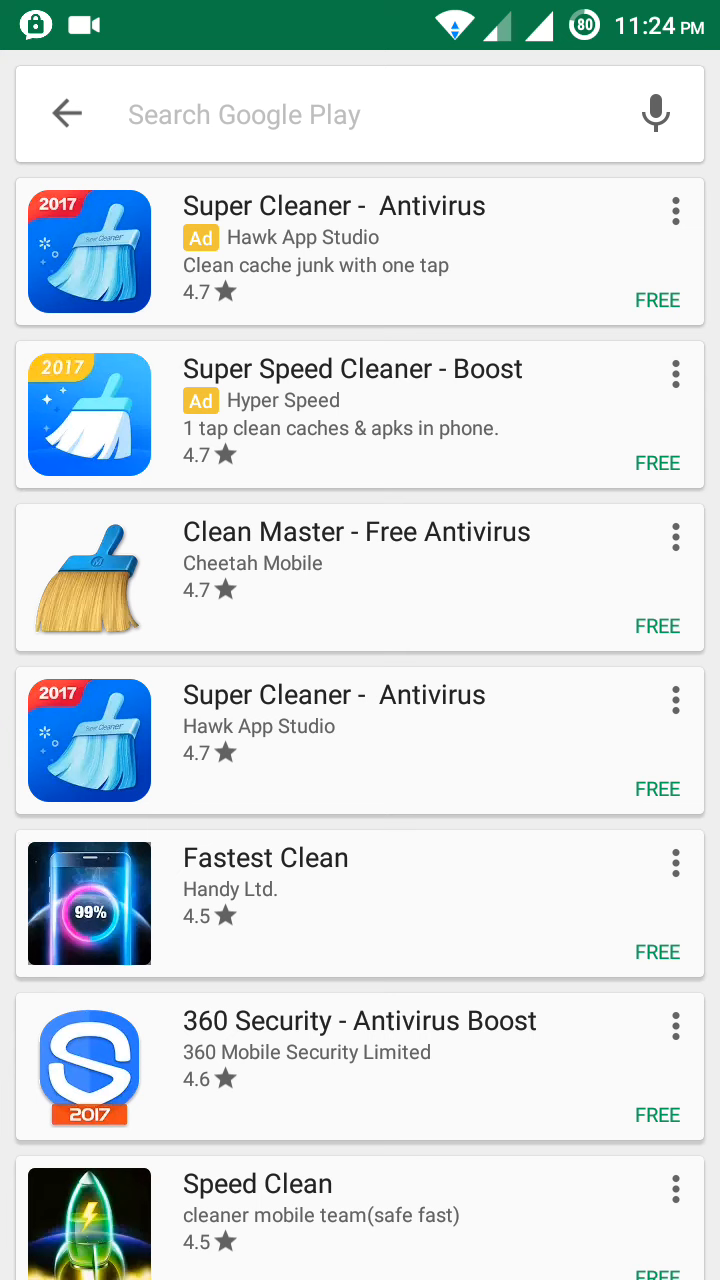
{"action": "type", "text": "app cach"}
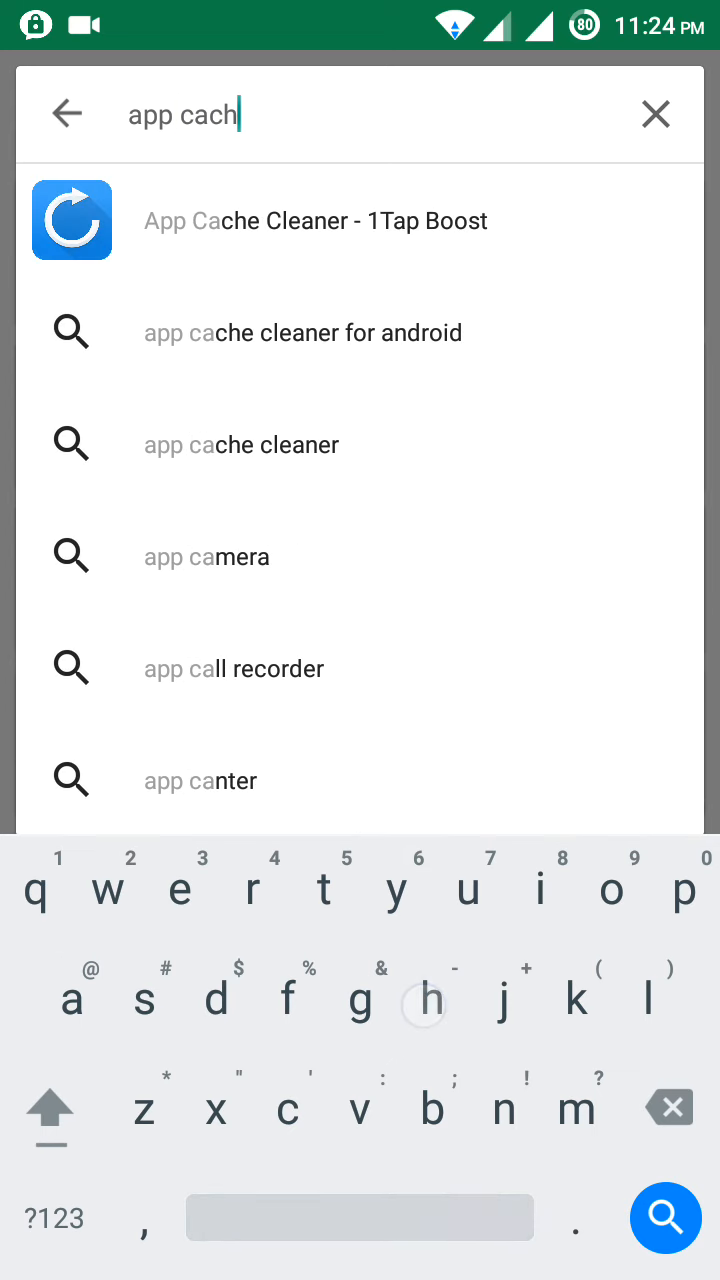
Step: Open the App Cache Cleaner - 1Tap Boost listing and view its clean-and-delete screenshot
{"action": "type", "text": "e"}
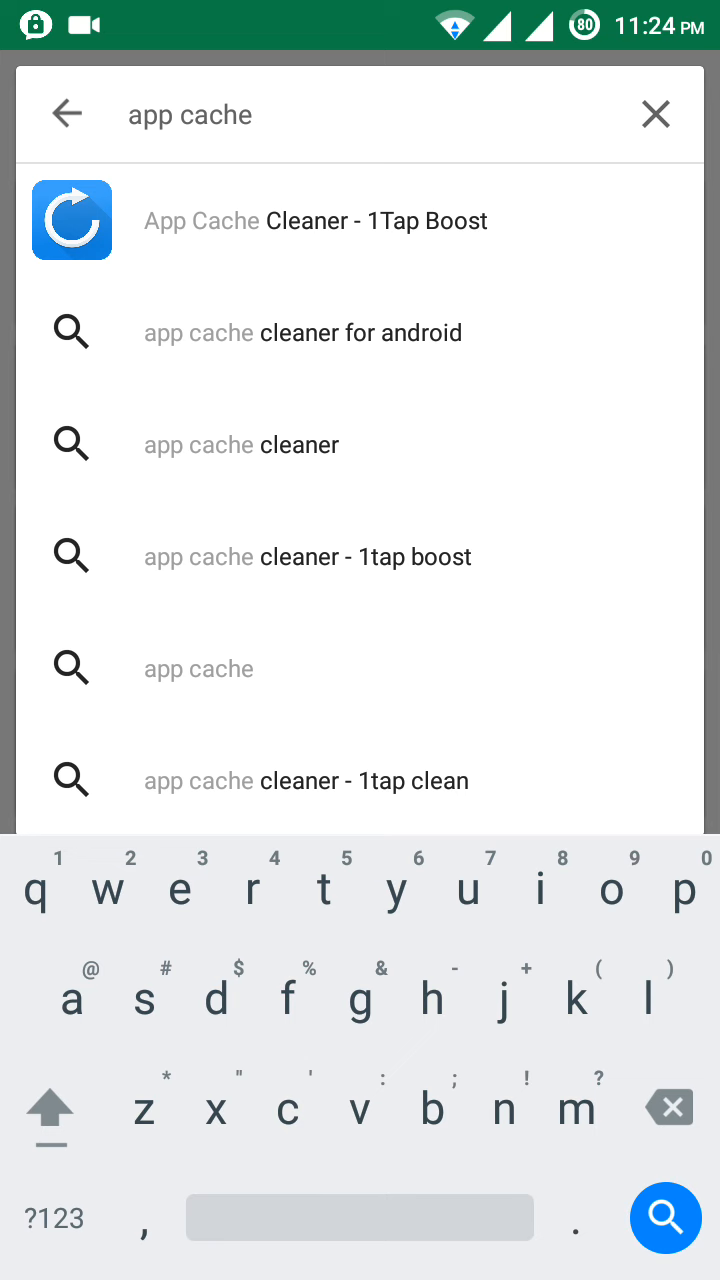
{"action": "left_click", "coordinate": [656, 114]}
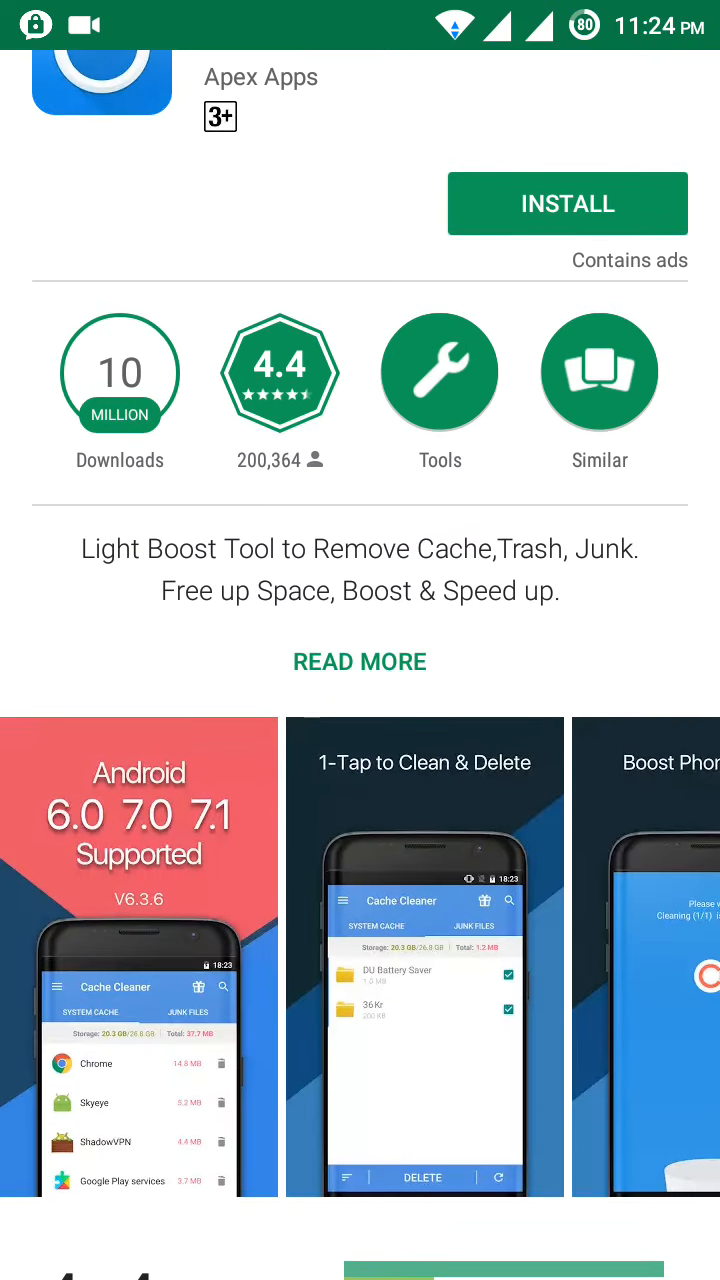
{"action": "scroll", "scroll_direction": "down", "scroll_amount": 3}
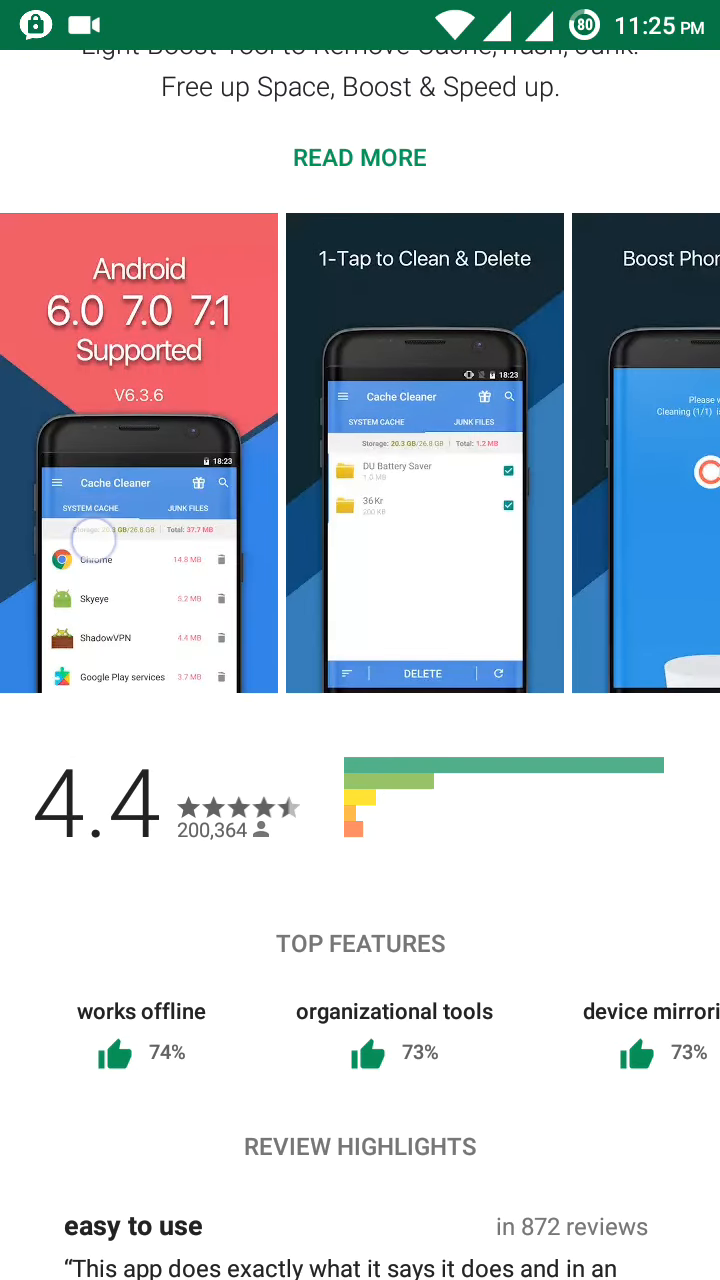
{"action": "left_click", "coordinate": [140, 456]}
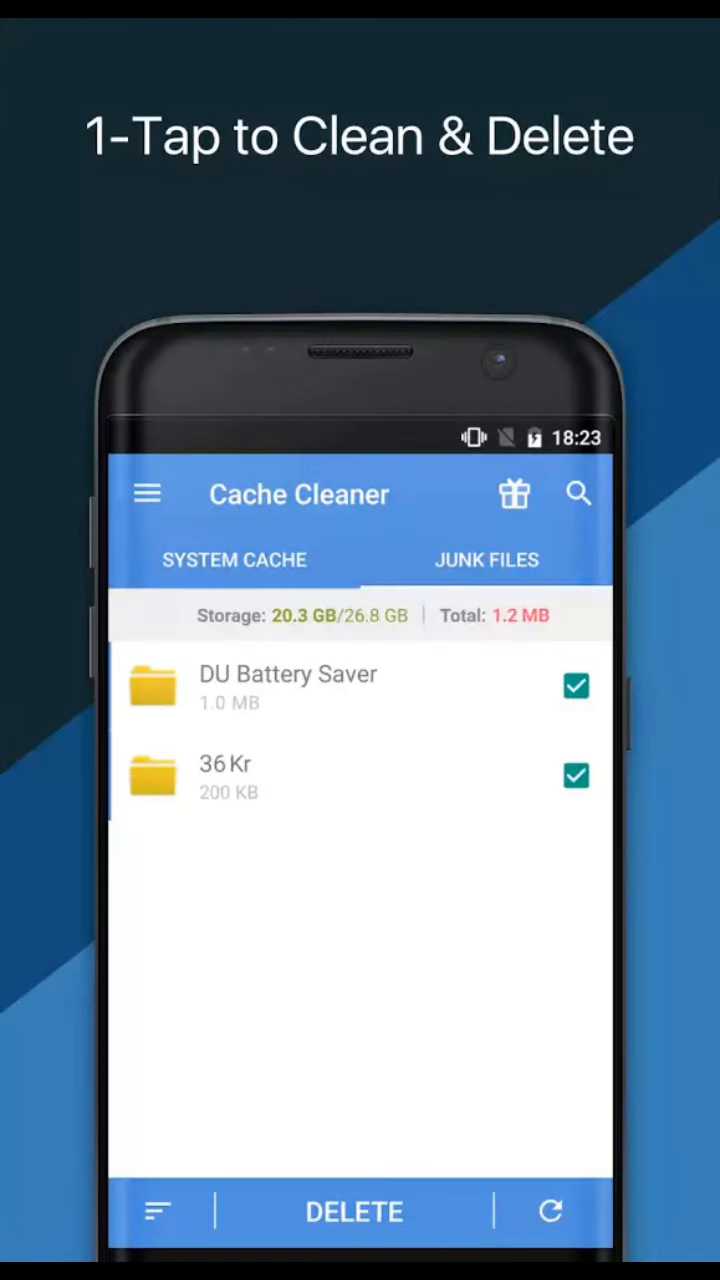
{"action": "left_click", "coordinate": [356, 1212]}
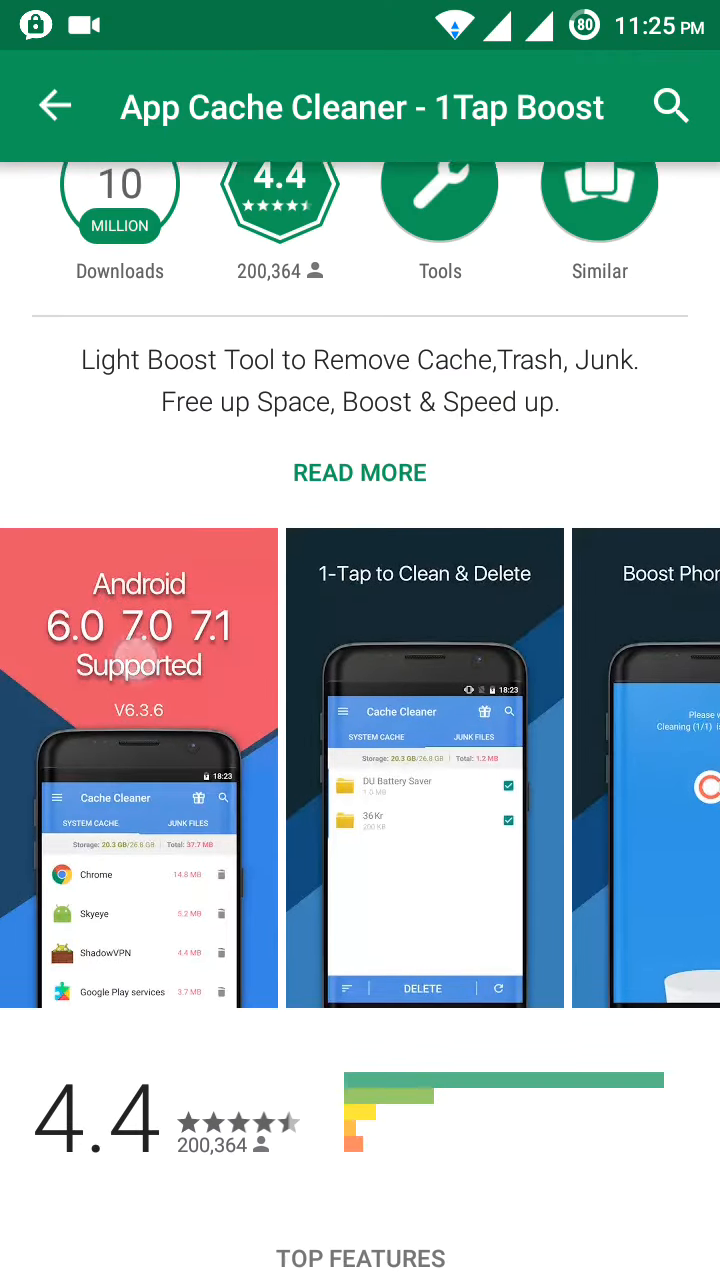
Step: Look at the app's ratings and reviews, then go to the home screen
{"action": "scroll", "scroll_direction": "down", "scroll_amount": 3}
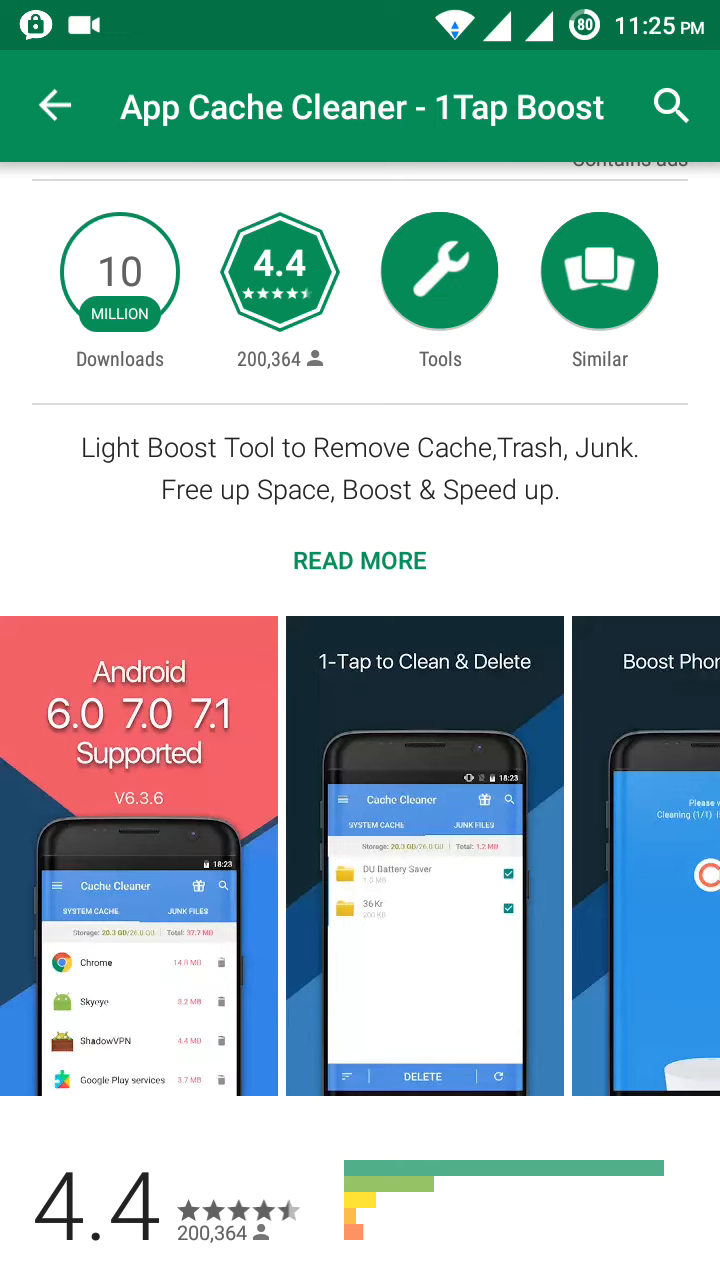
{"action": "left_click", "coordinate": [56, 108]}
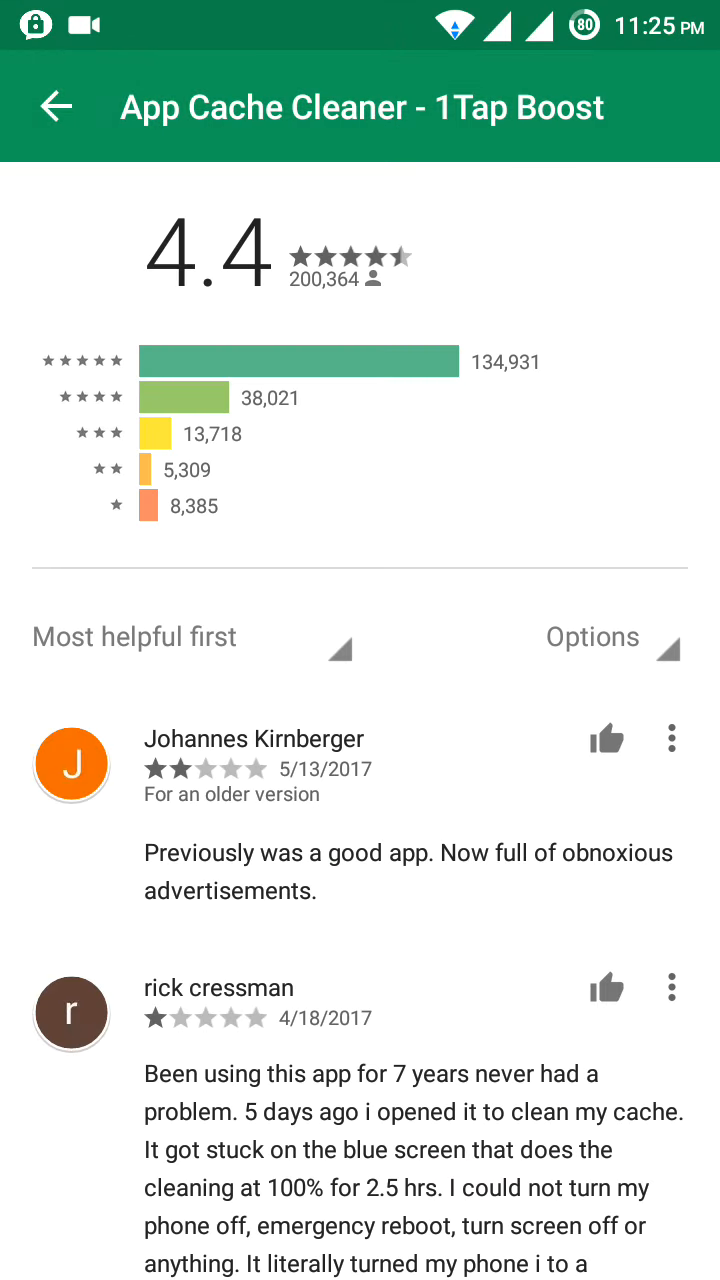
{"action": "key", "text": "home"}
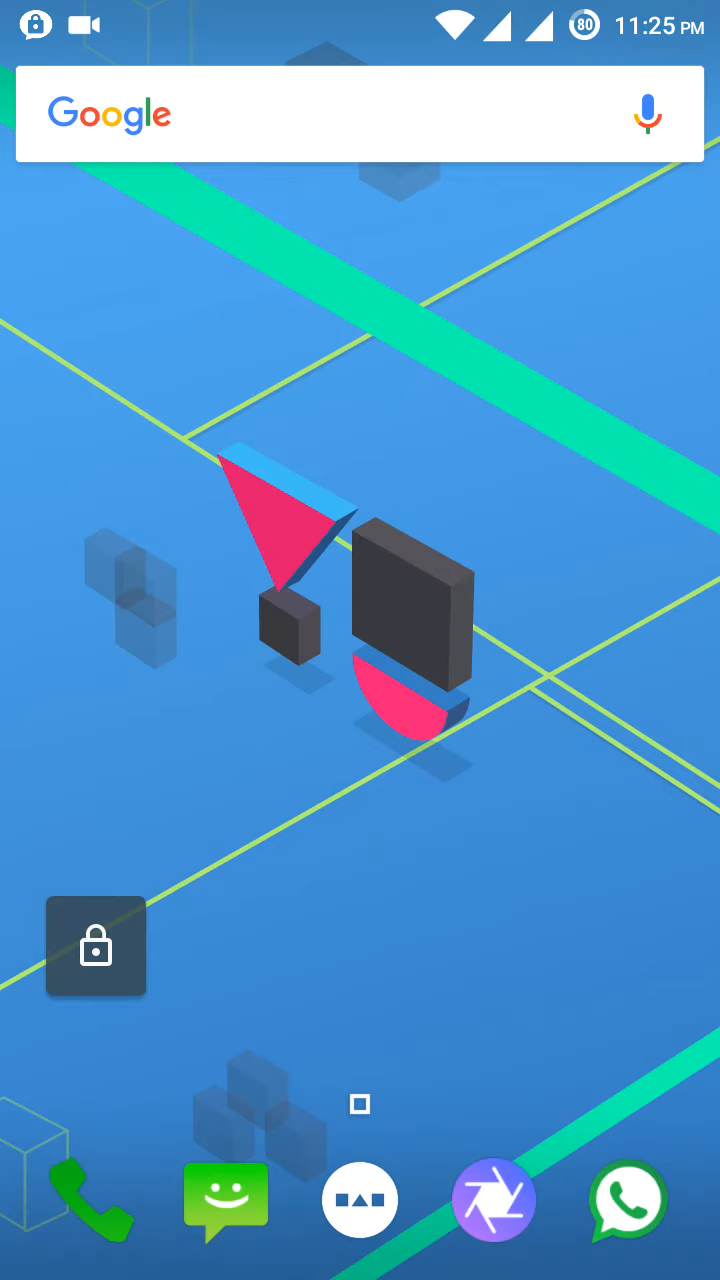
Step: Drag an app to uninstall it from the drawer, then open Settings from the next page
{"action": "left_click_drag", "start_coordinate": [96, 946], "coordinate": [128, 834]}
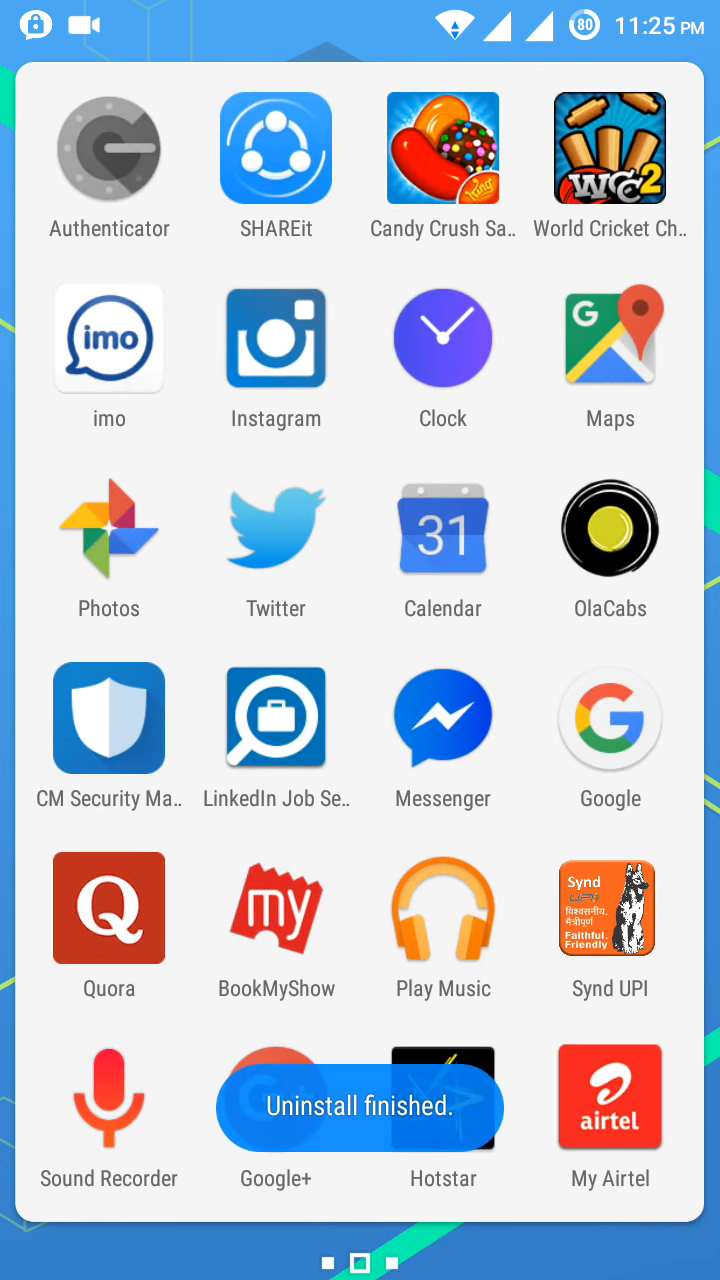
{"action": "scroll", "scroll_direction": "left", "scroll_amount": 3}
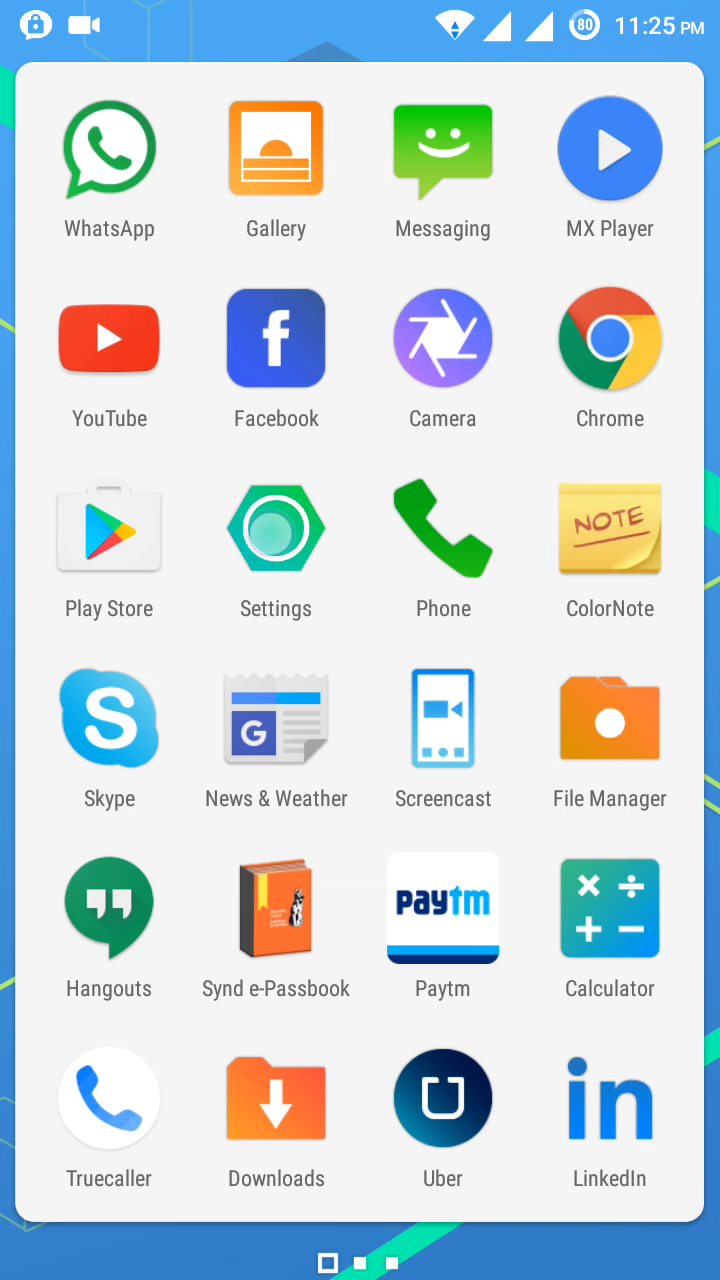
{"action": "left_click", "coordinate": [276, 548]}
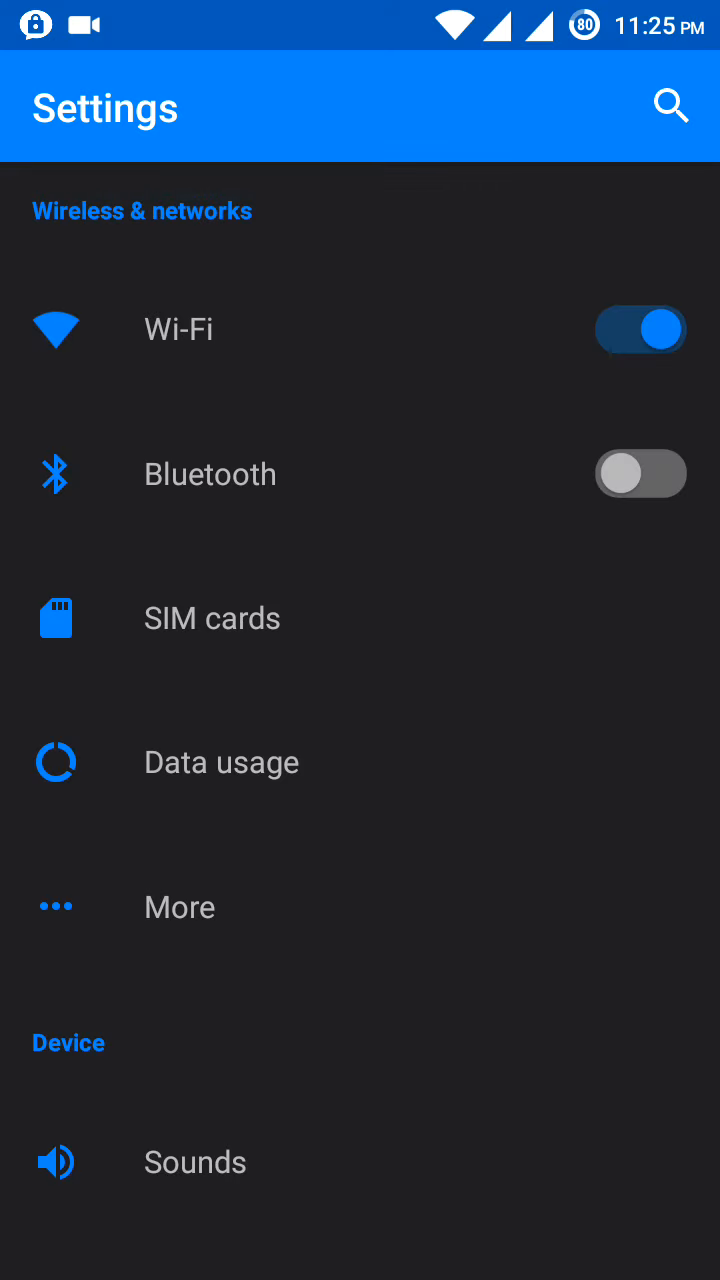
Step: View SIM 1's preferred network type choices (4G/3G/2G) and cancel, leaving 4G
{"action": "left_click", "coordinate": [212, 616]}
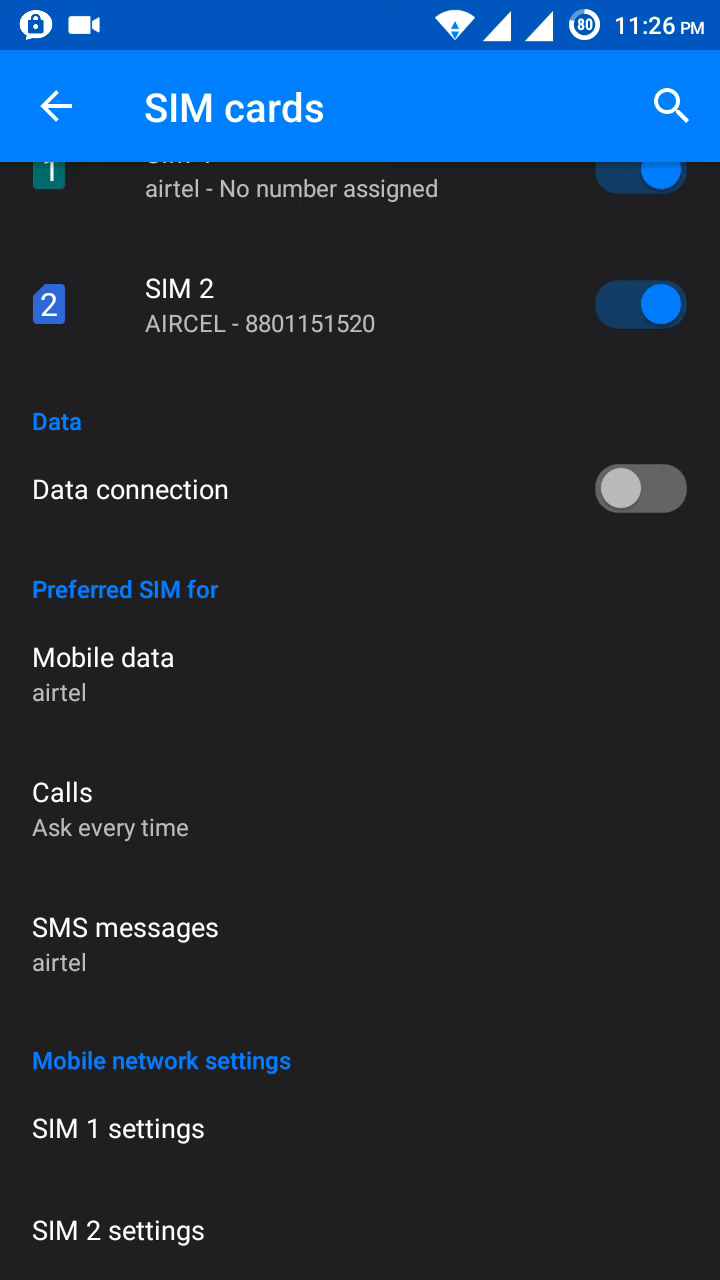
{"action": "left_click", "coordinate": [118, 1128]}
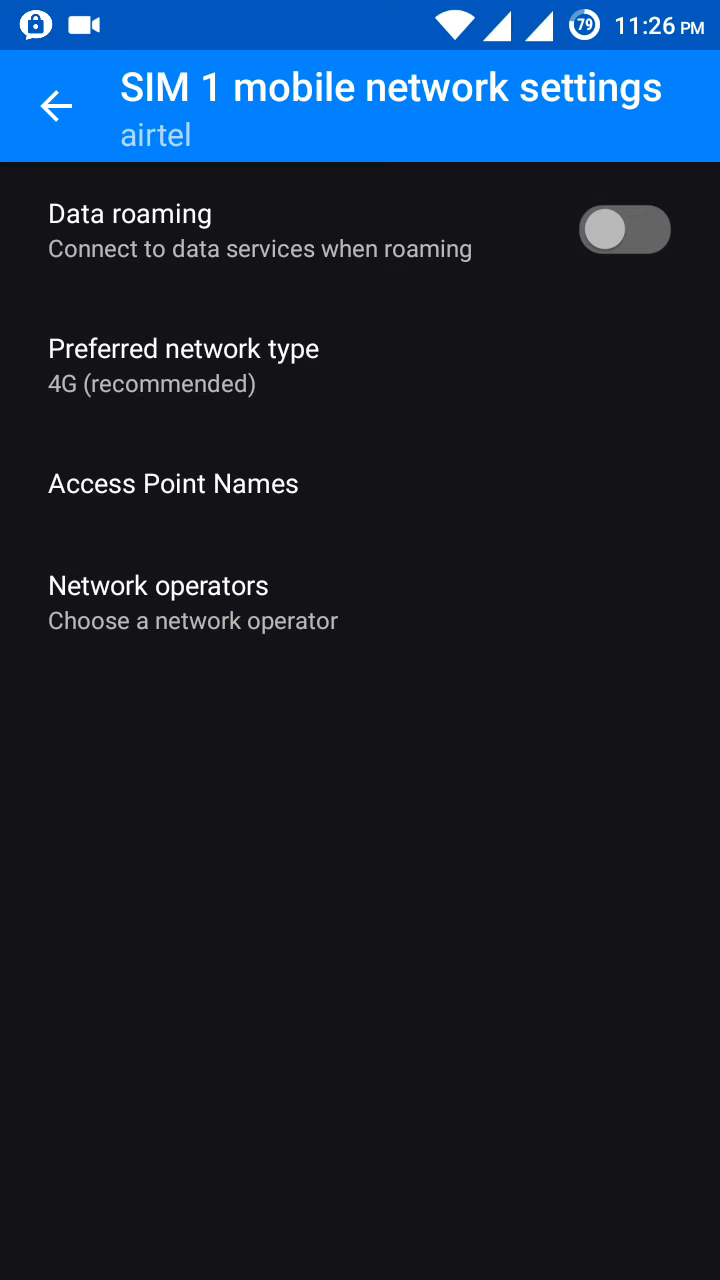
{"action": "left_click", "coordinate": [184, 364]}
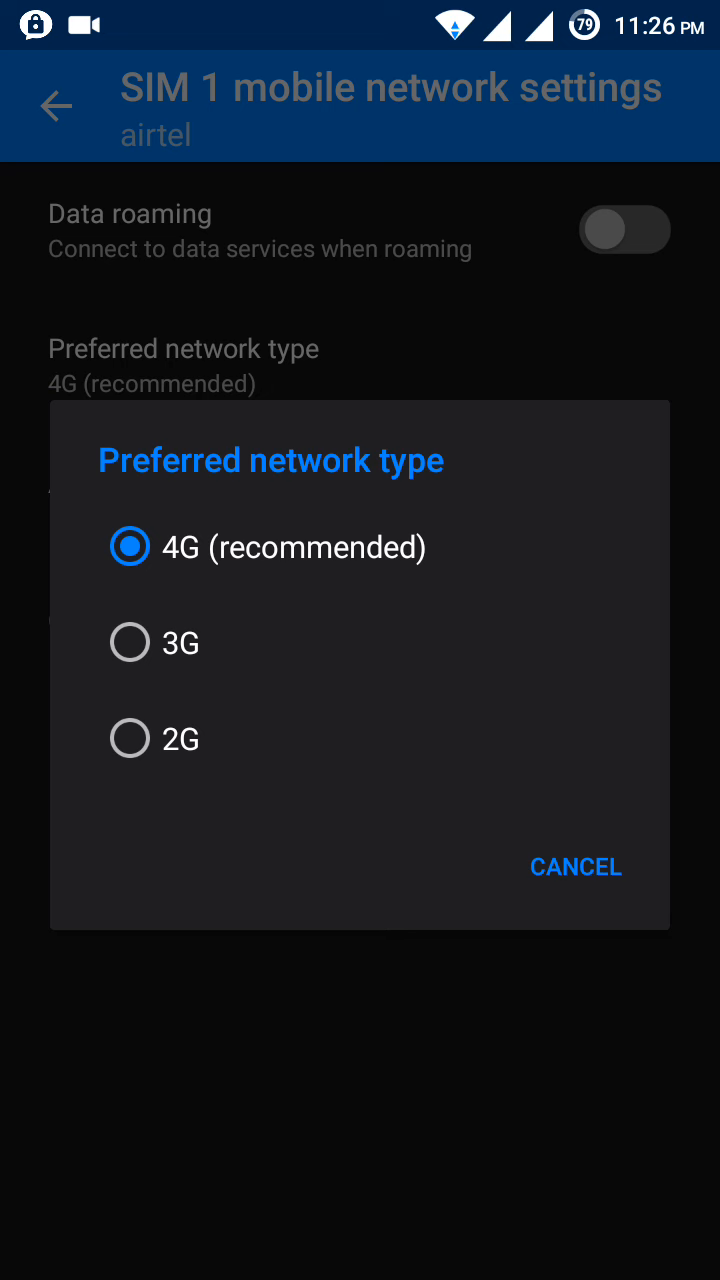
{"action": "left_click", "coordinate": [576, 866]}
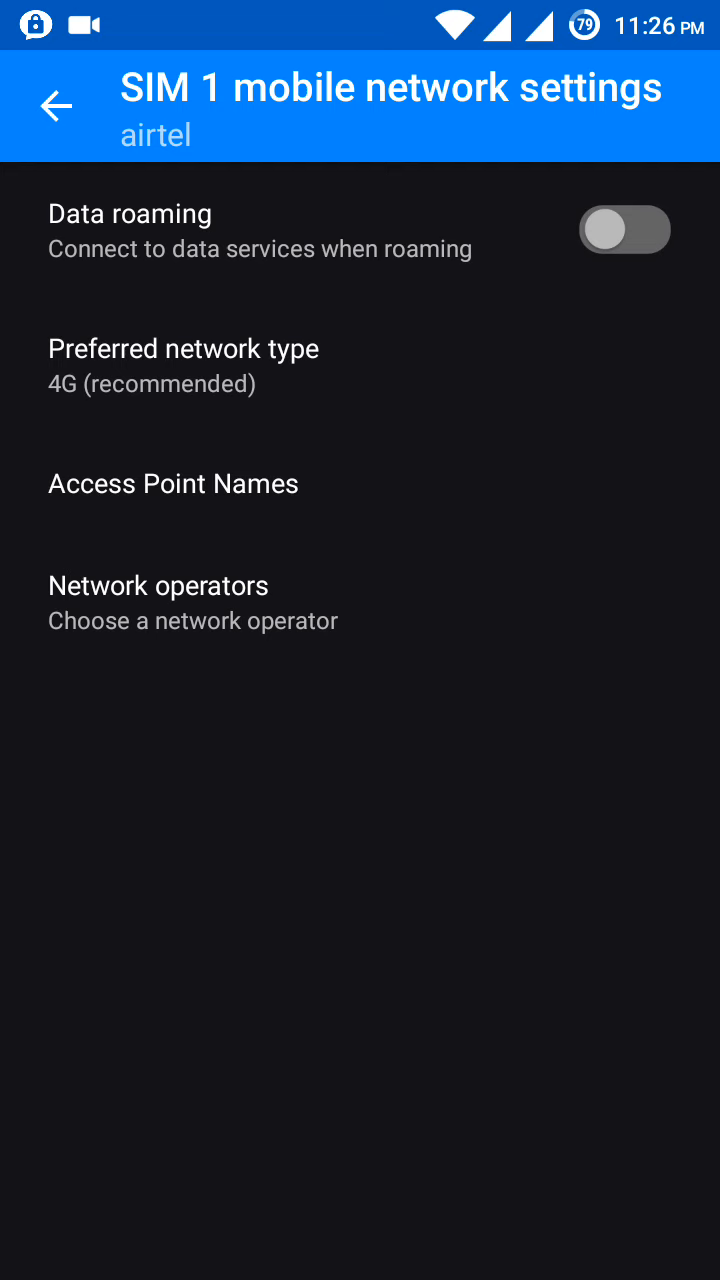
Step: Return to the launcher home screen from Settings, leaving SIM 1 on 4G
{"action": "left_click", "coordinate": [56, 106]}
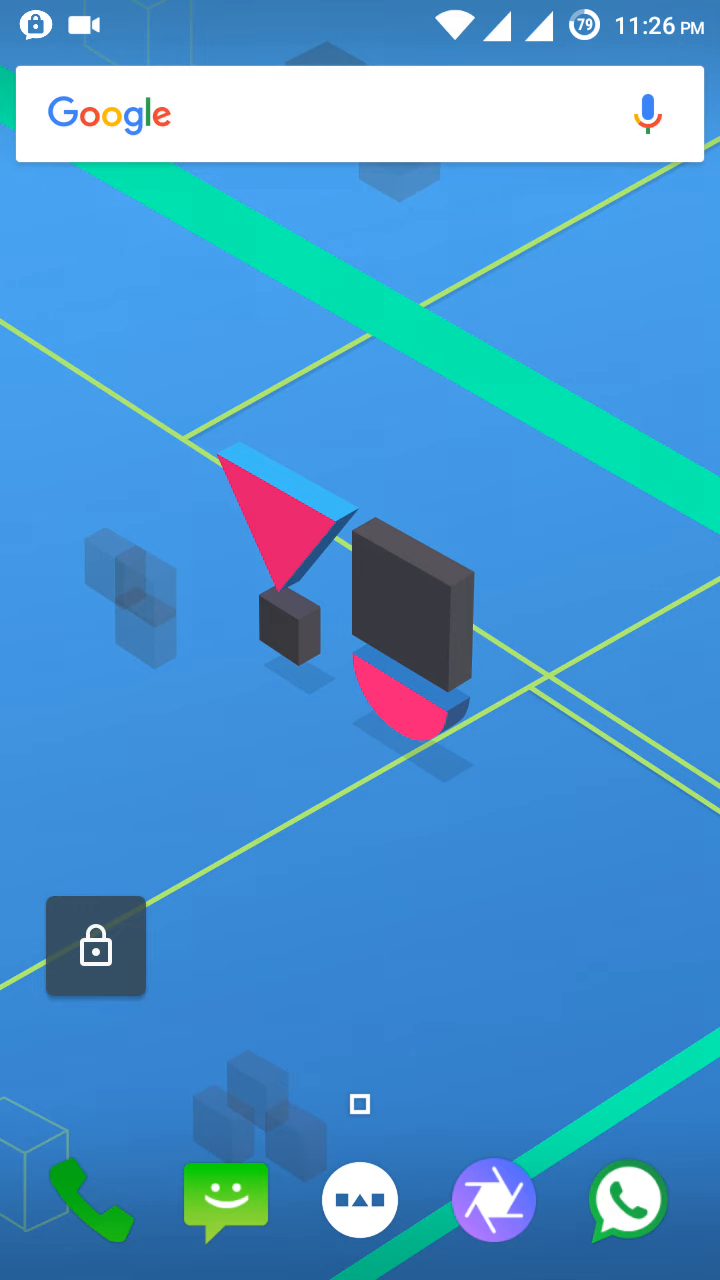
{"action": "left_click", "coordinate": [90, 268]}
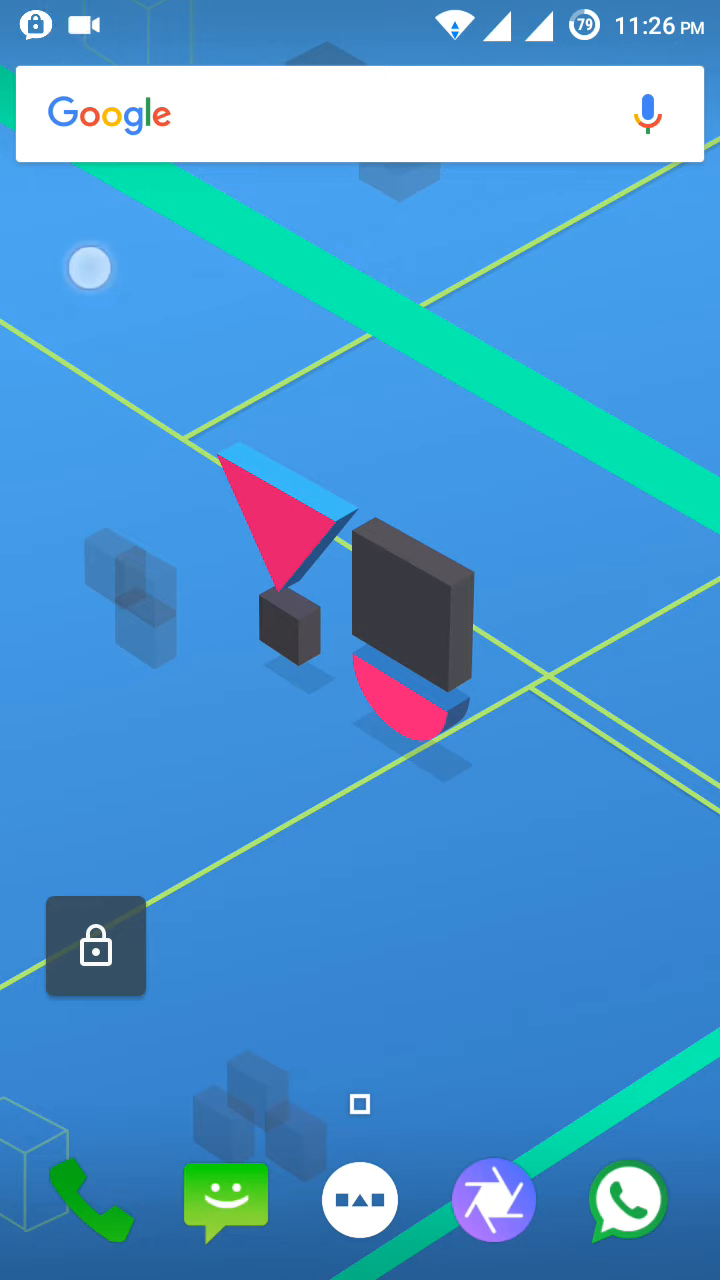